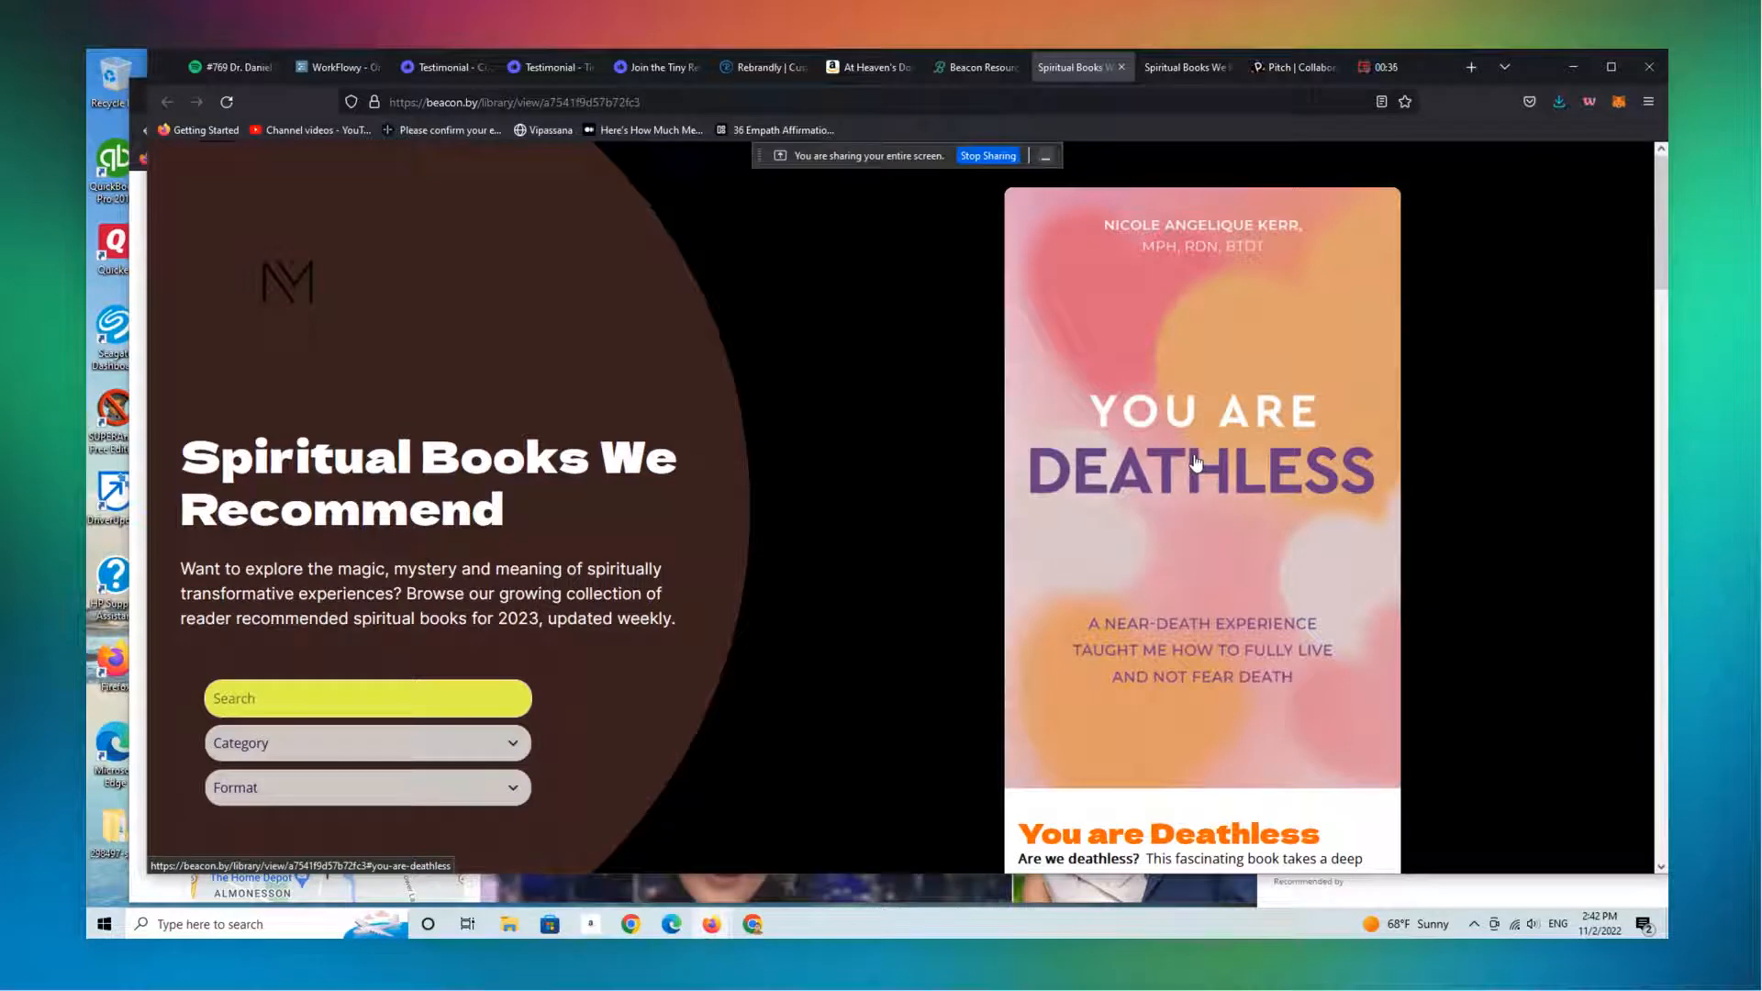
mouse_move(1011, 670)
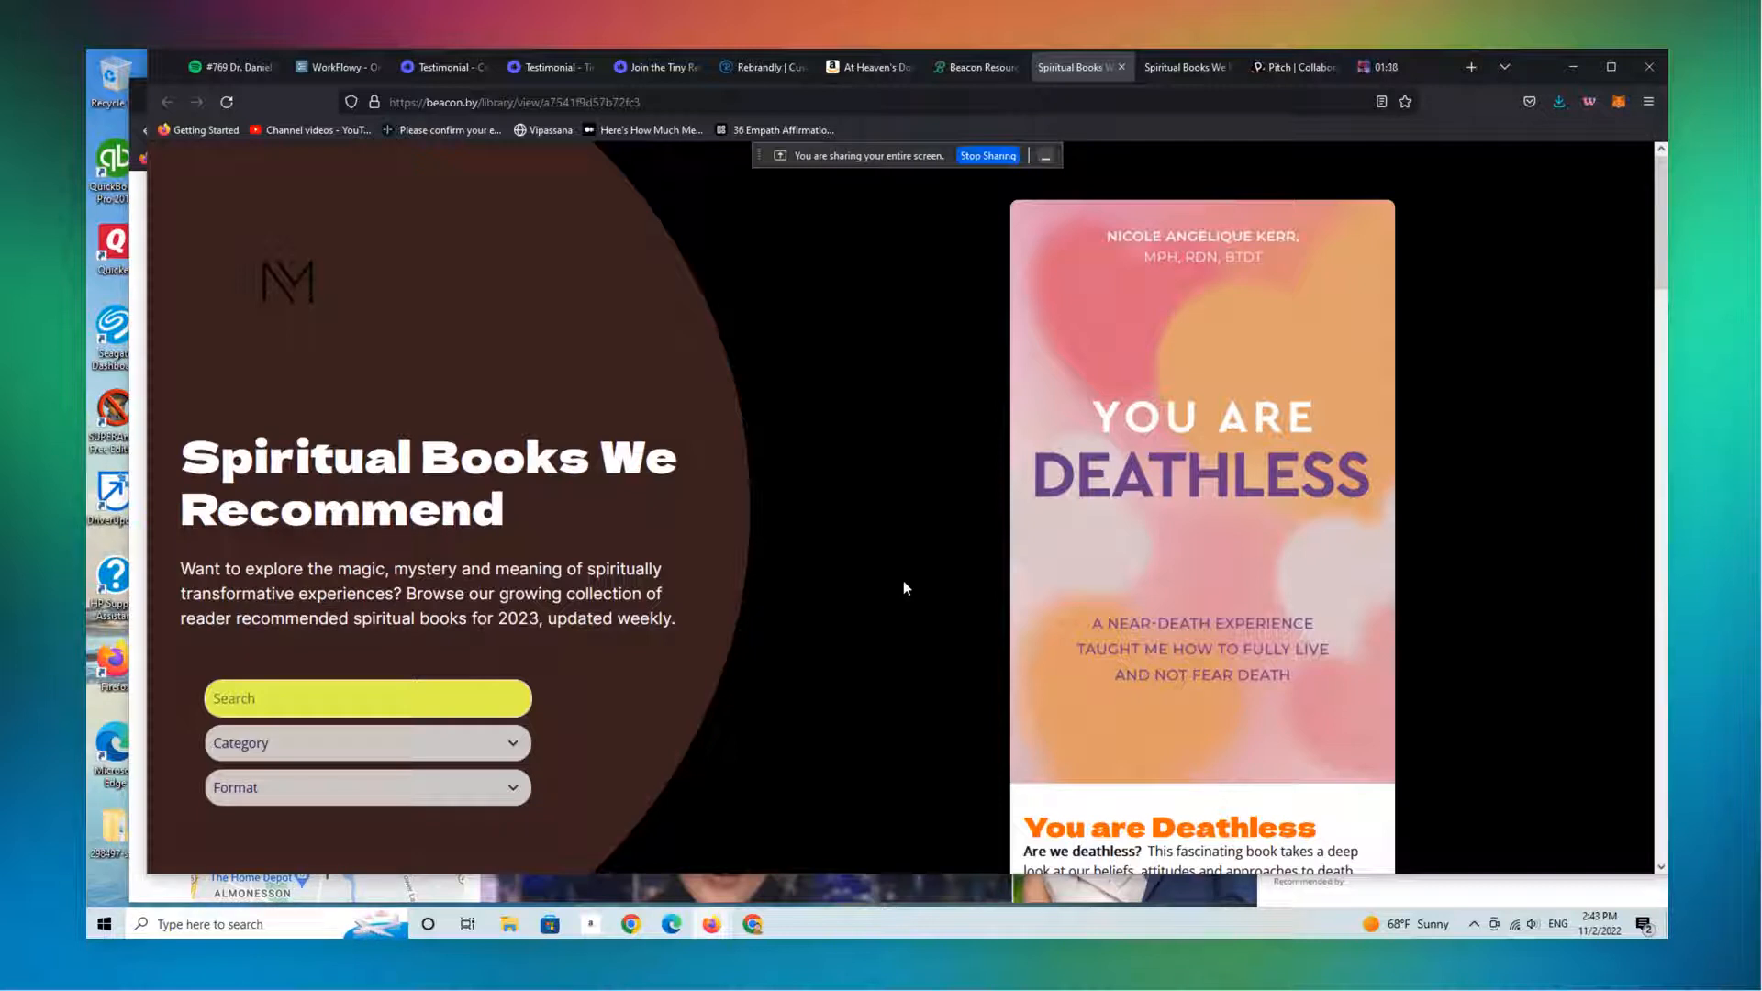
mouse_move(847, 439)
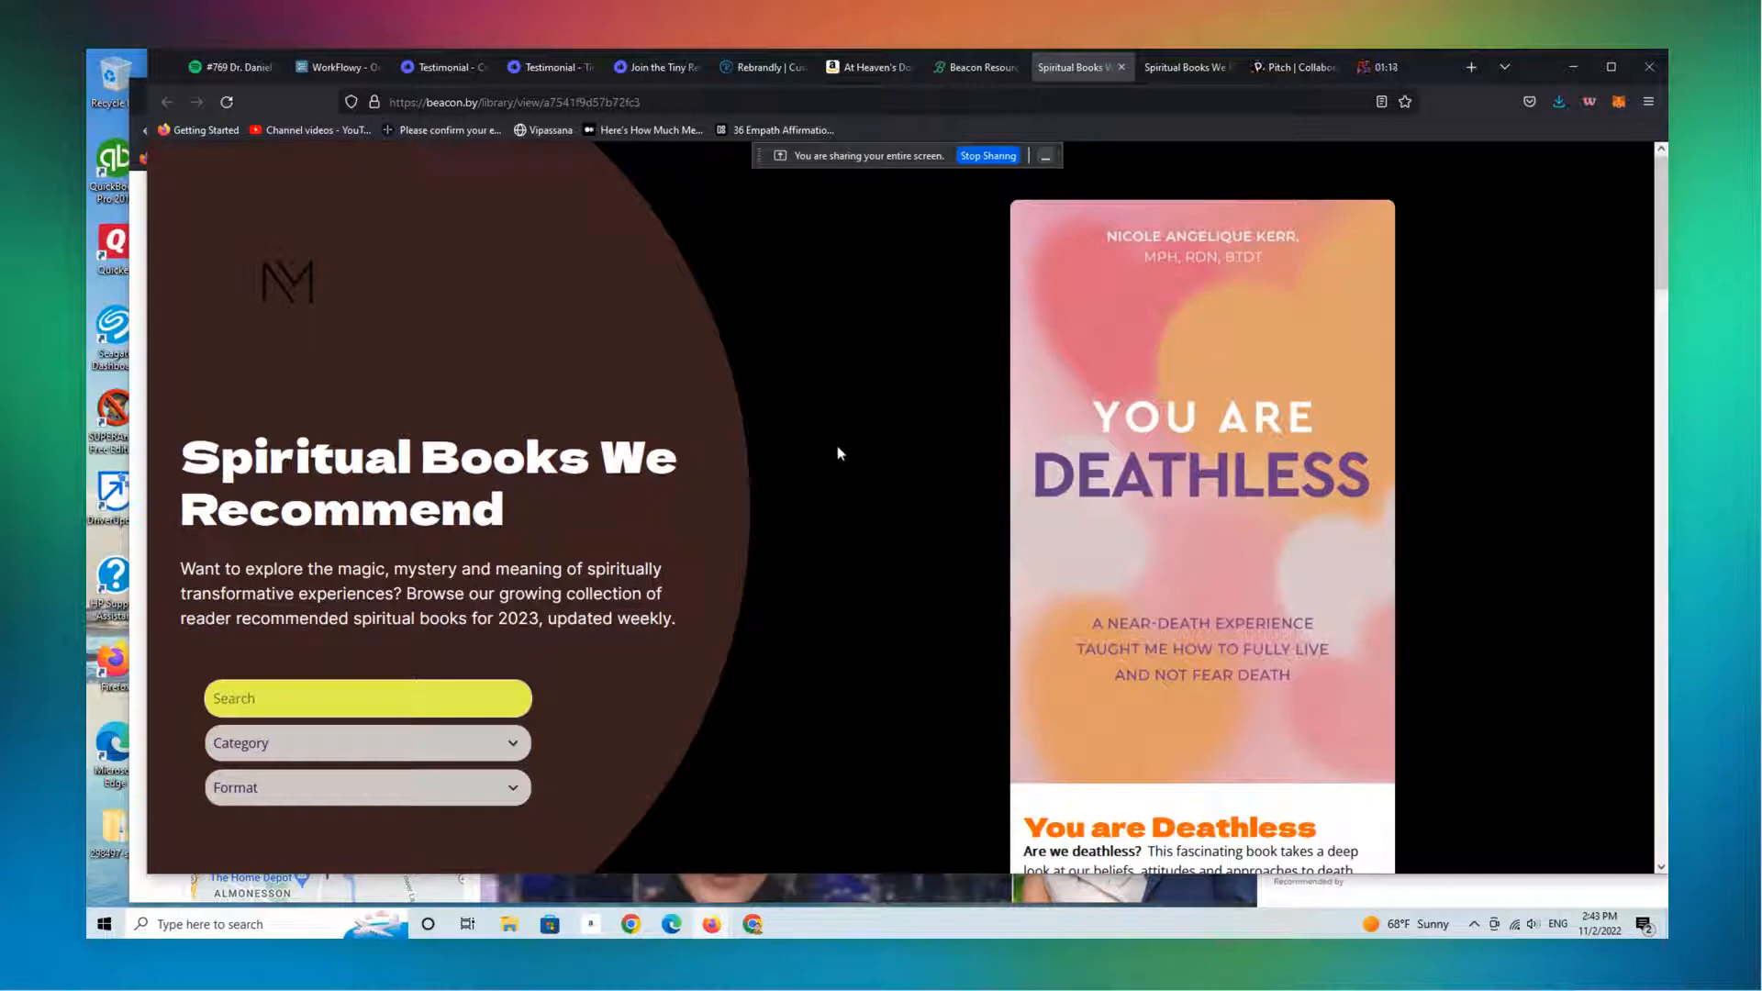
mouse_move(802, 486)
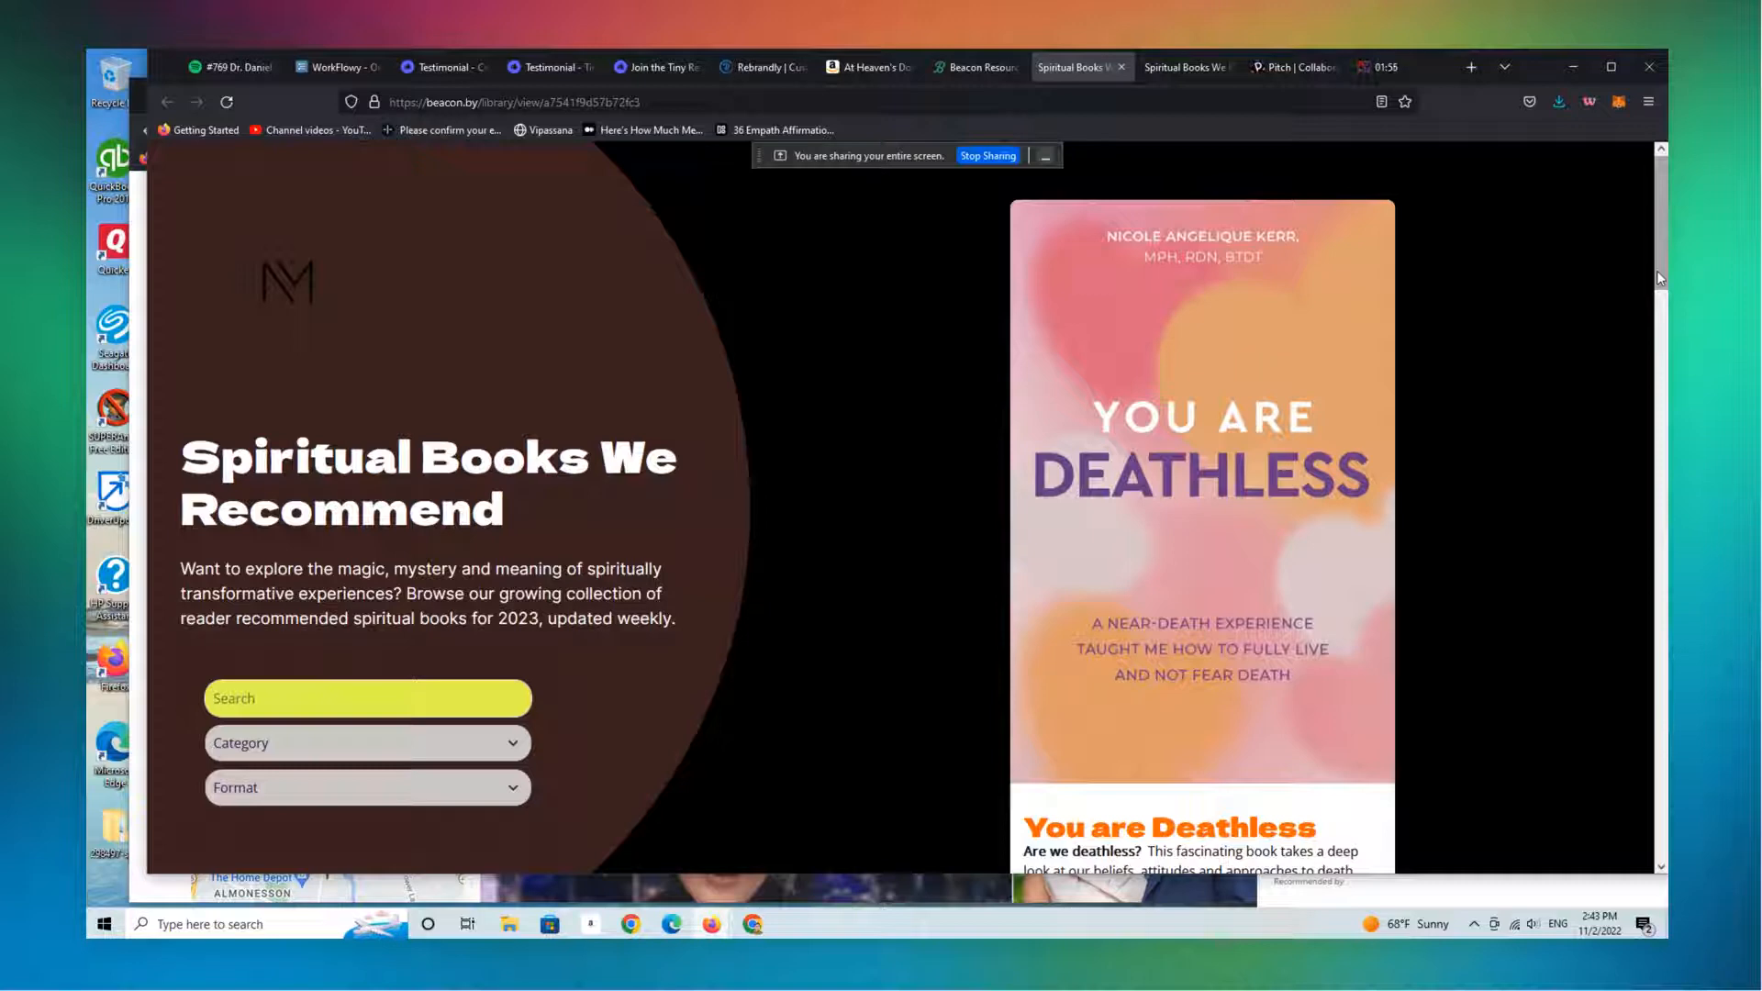
mouse_move(1661, 255)
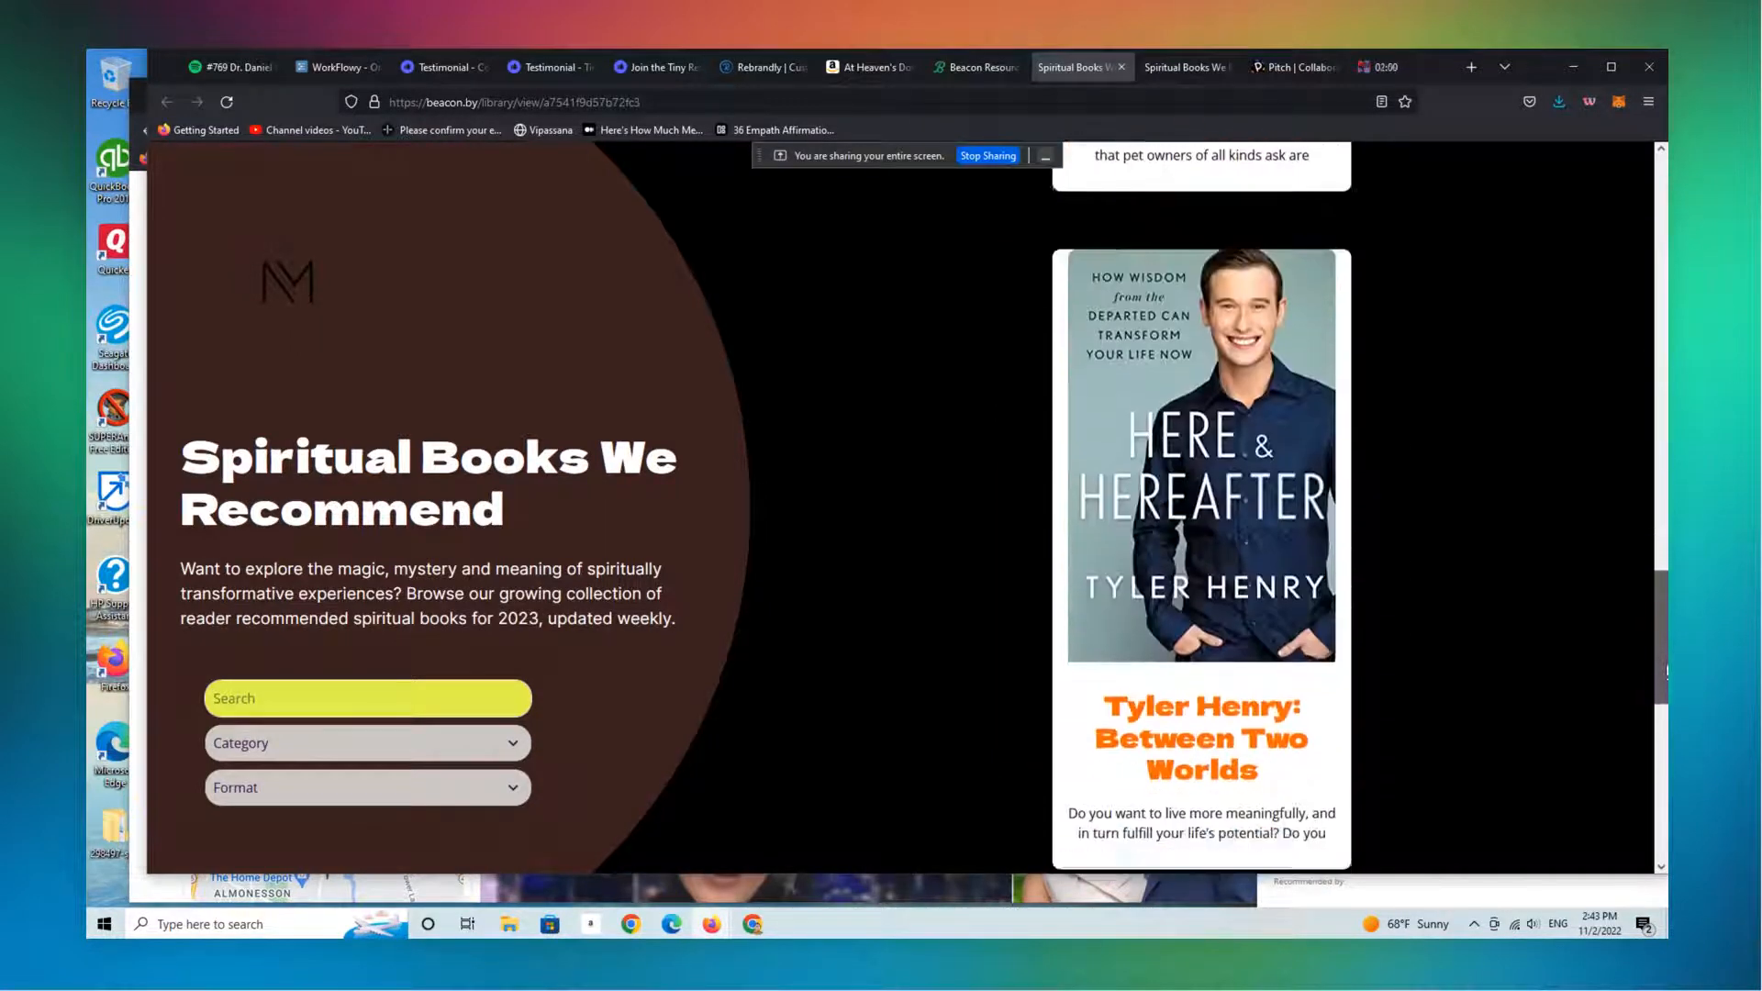
- From the At Heaven's Door related products, open The Courage to Care Kindle sample
scroll("down", 3)
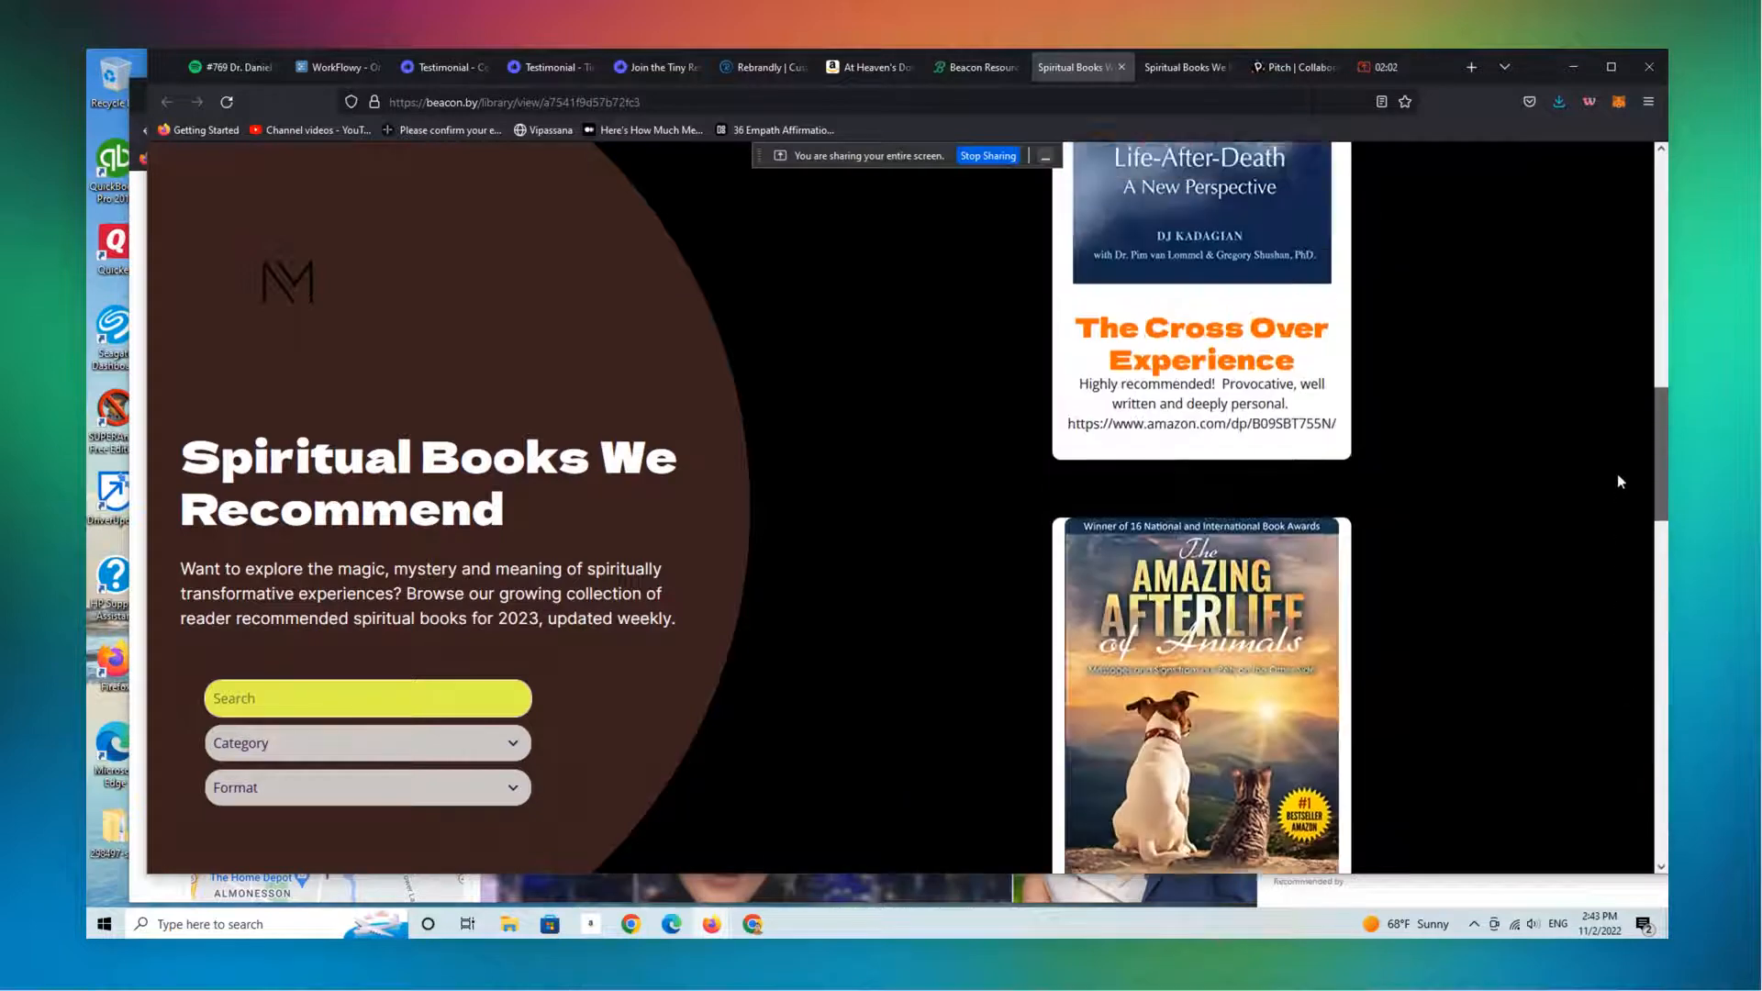
scroll("down", 3)
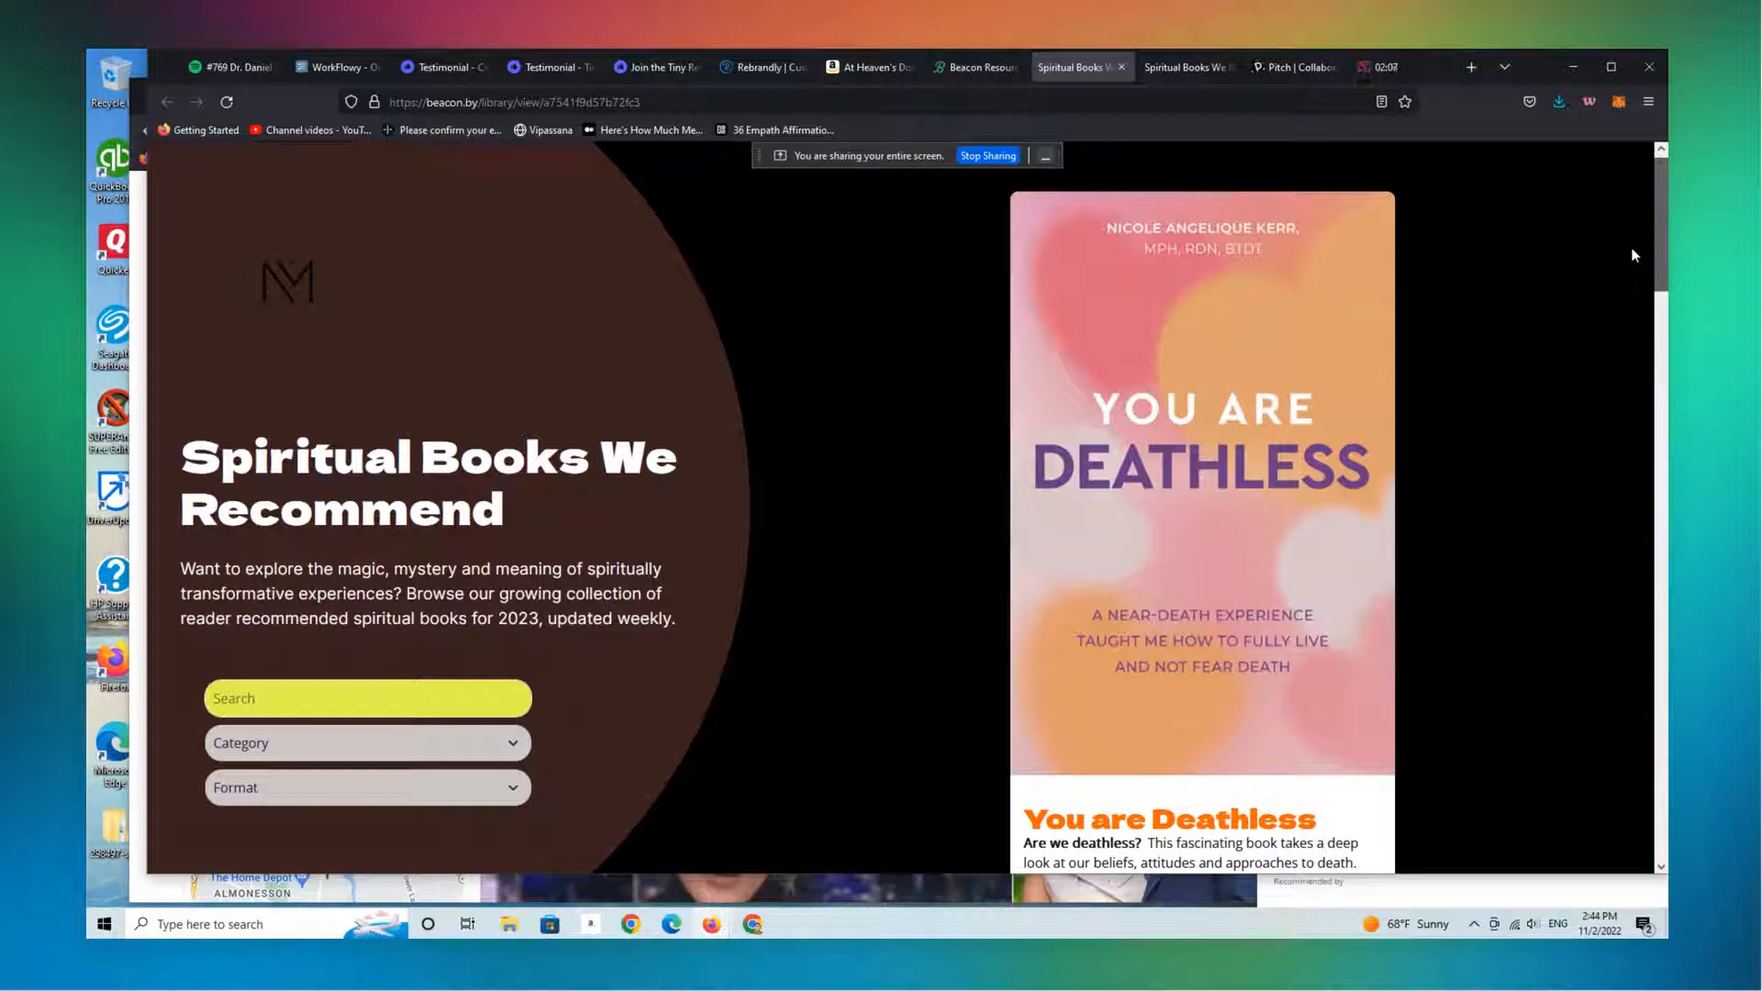
scroll("down", 3)
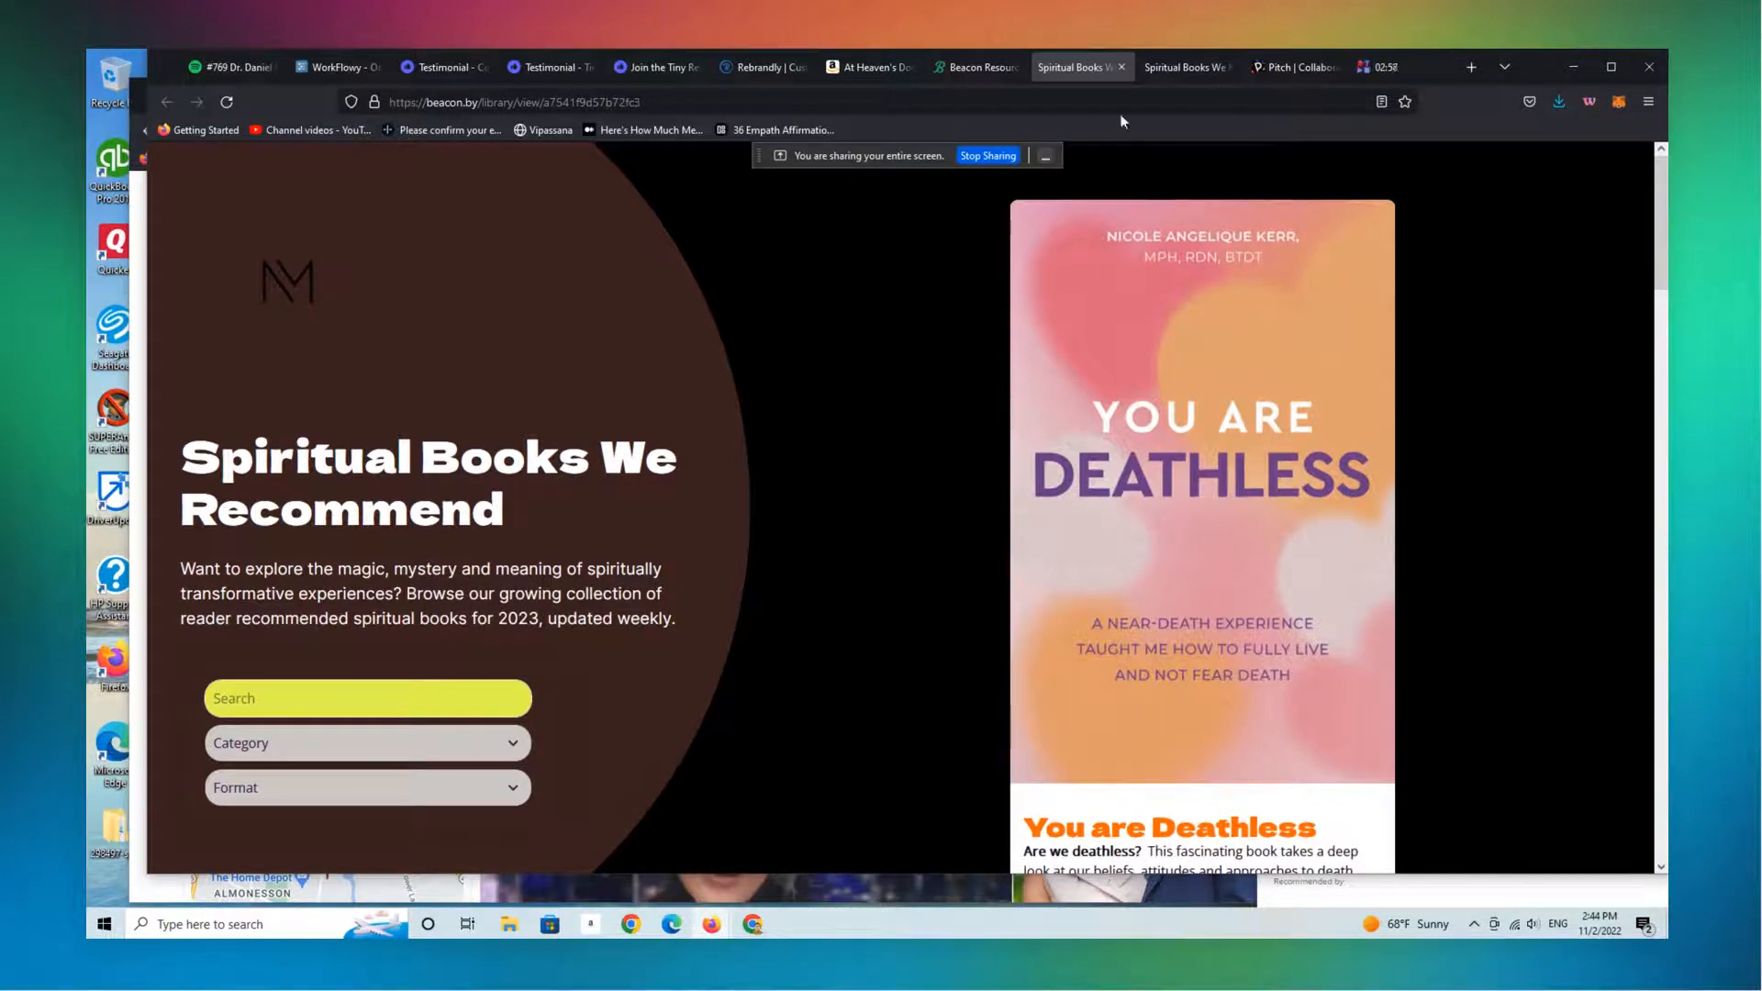
left_click(869, 66)
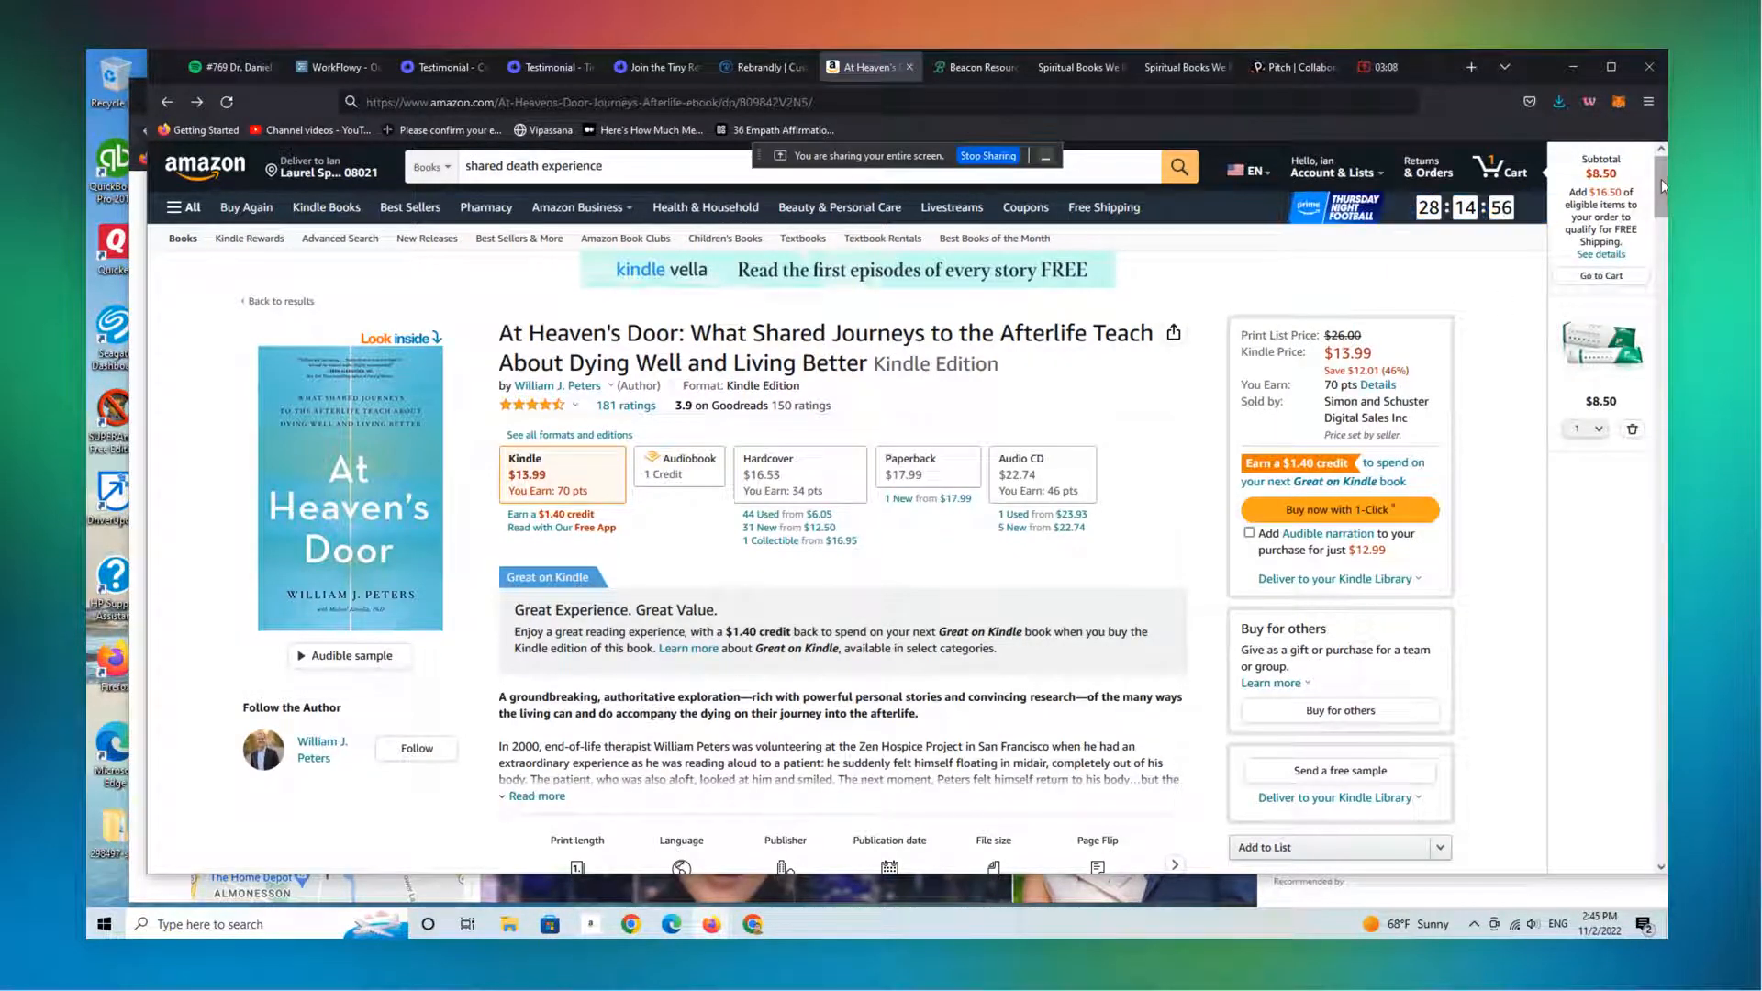
scroll("down", 3)
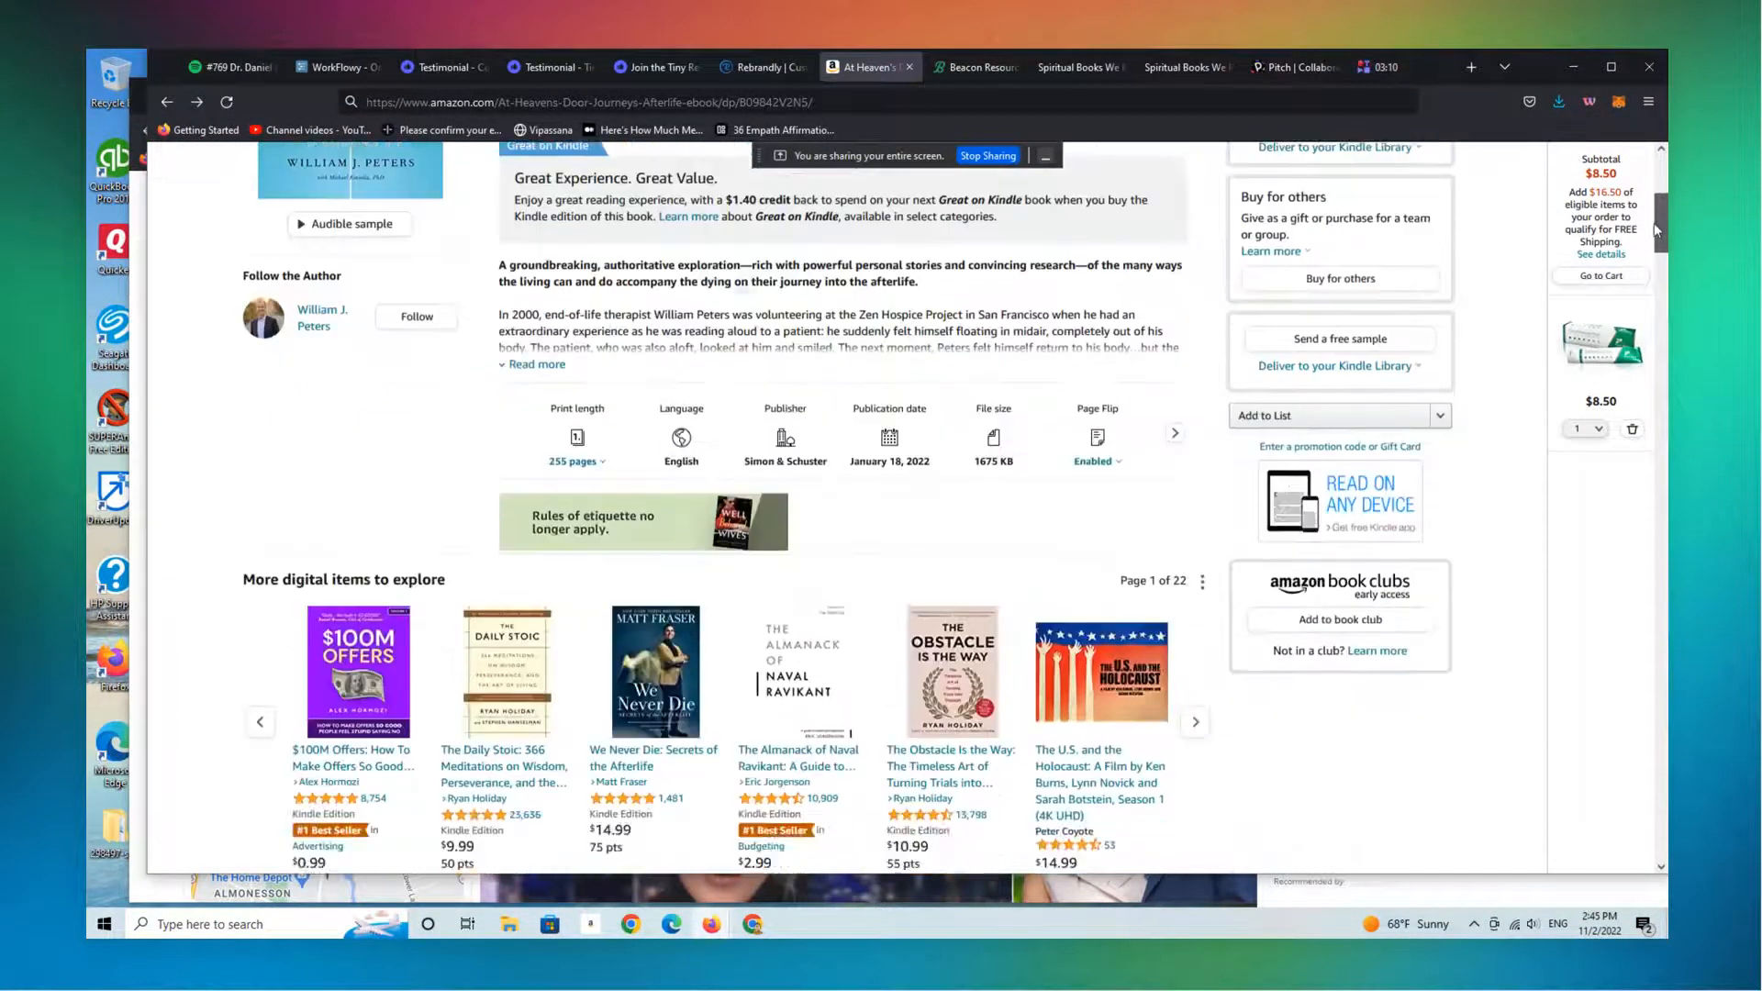
scroll("down", 3)
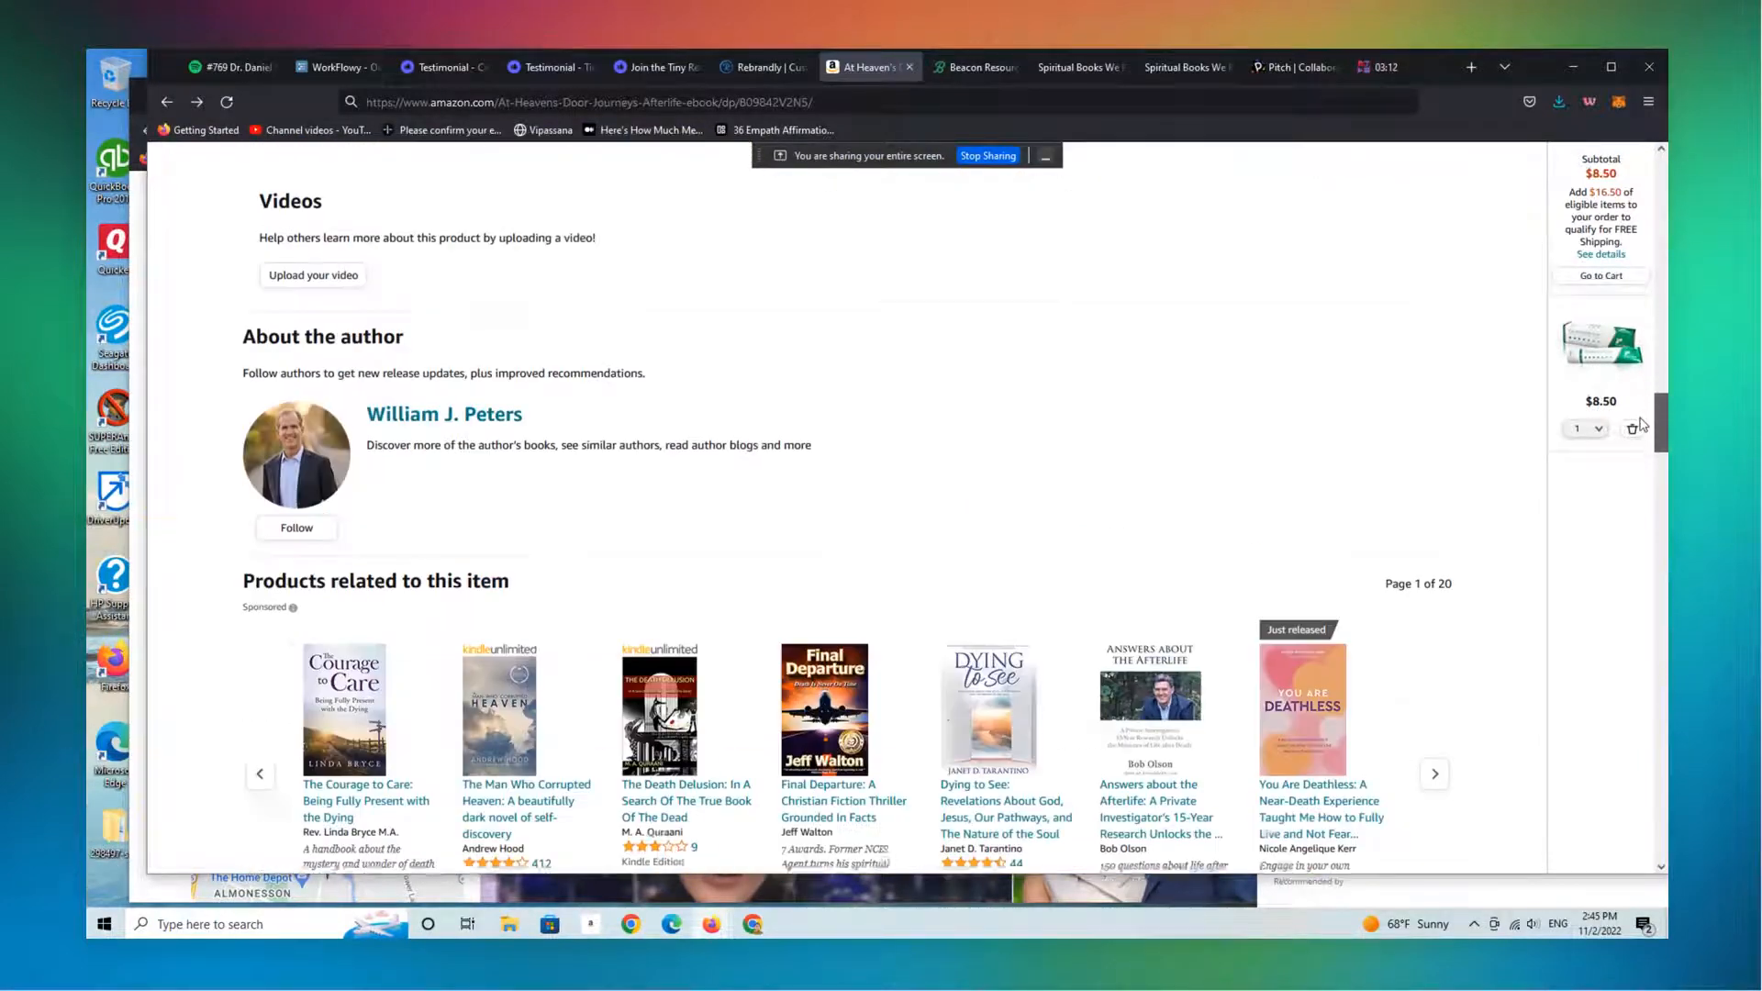
scroll("down", 3)
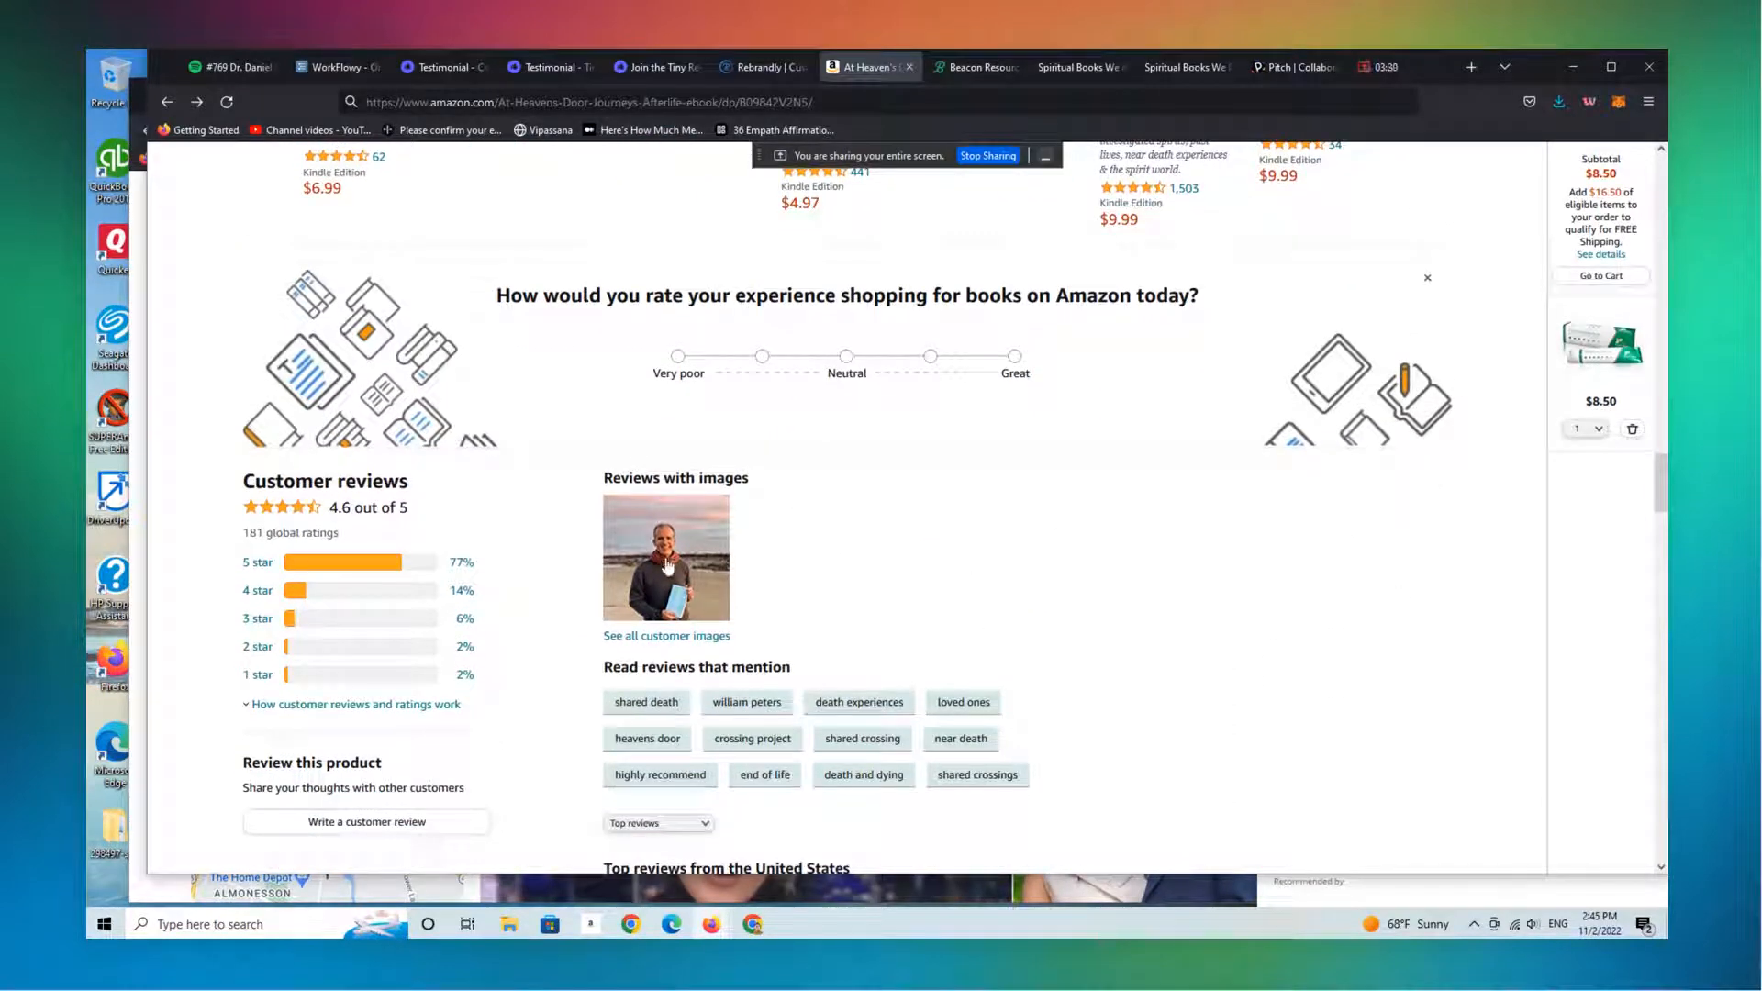
scroll("down", 3)
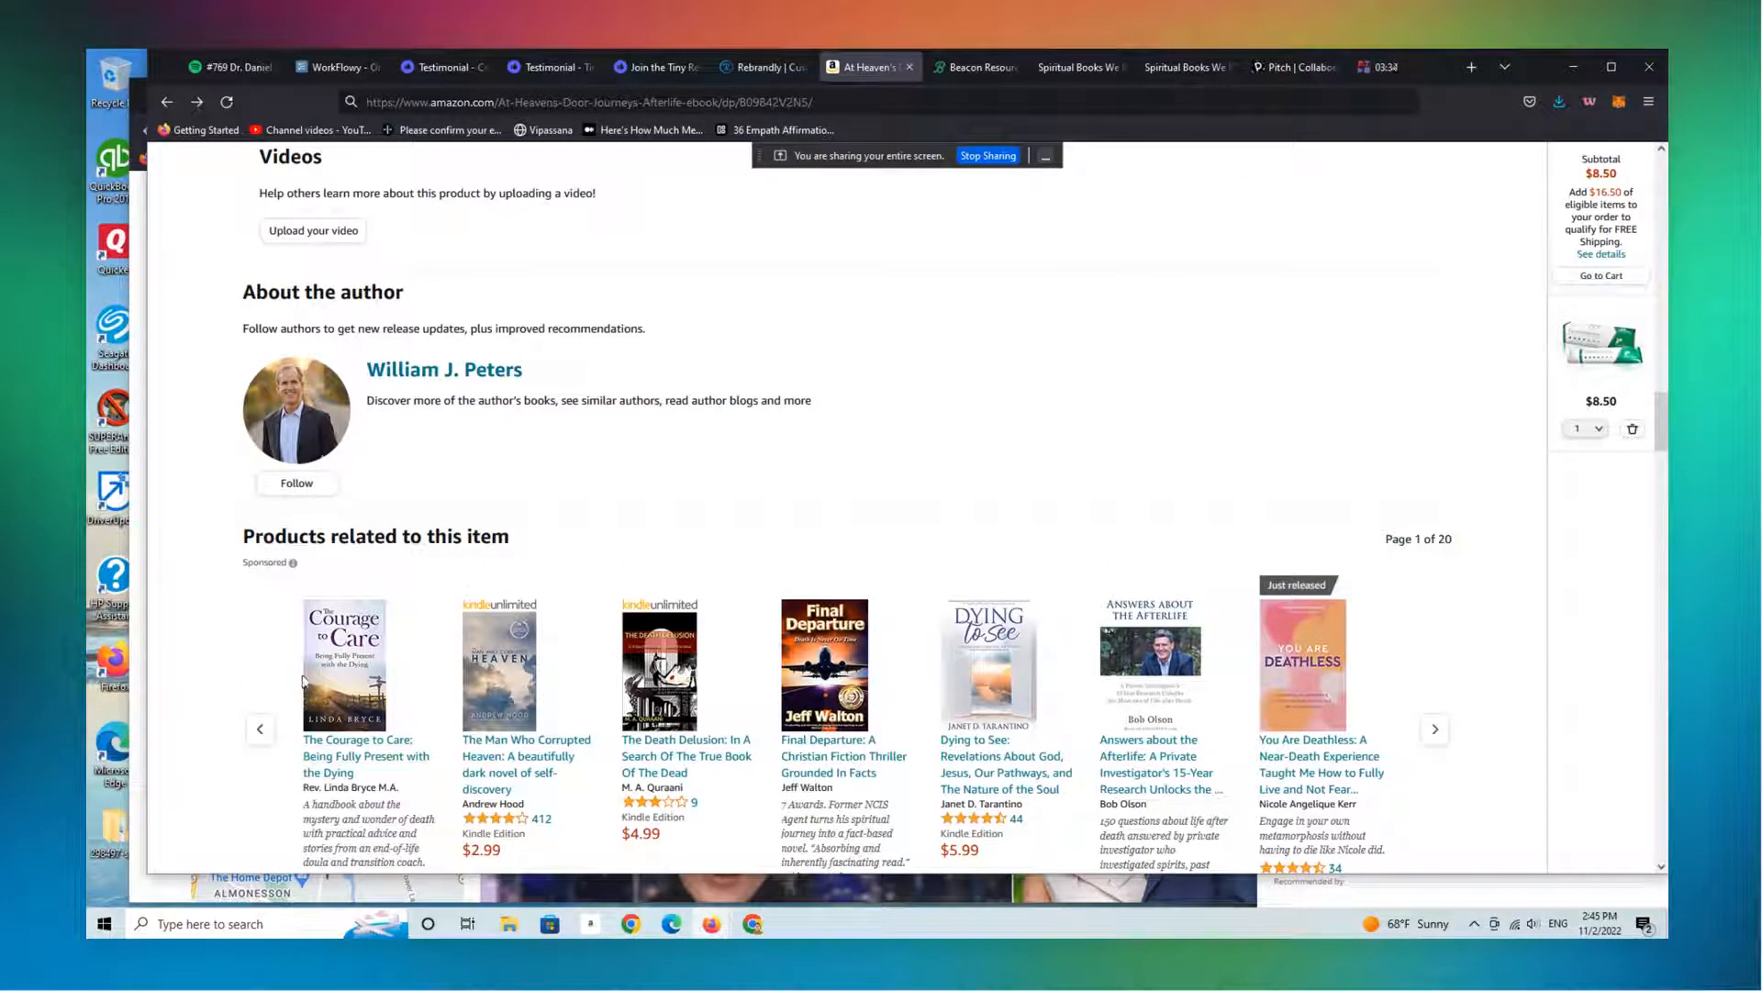
left_click(344, 665)
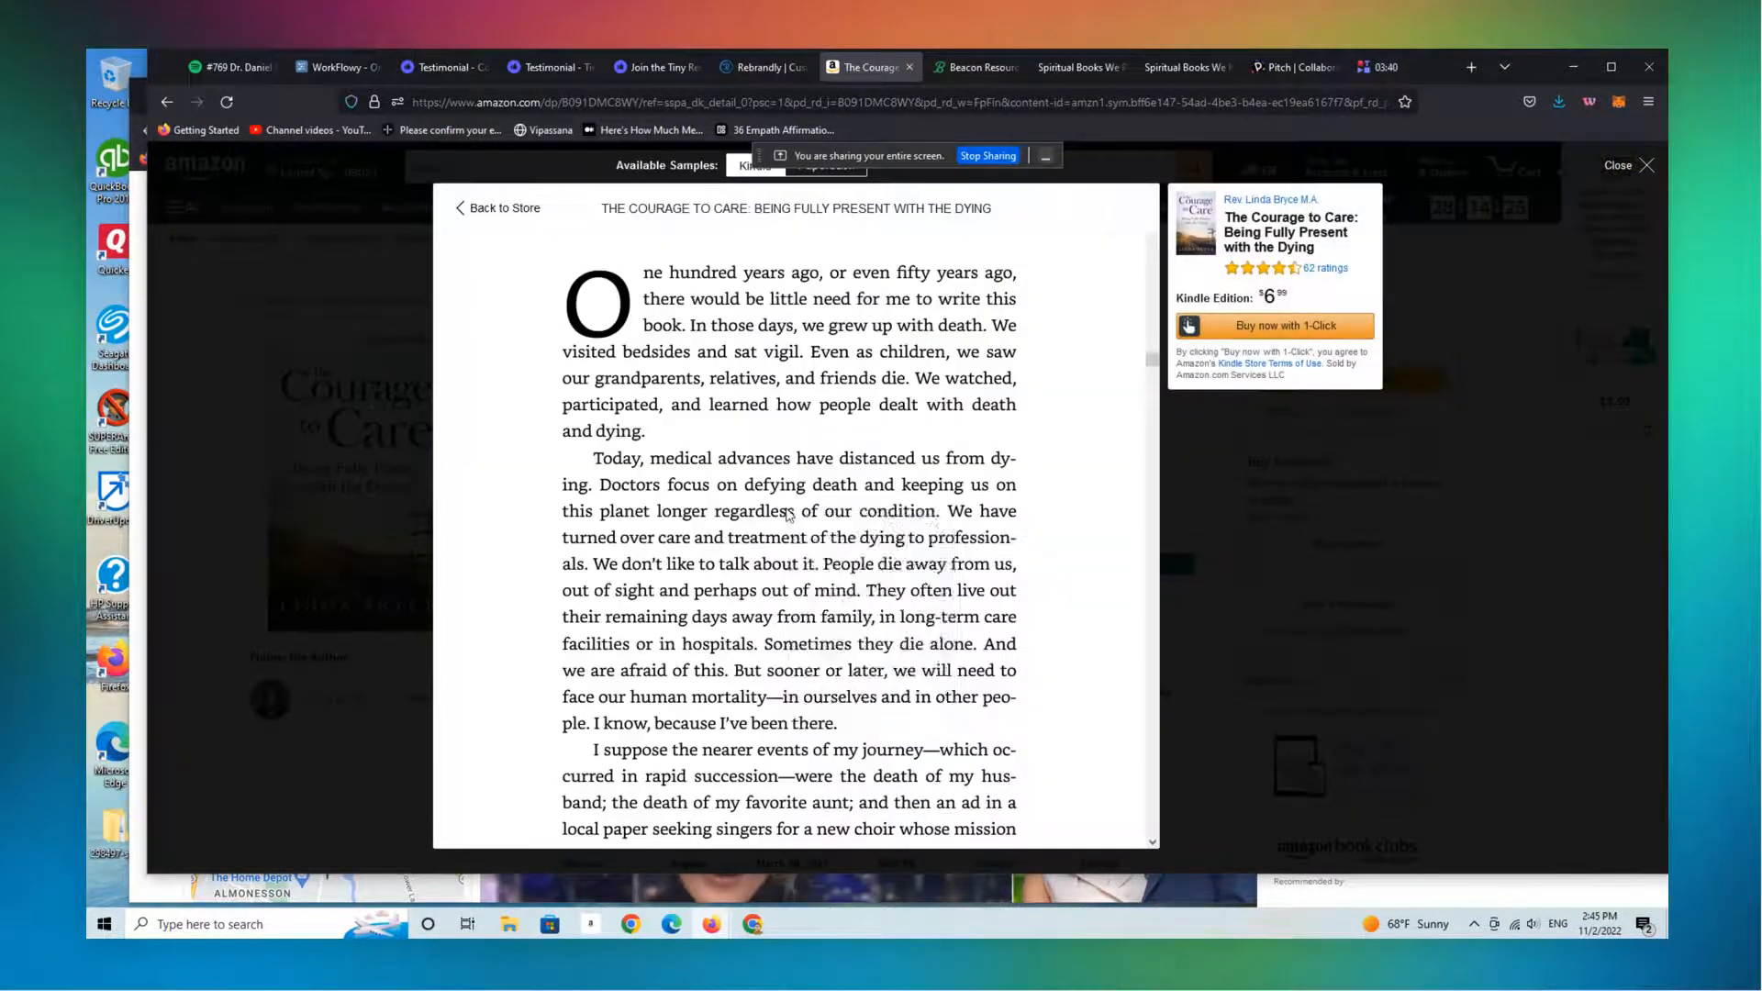
- Save The Courage to Care cover image to BOOK COVERS, then take its page URL to Beacon
key("ctrl+s")
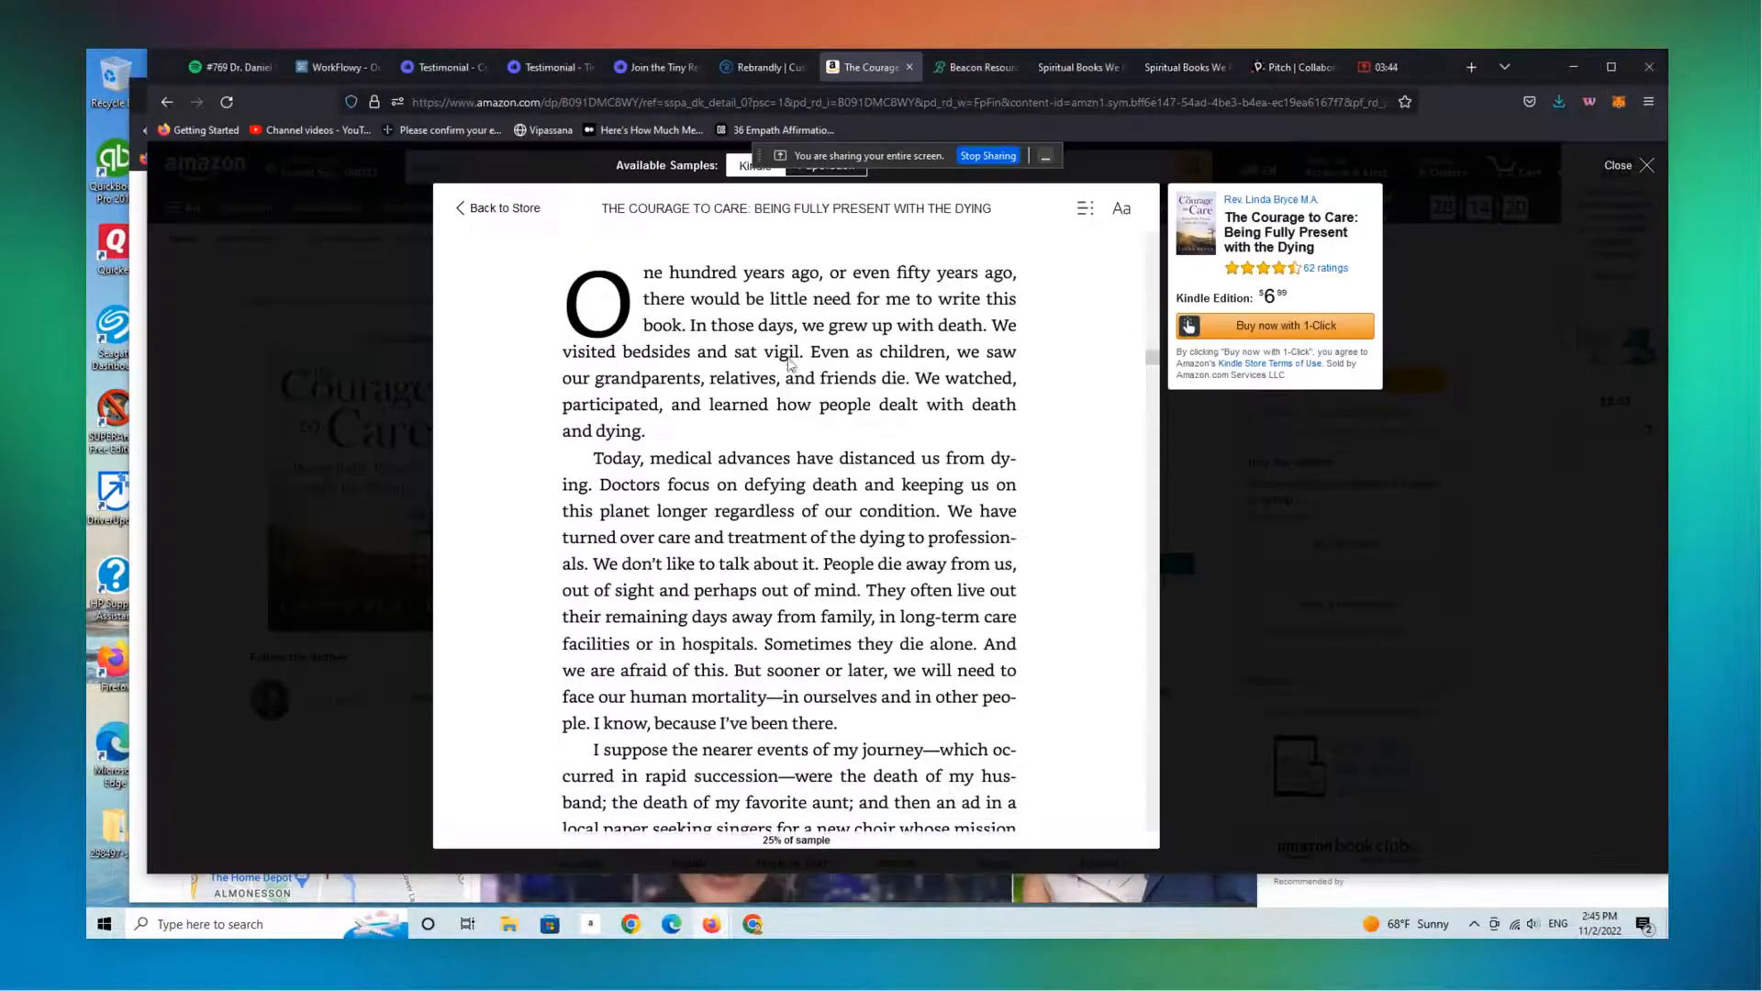
left_click(1627, 165)
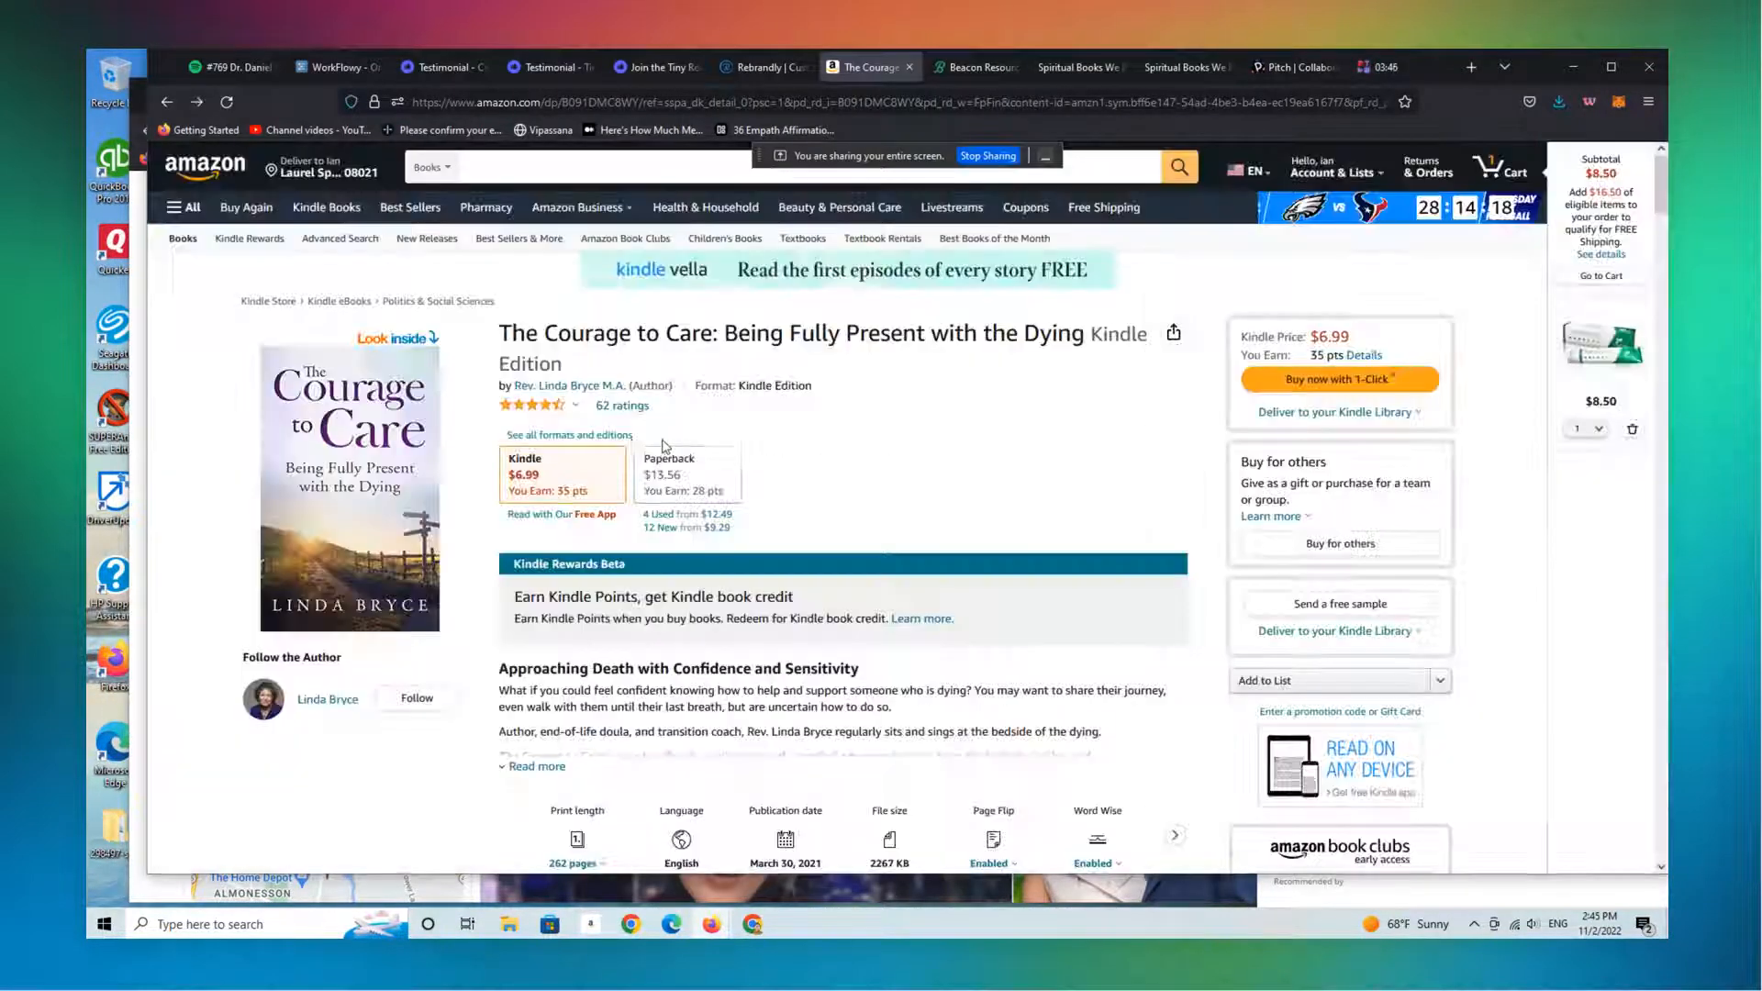
right_click(765, 537)
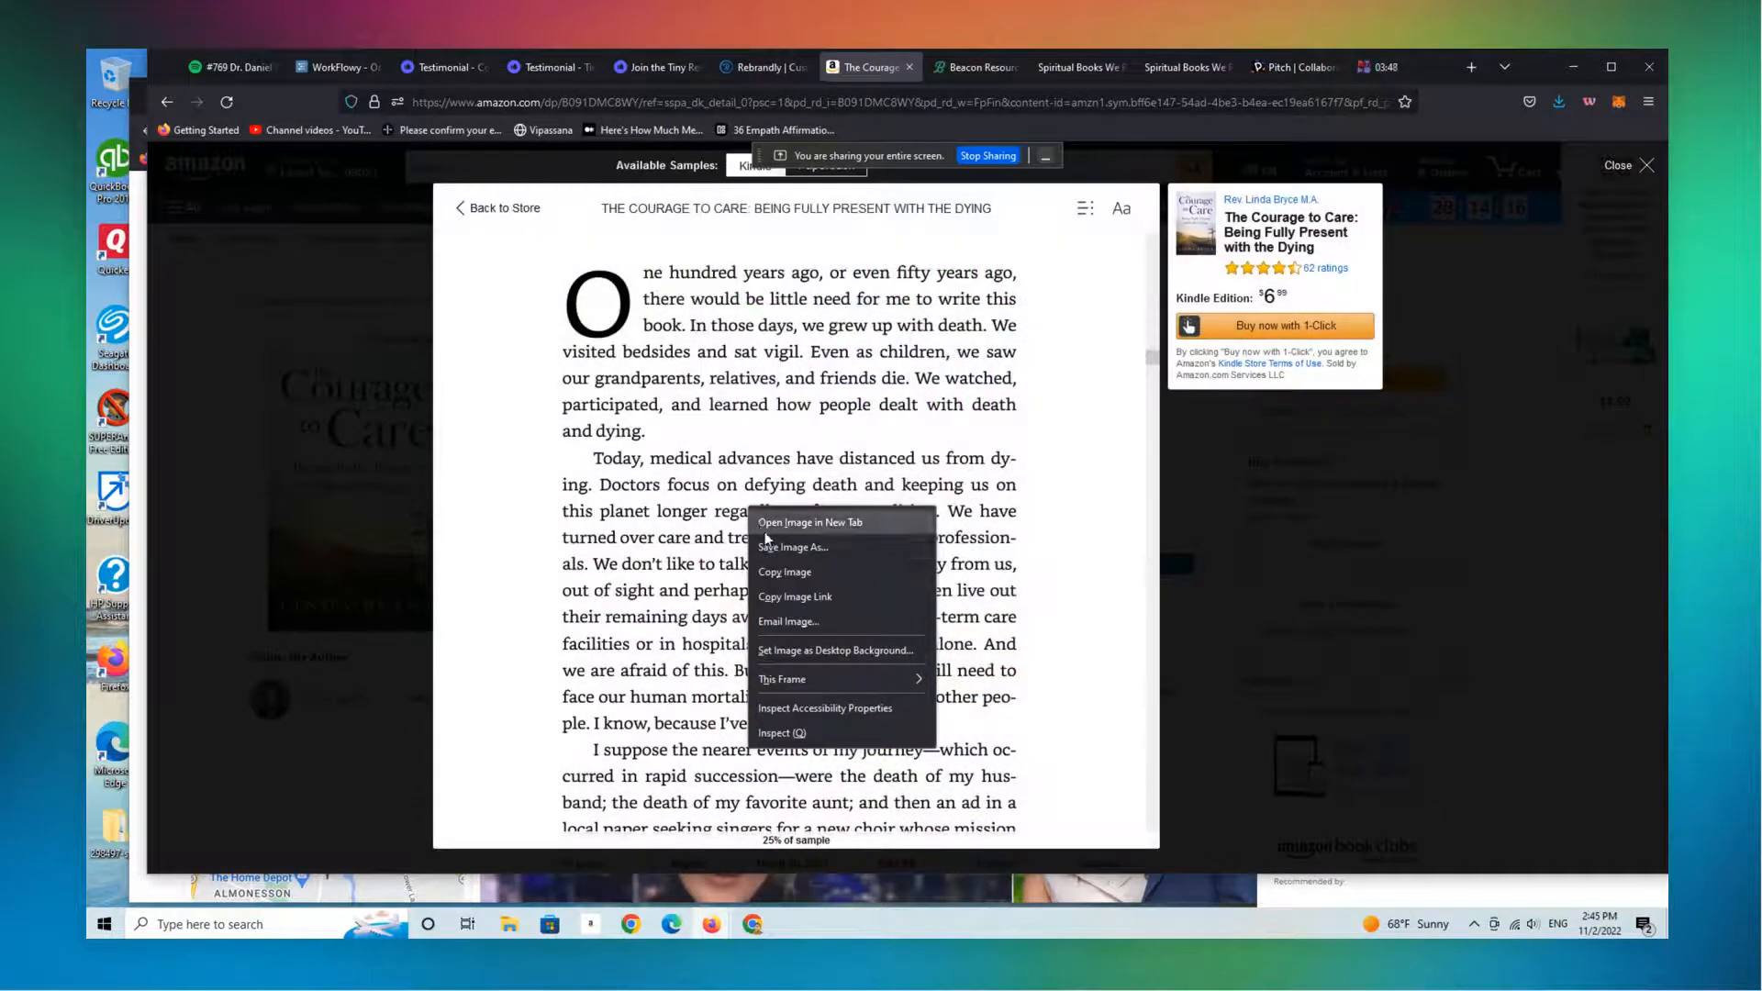
left_click(793, 547)
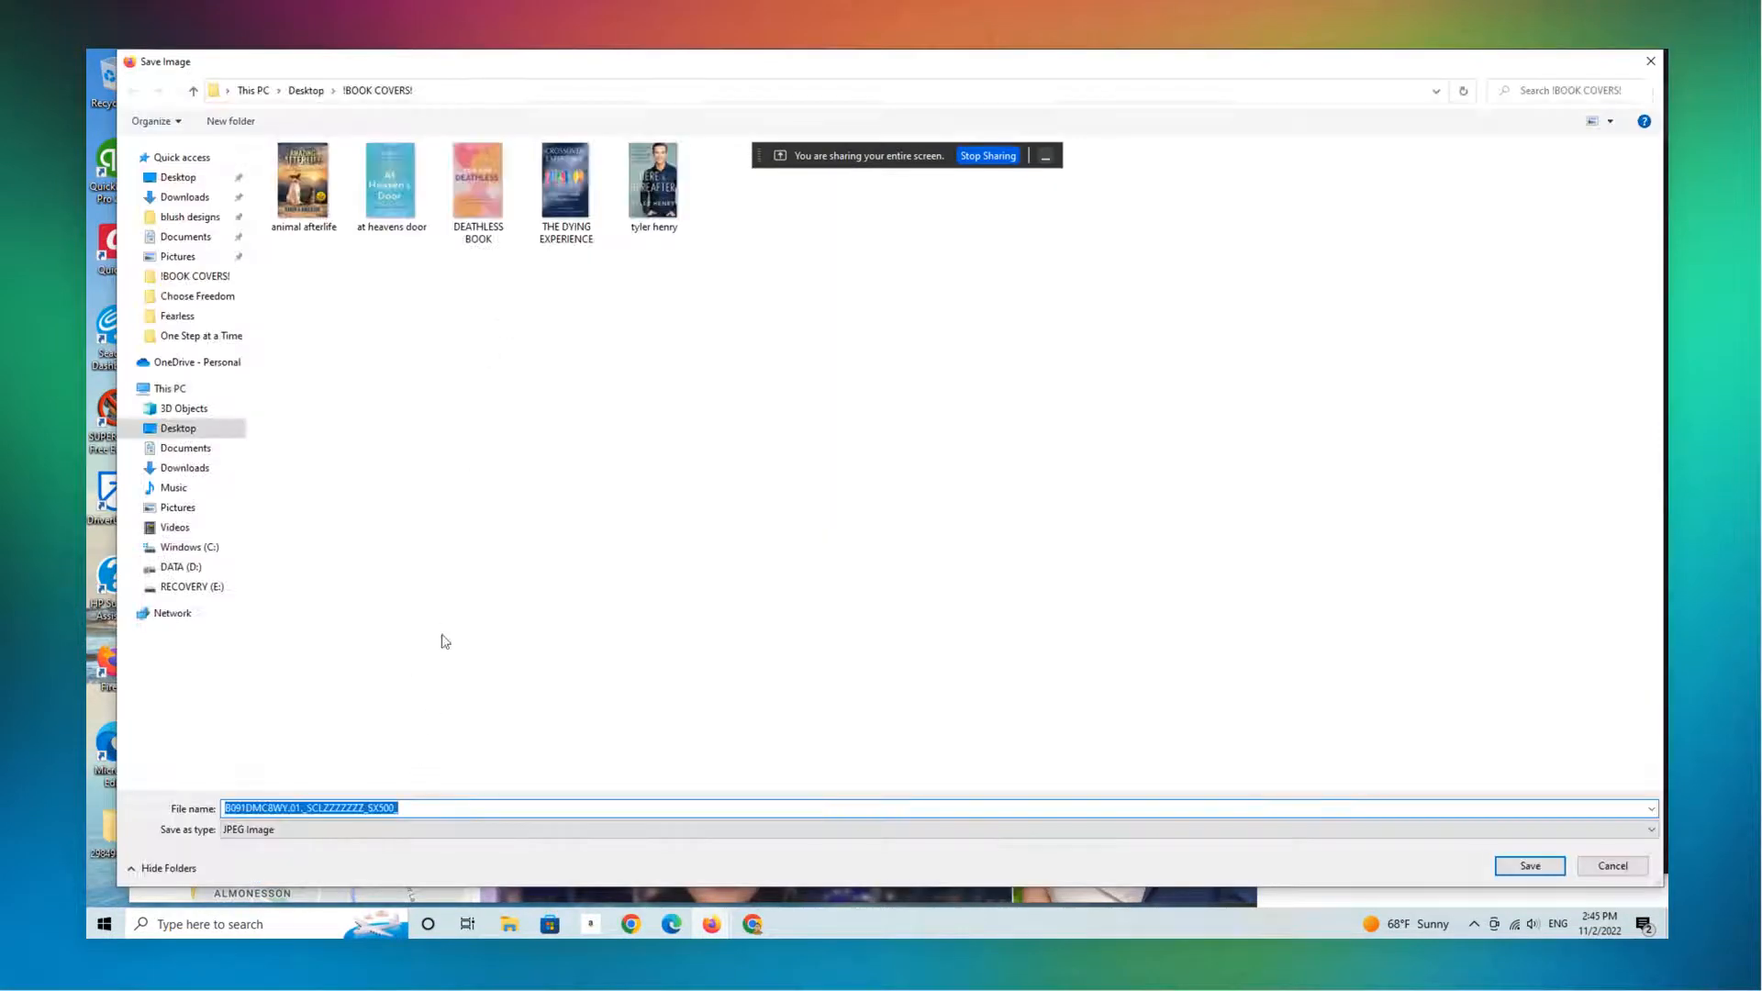
type("courage t")
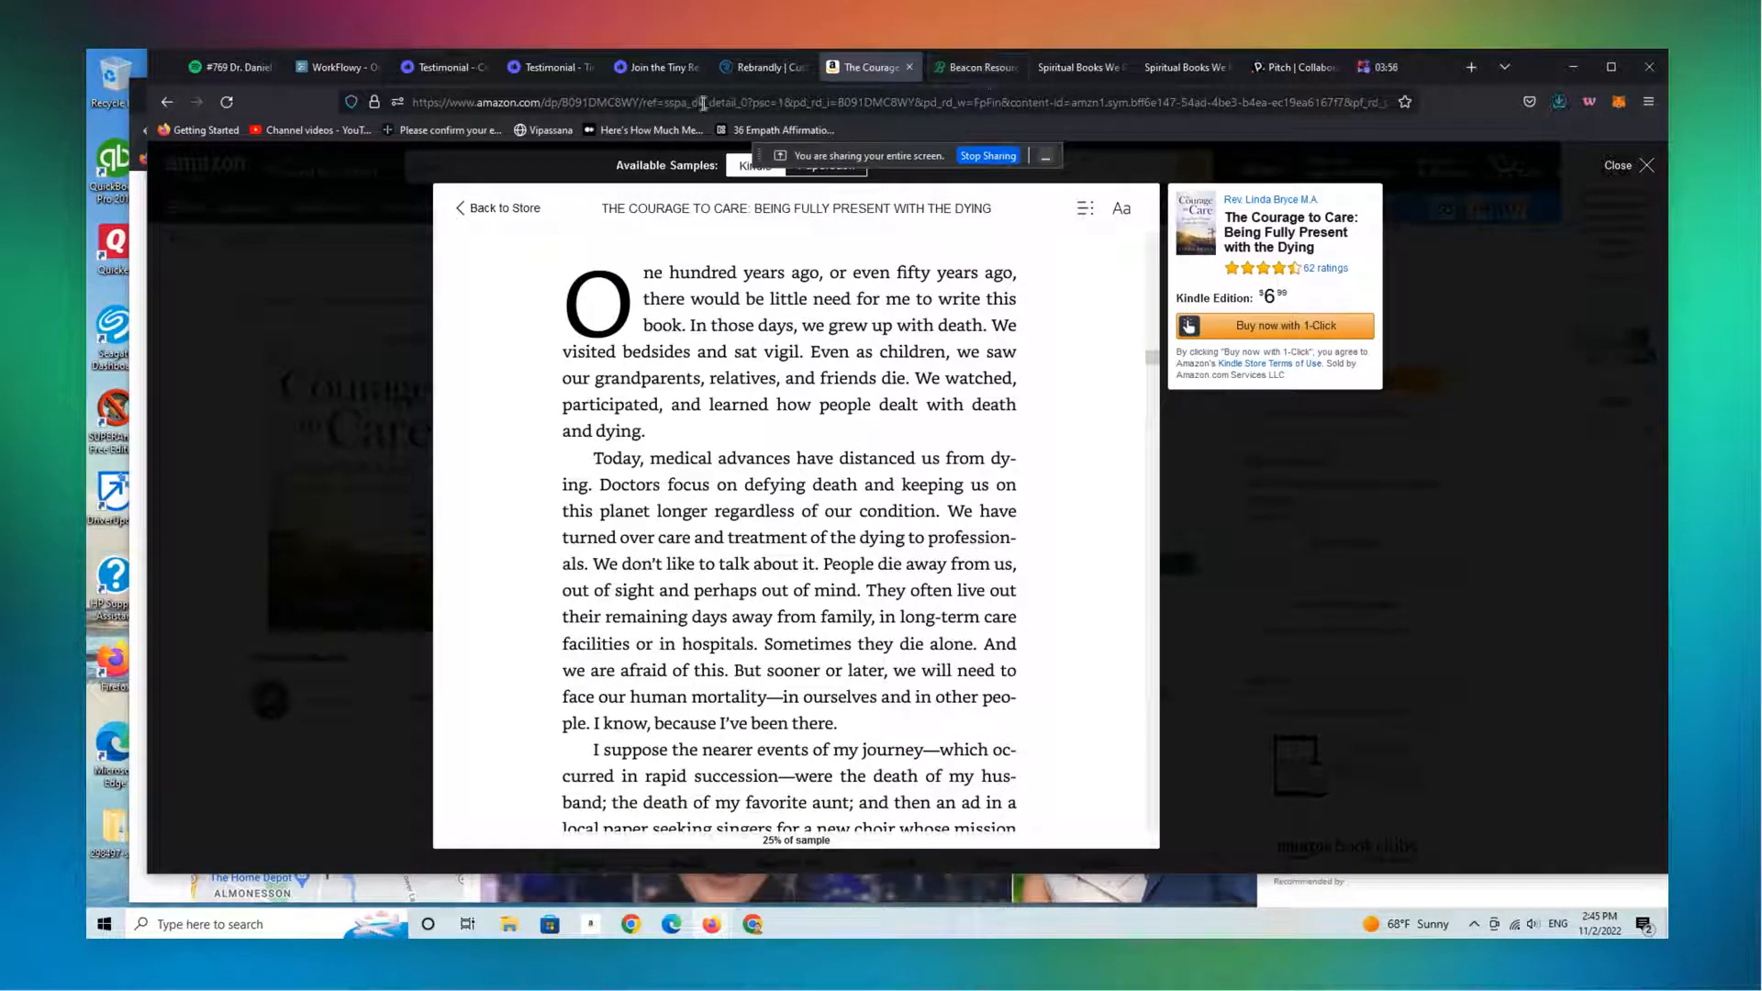
left_click(702, 100)
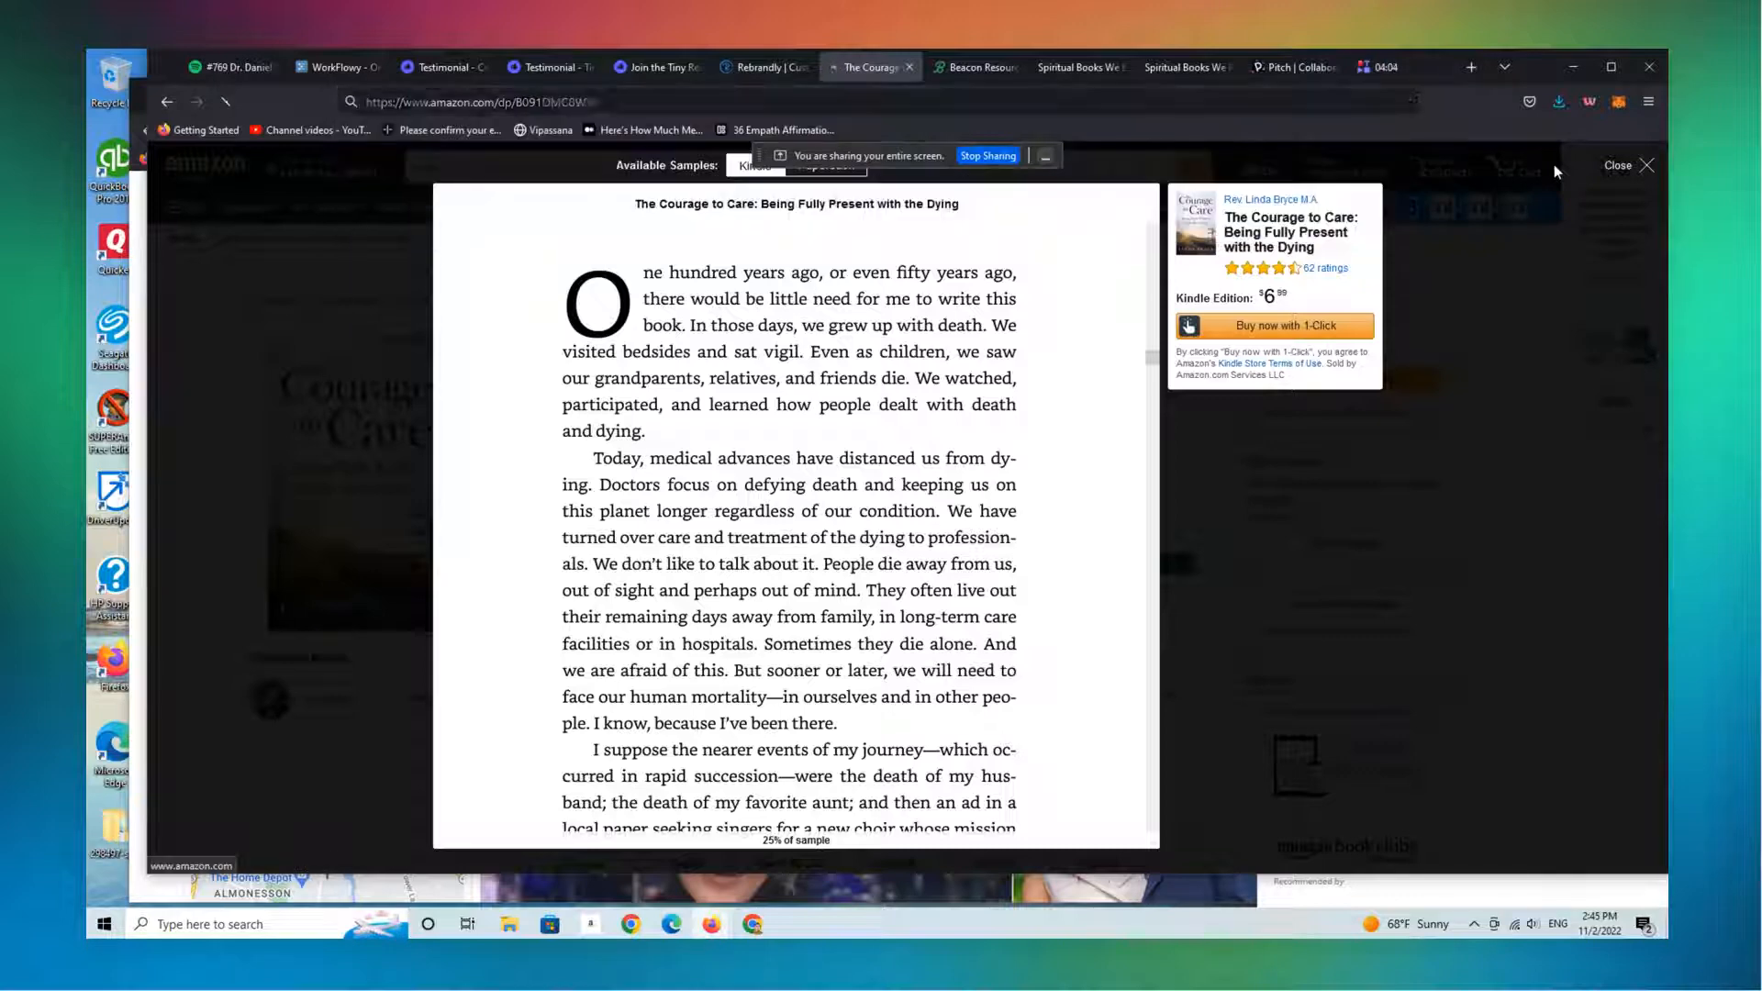
left_click(484, 101)
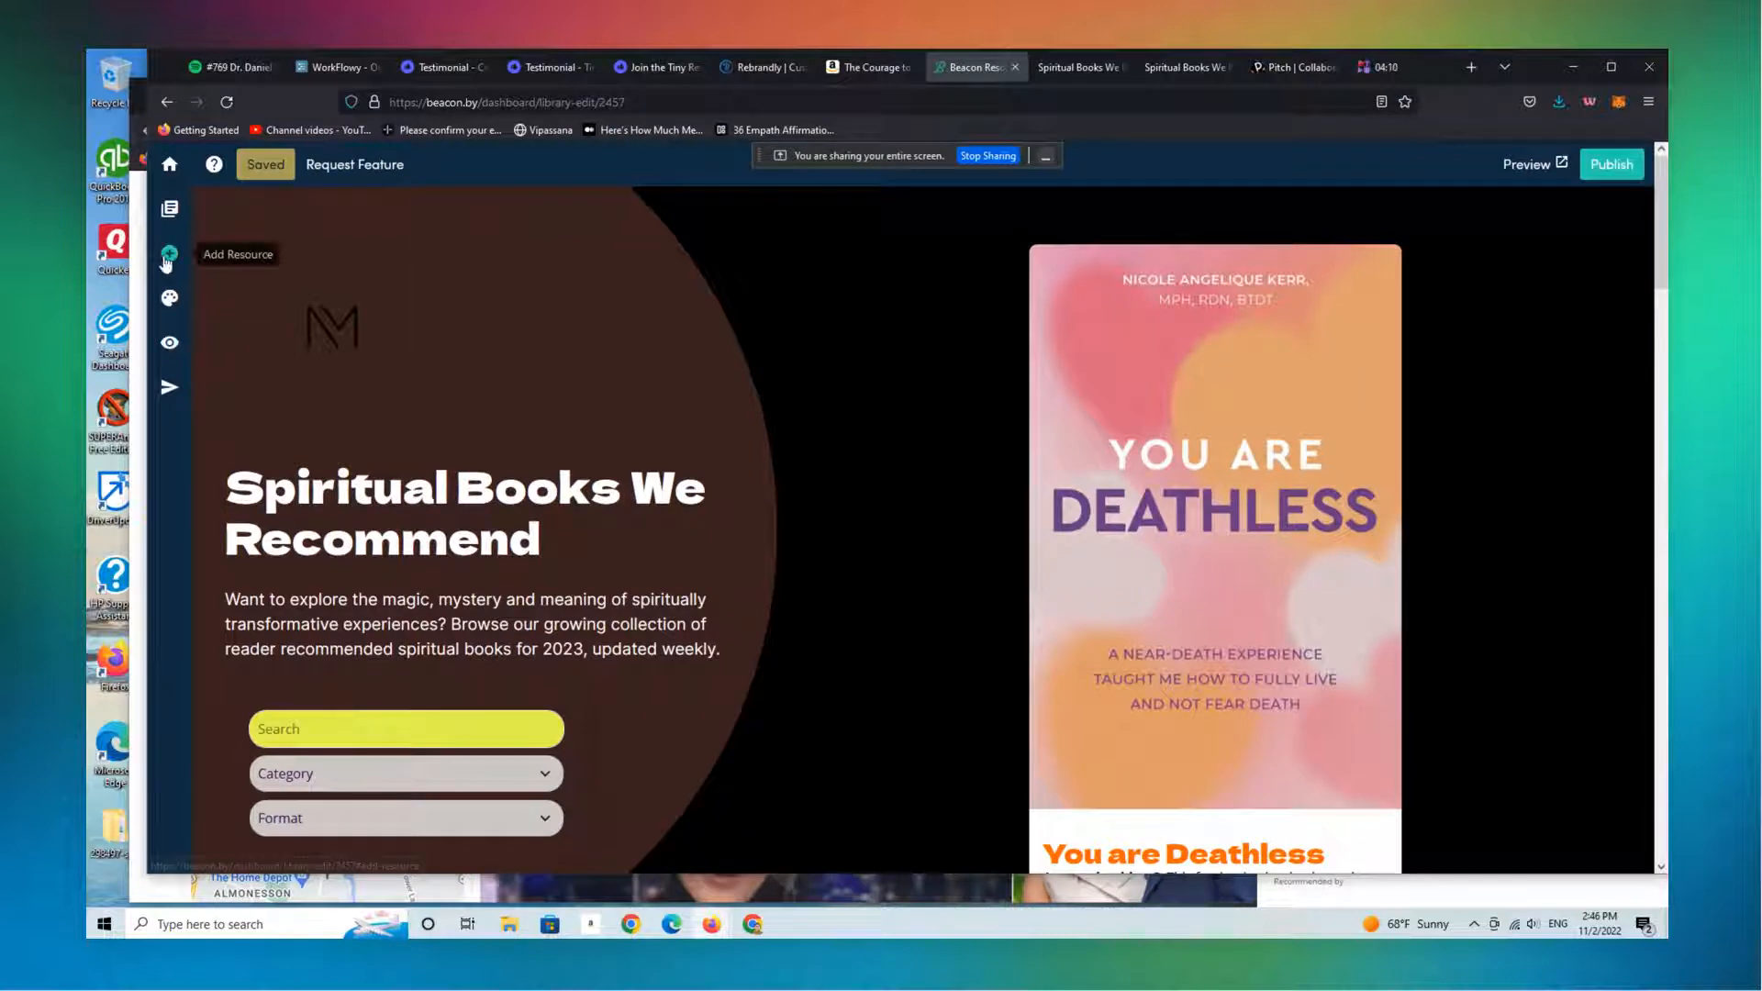
- Paste the Amazon book link into Link to Resource and add it as a new resource
left_click(169, 256)
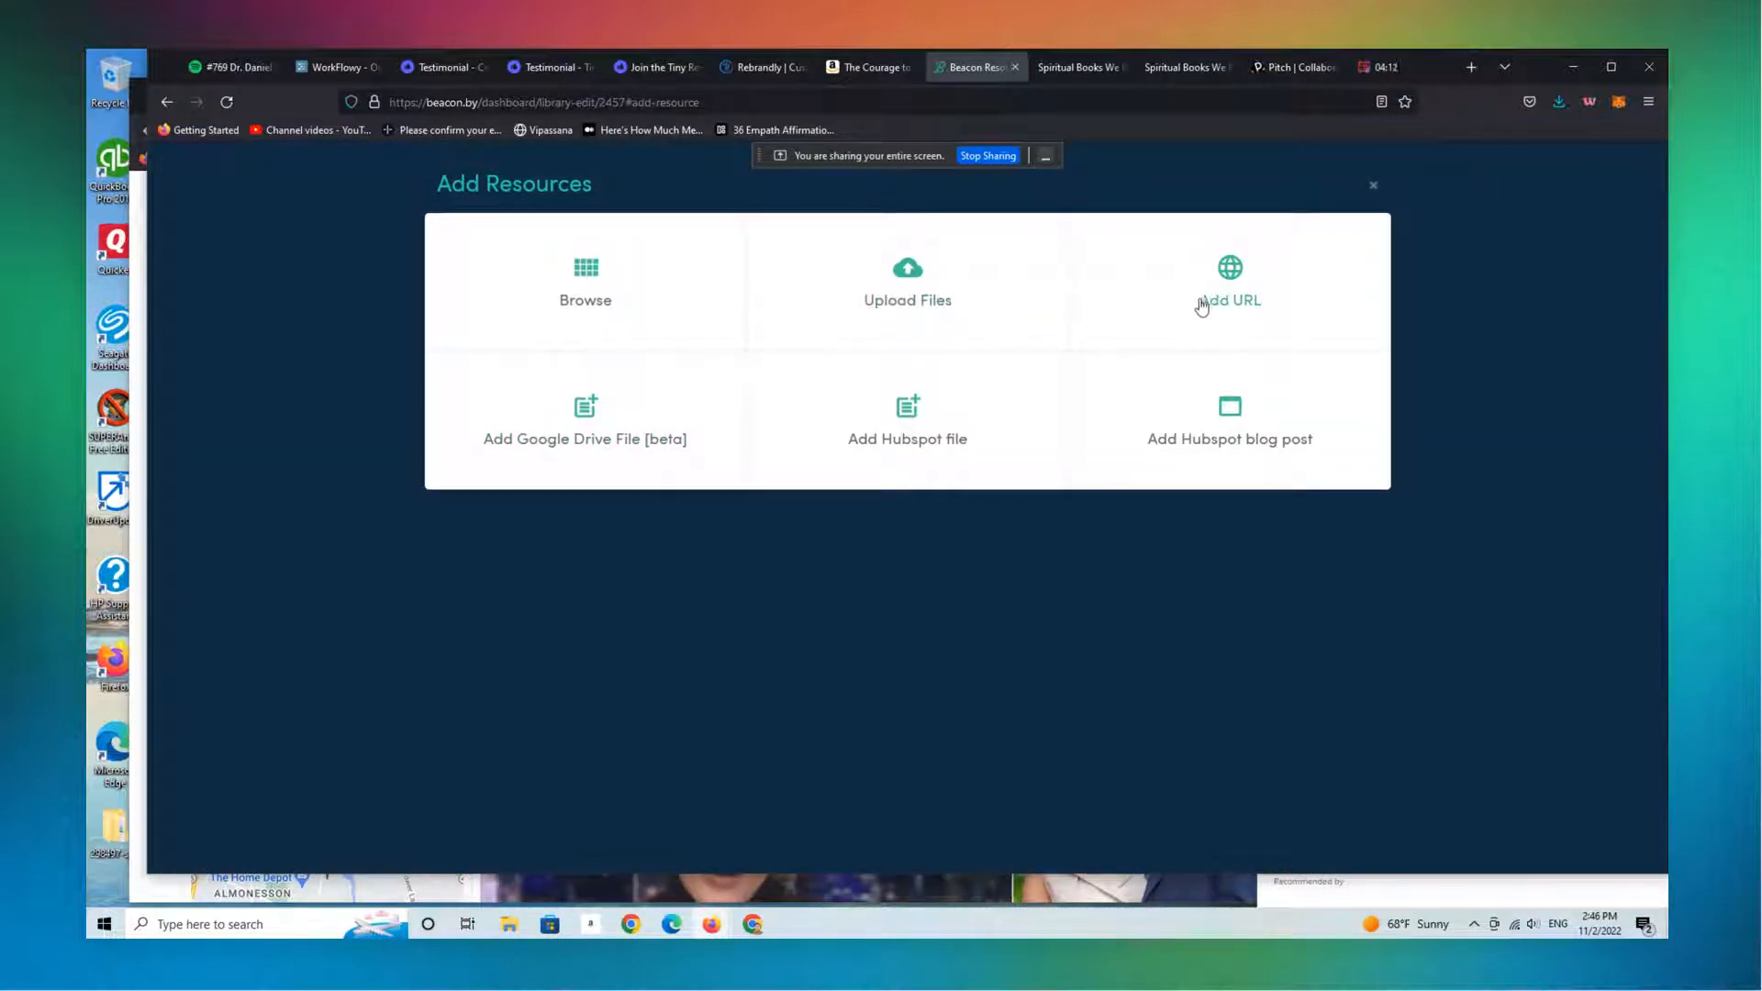
left_click(1229, 300)
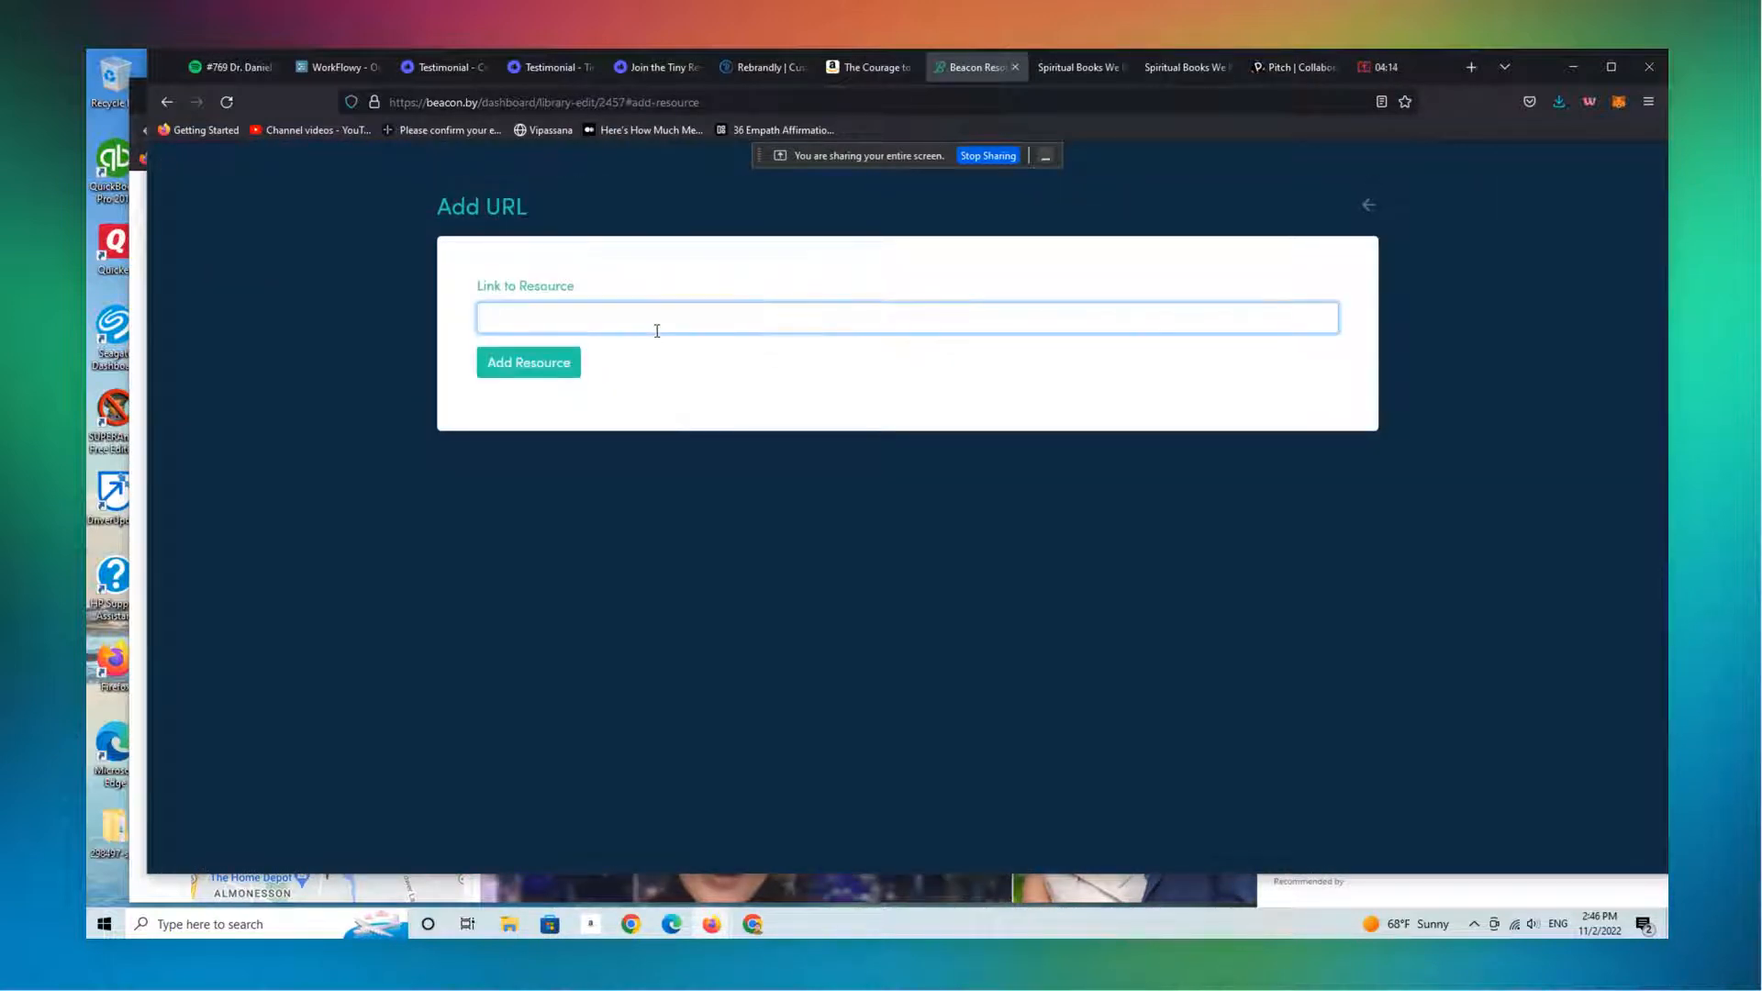
left_click(527, 362)
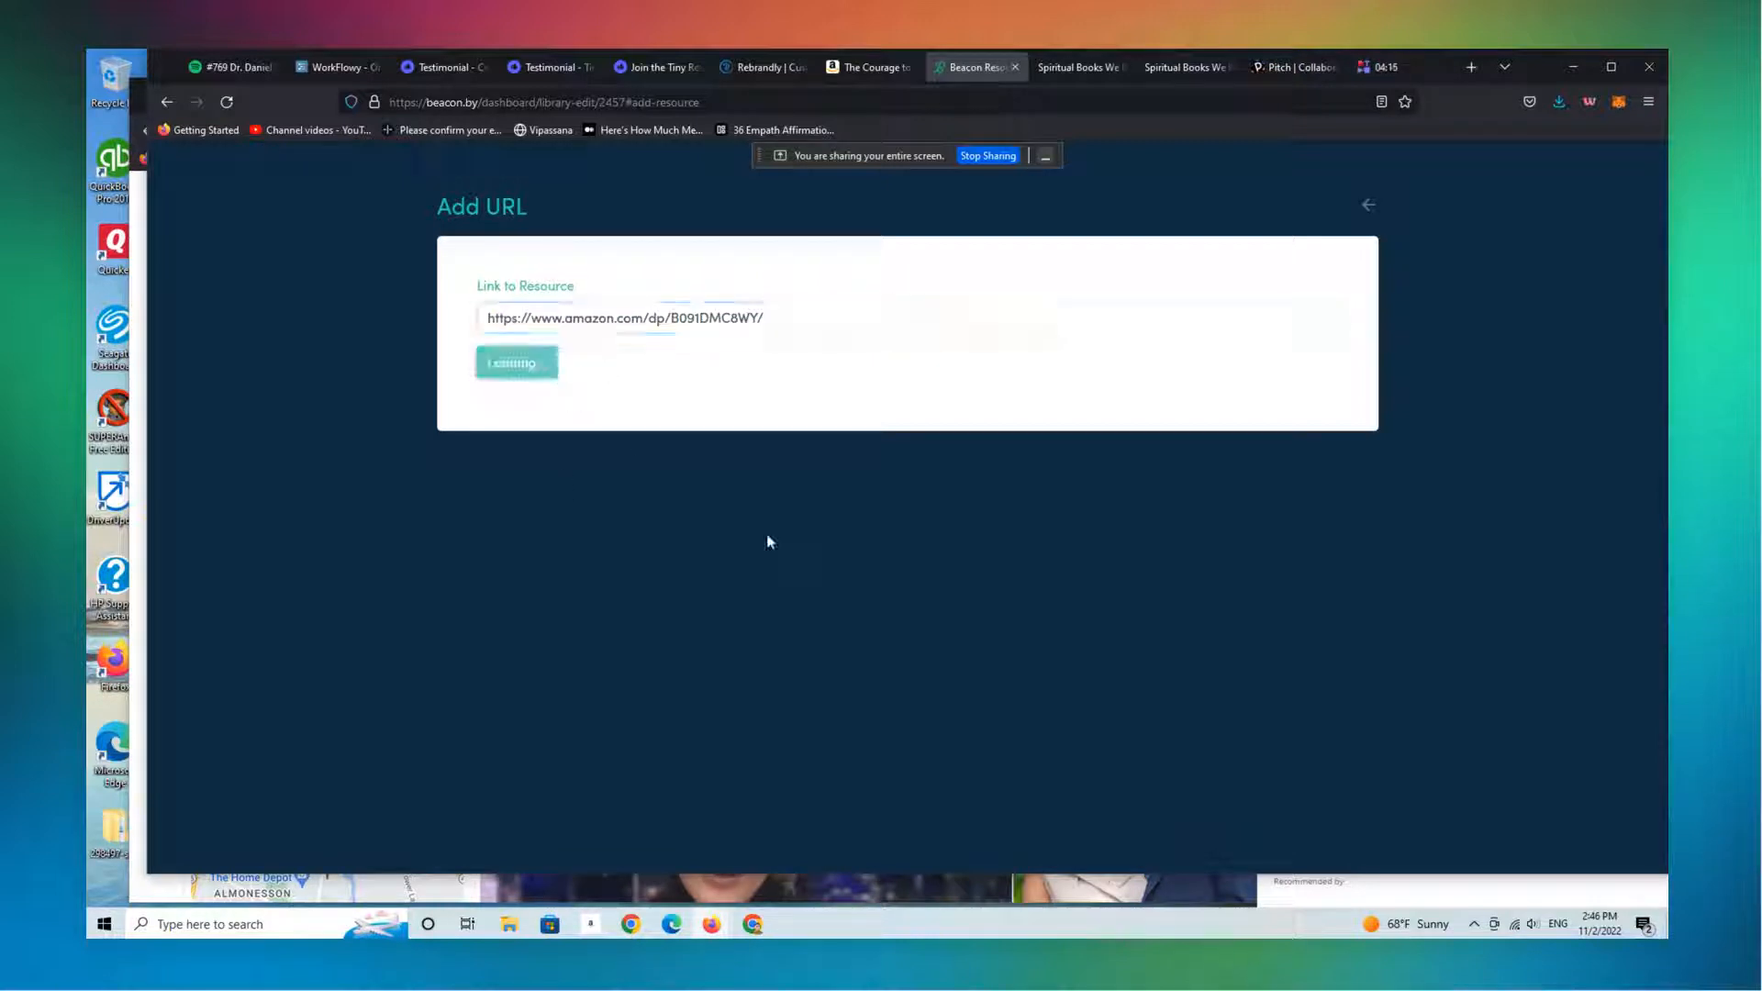
left_click(515, 362)
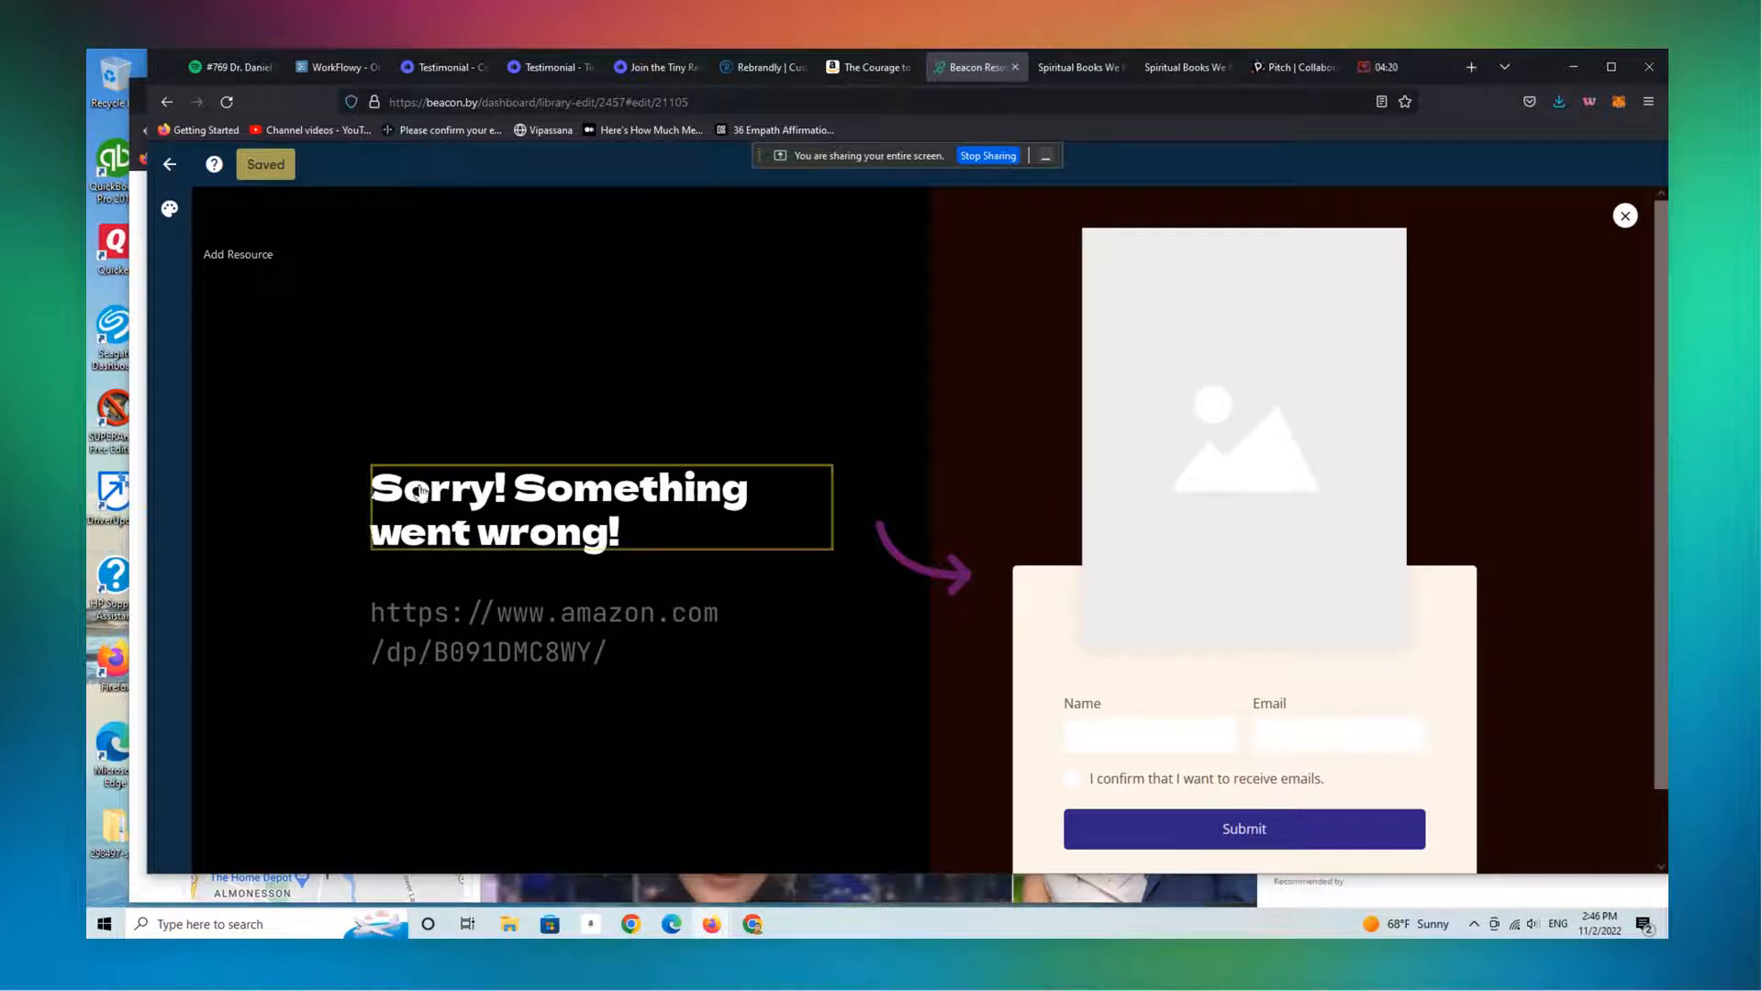
- Title the new resource 'Courage to Care'
left_click(529, 506)
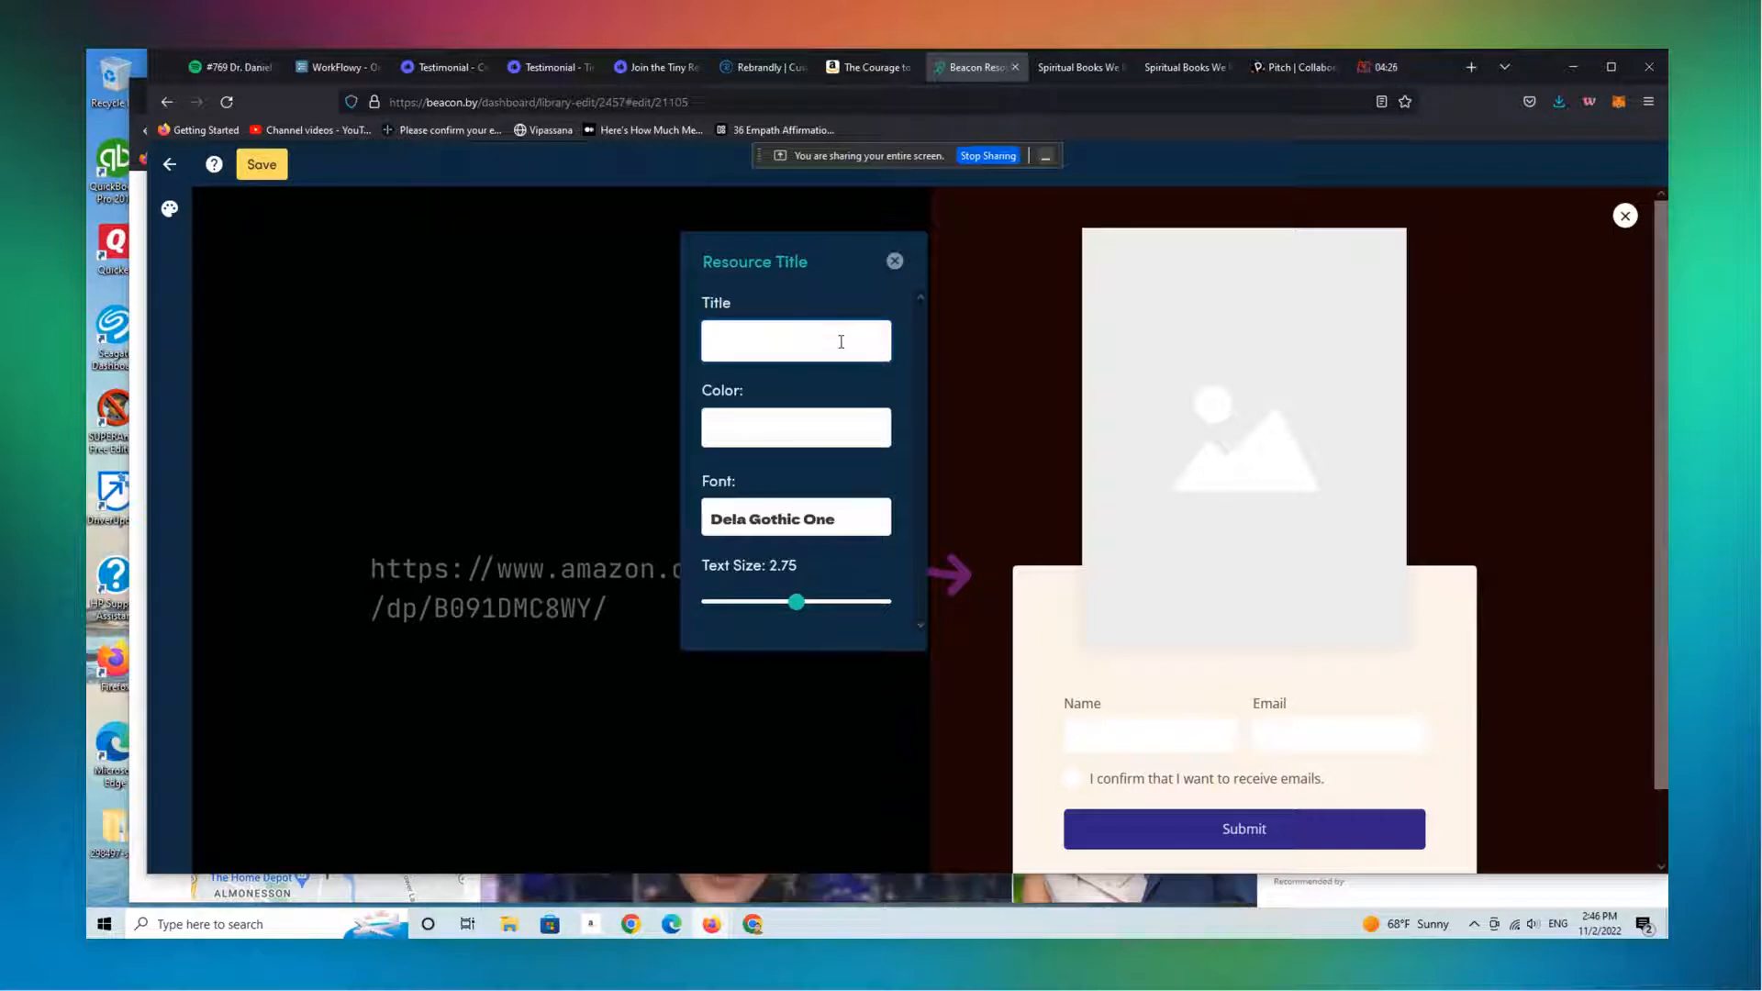
type("Courage to")
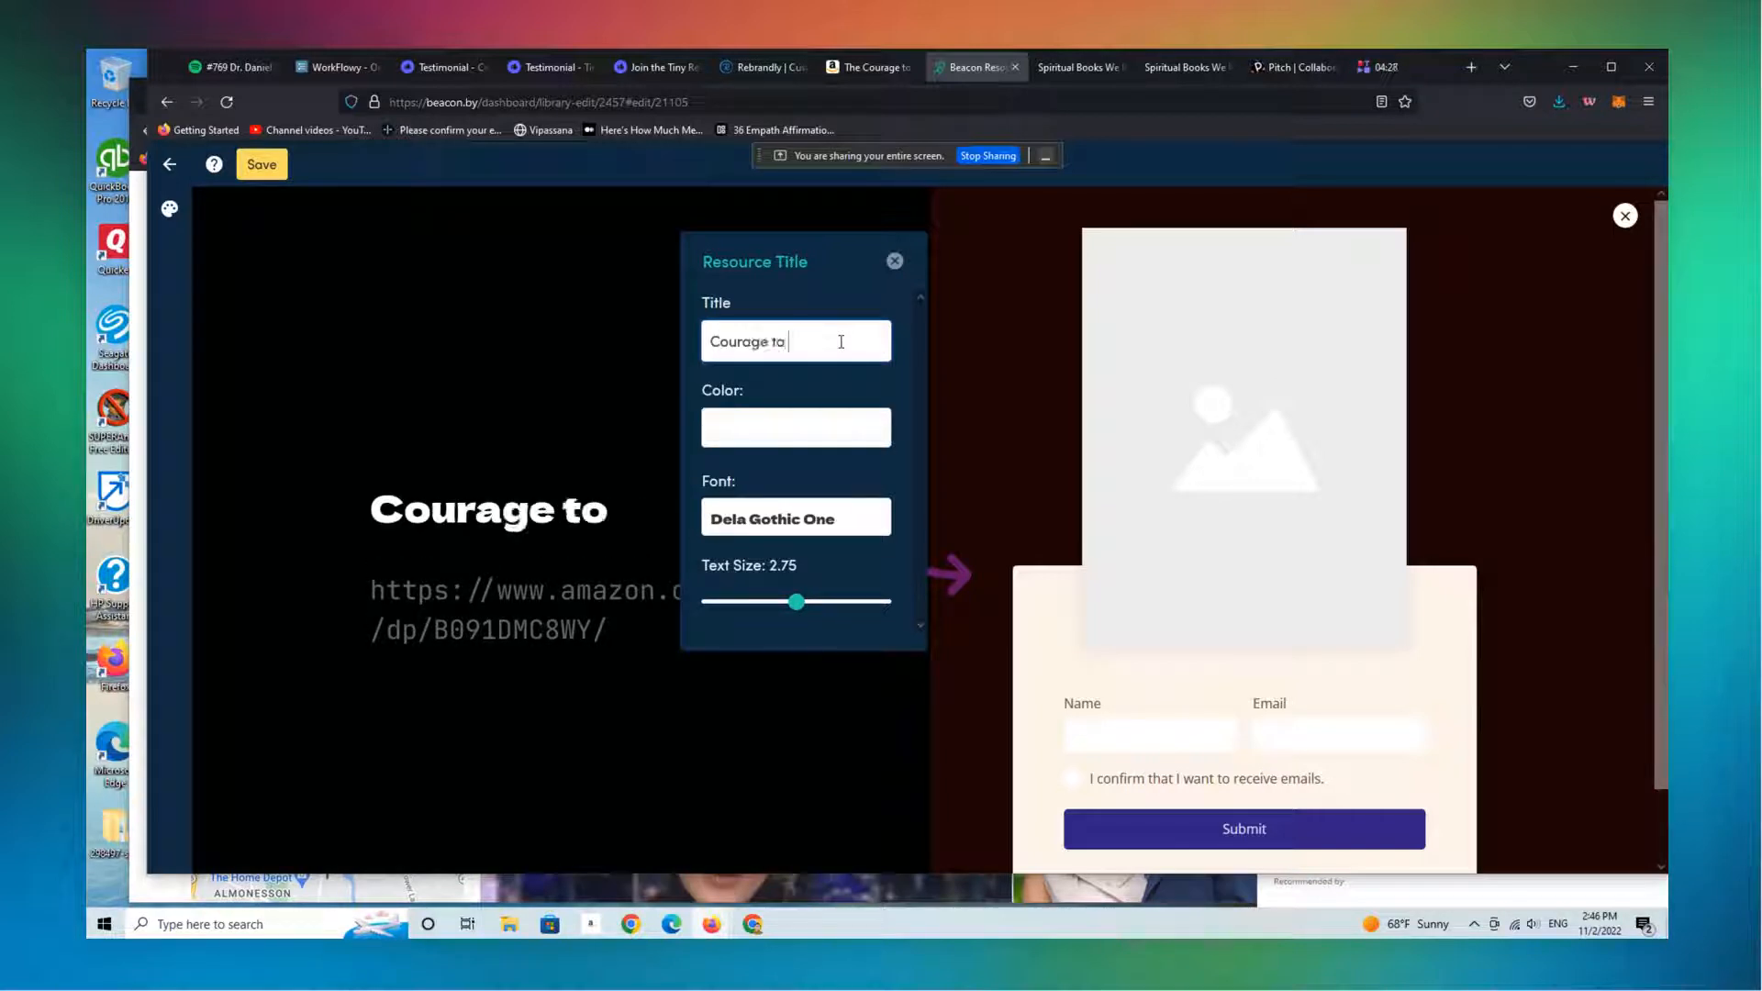
type("Care")
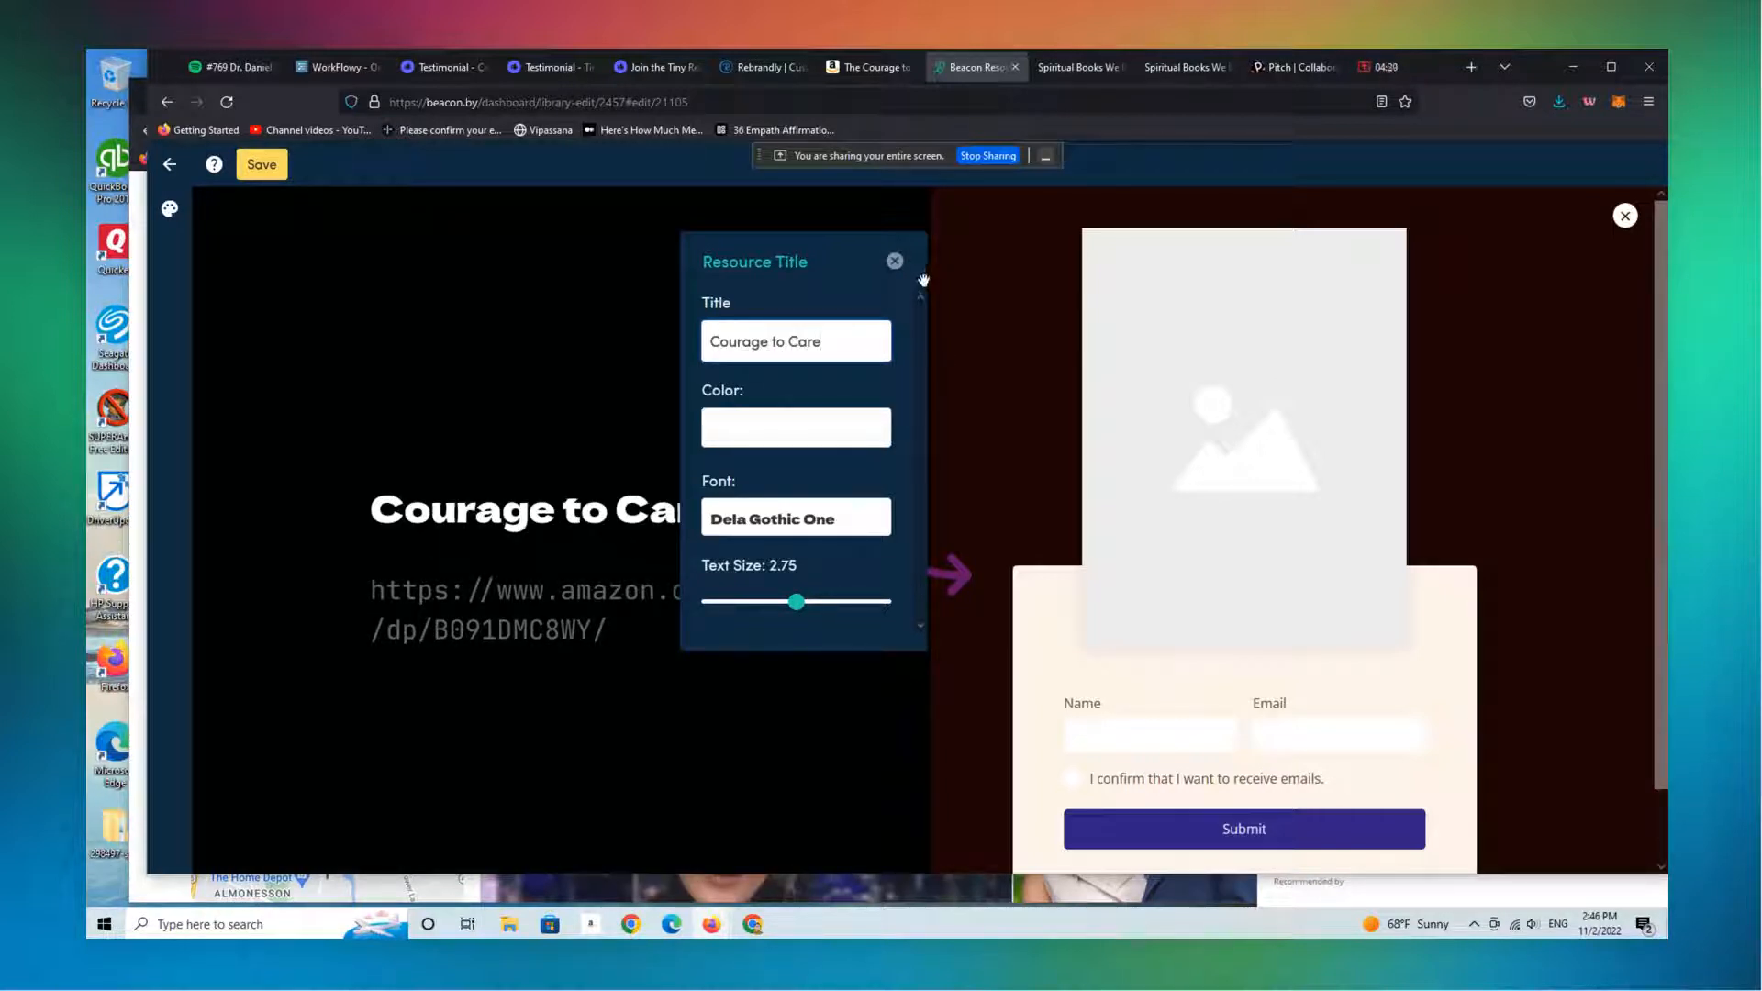
left_click(894, 261)
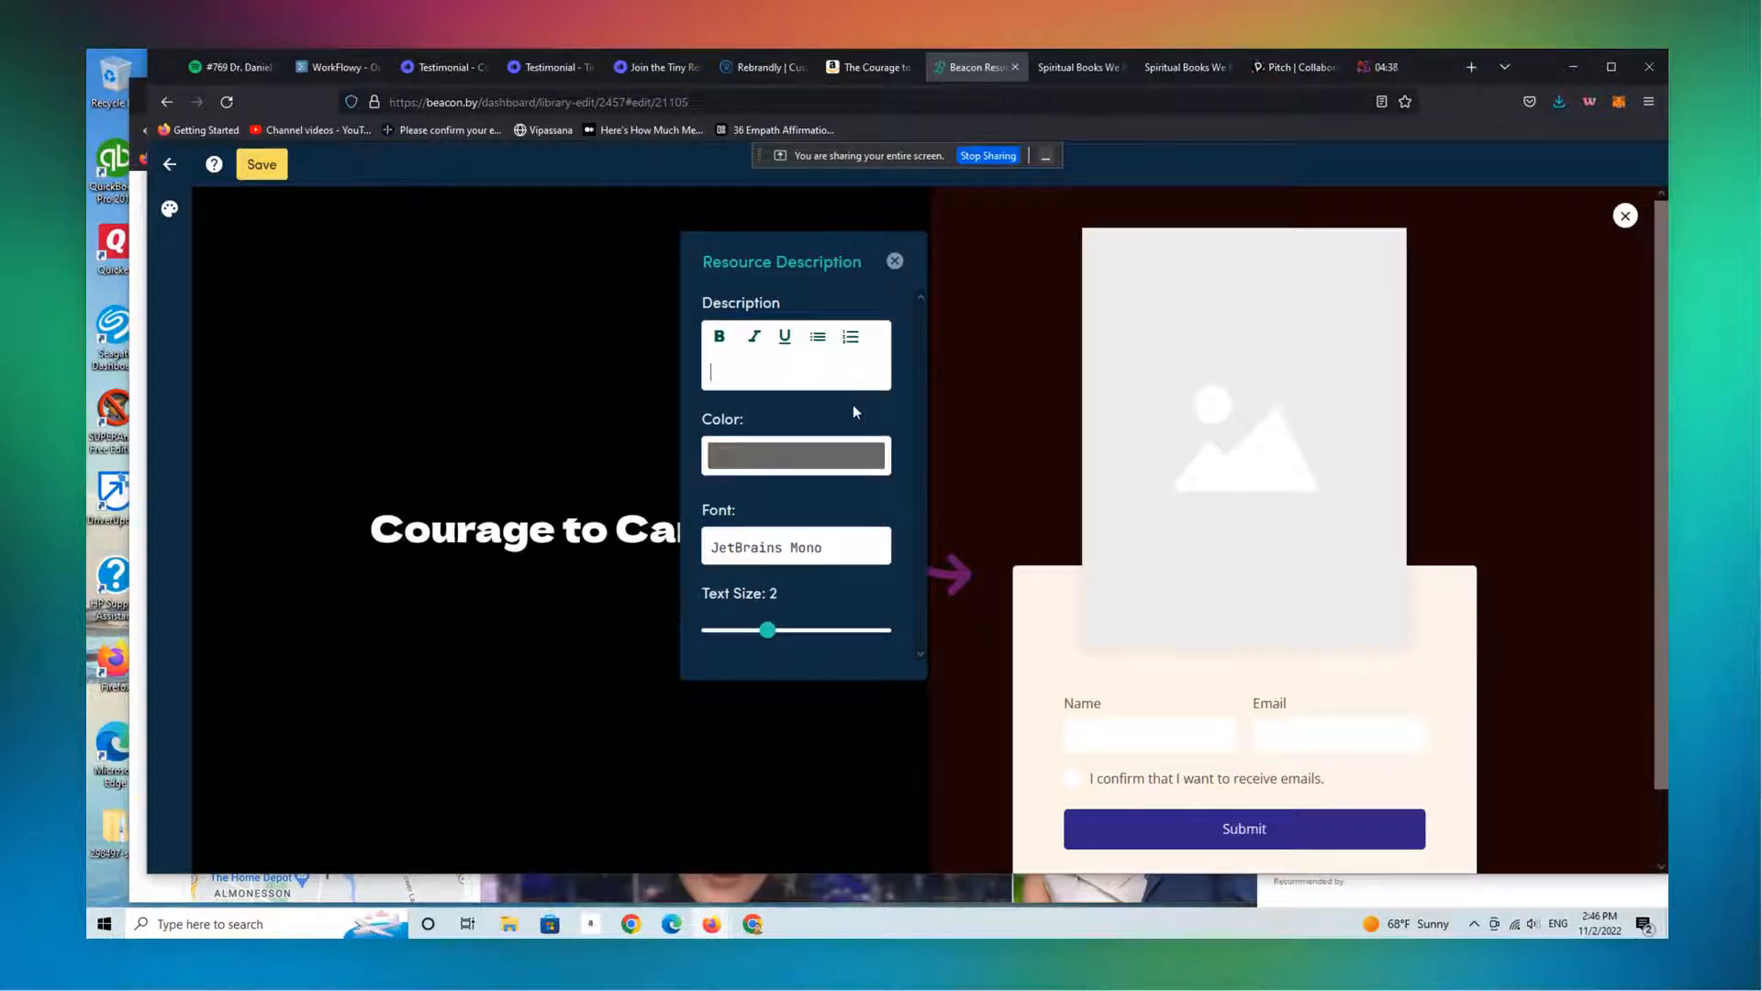
- Describe it as a book on living and dying well, regardless of religious beliefs
type("A new book")
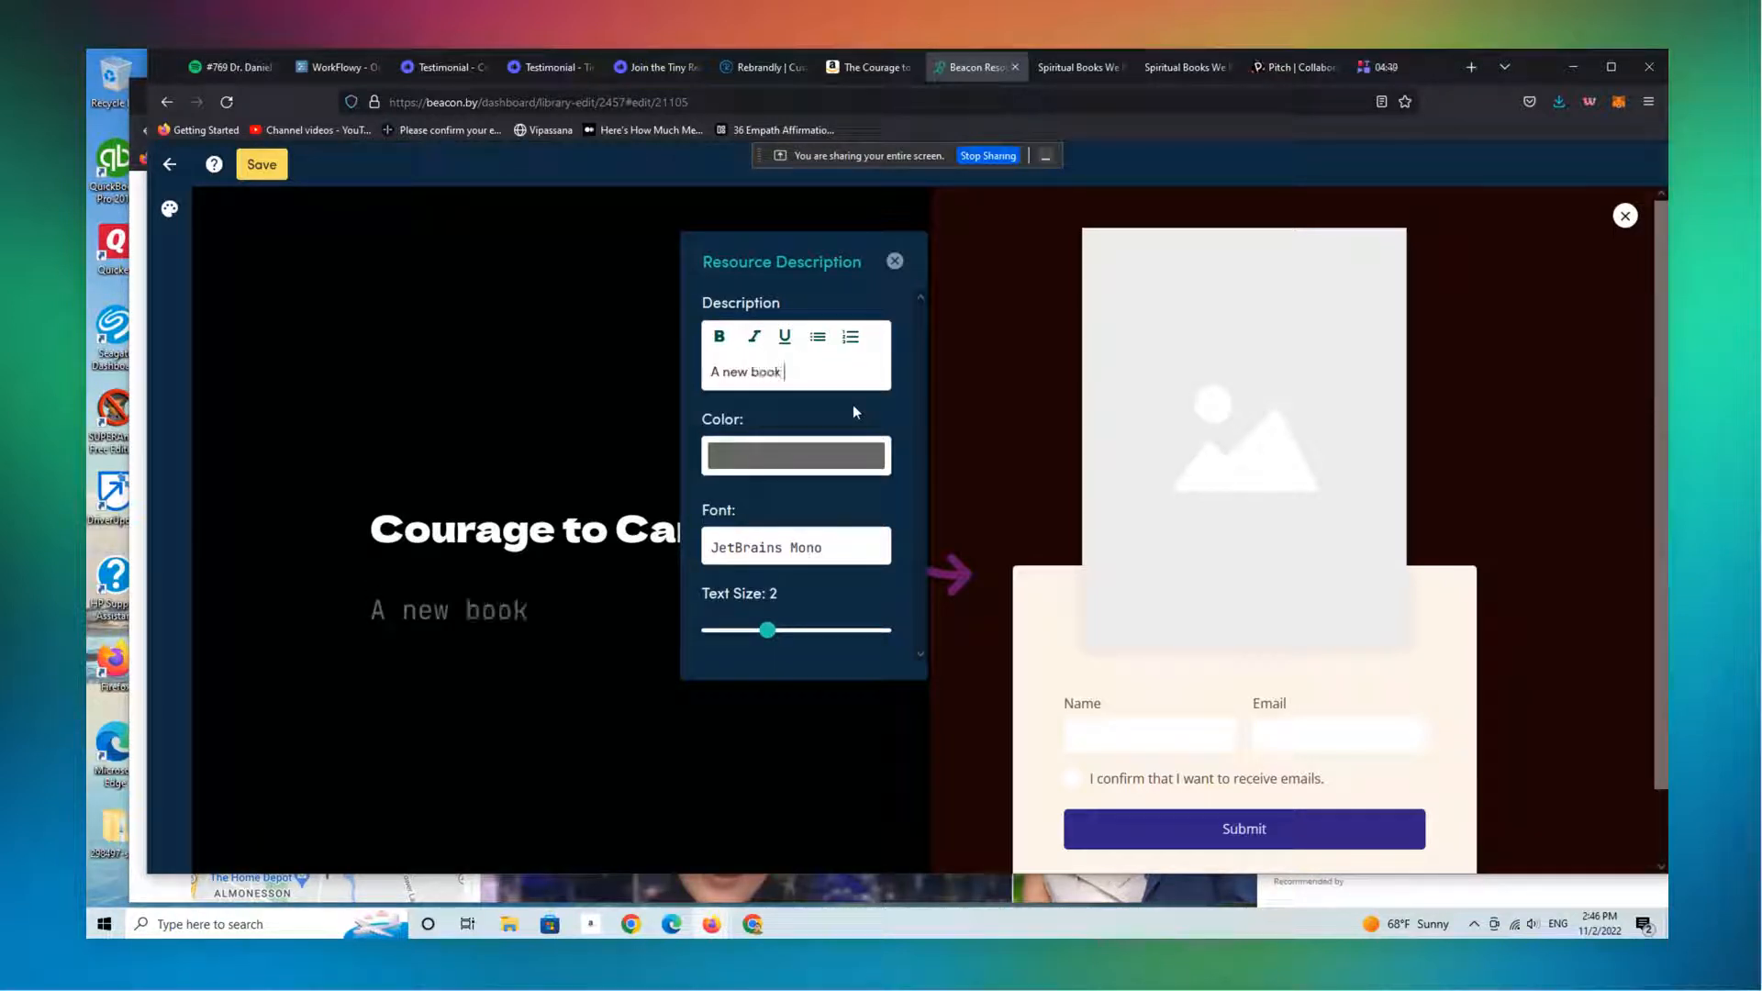
type("on the")
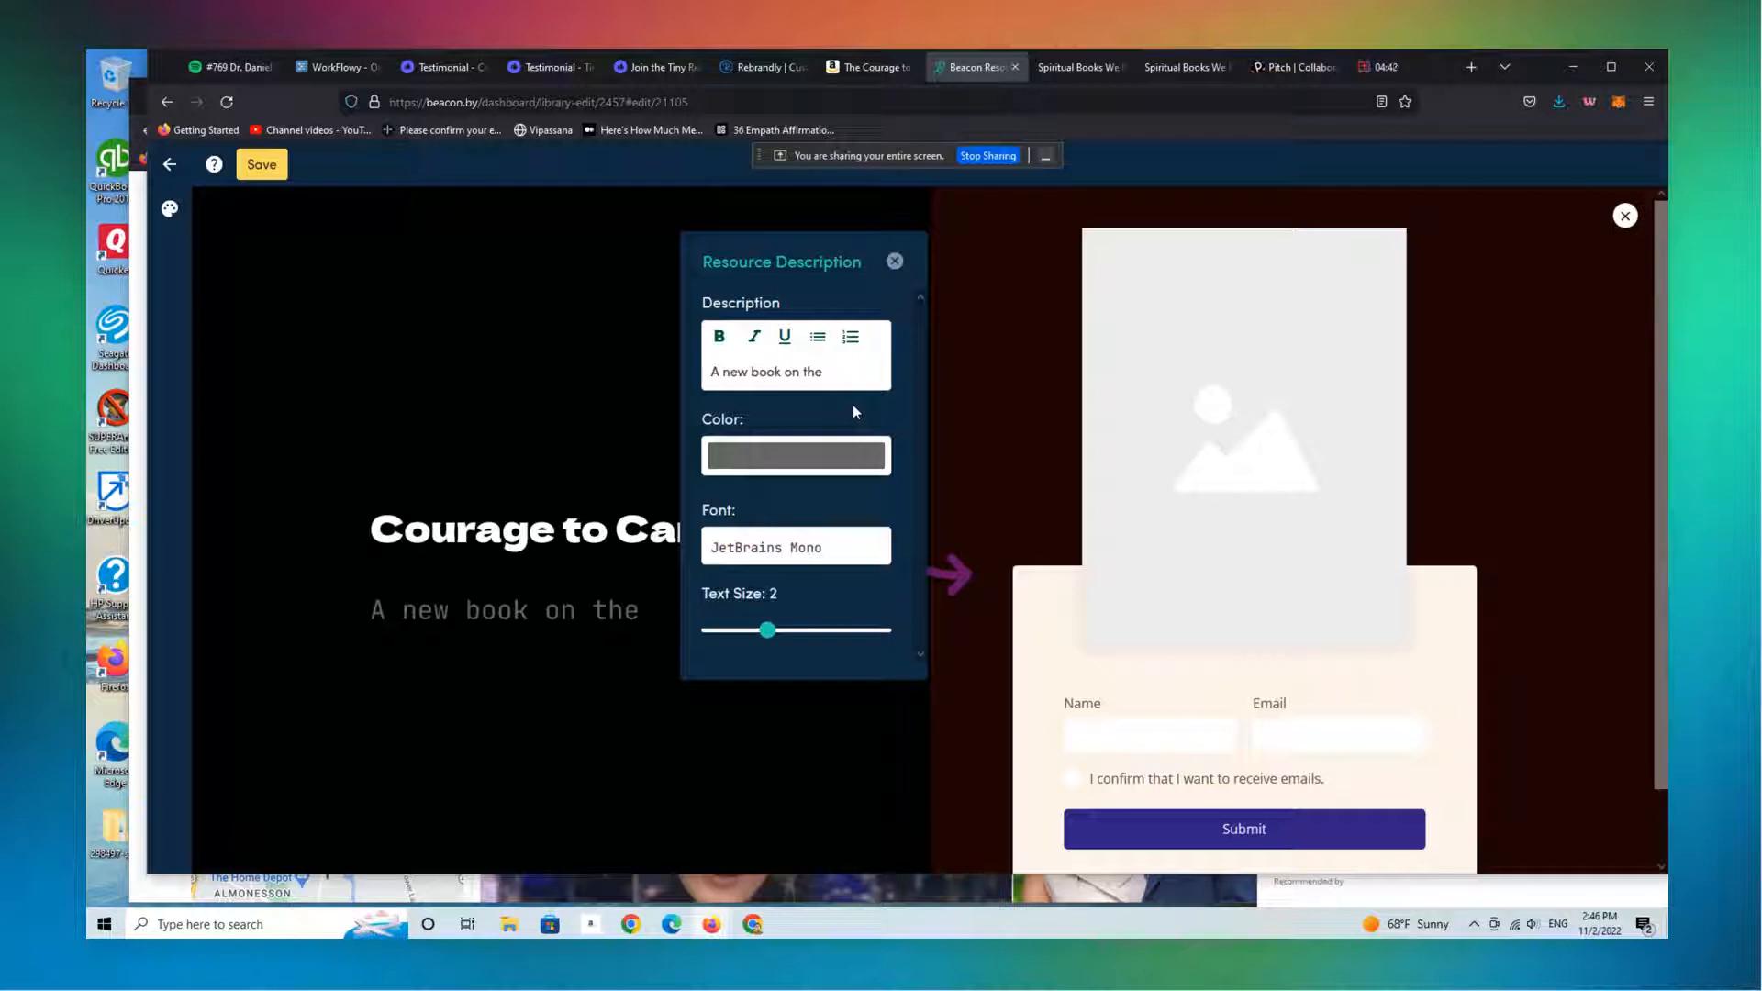
type("m")
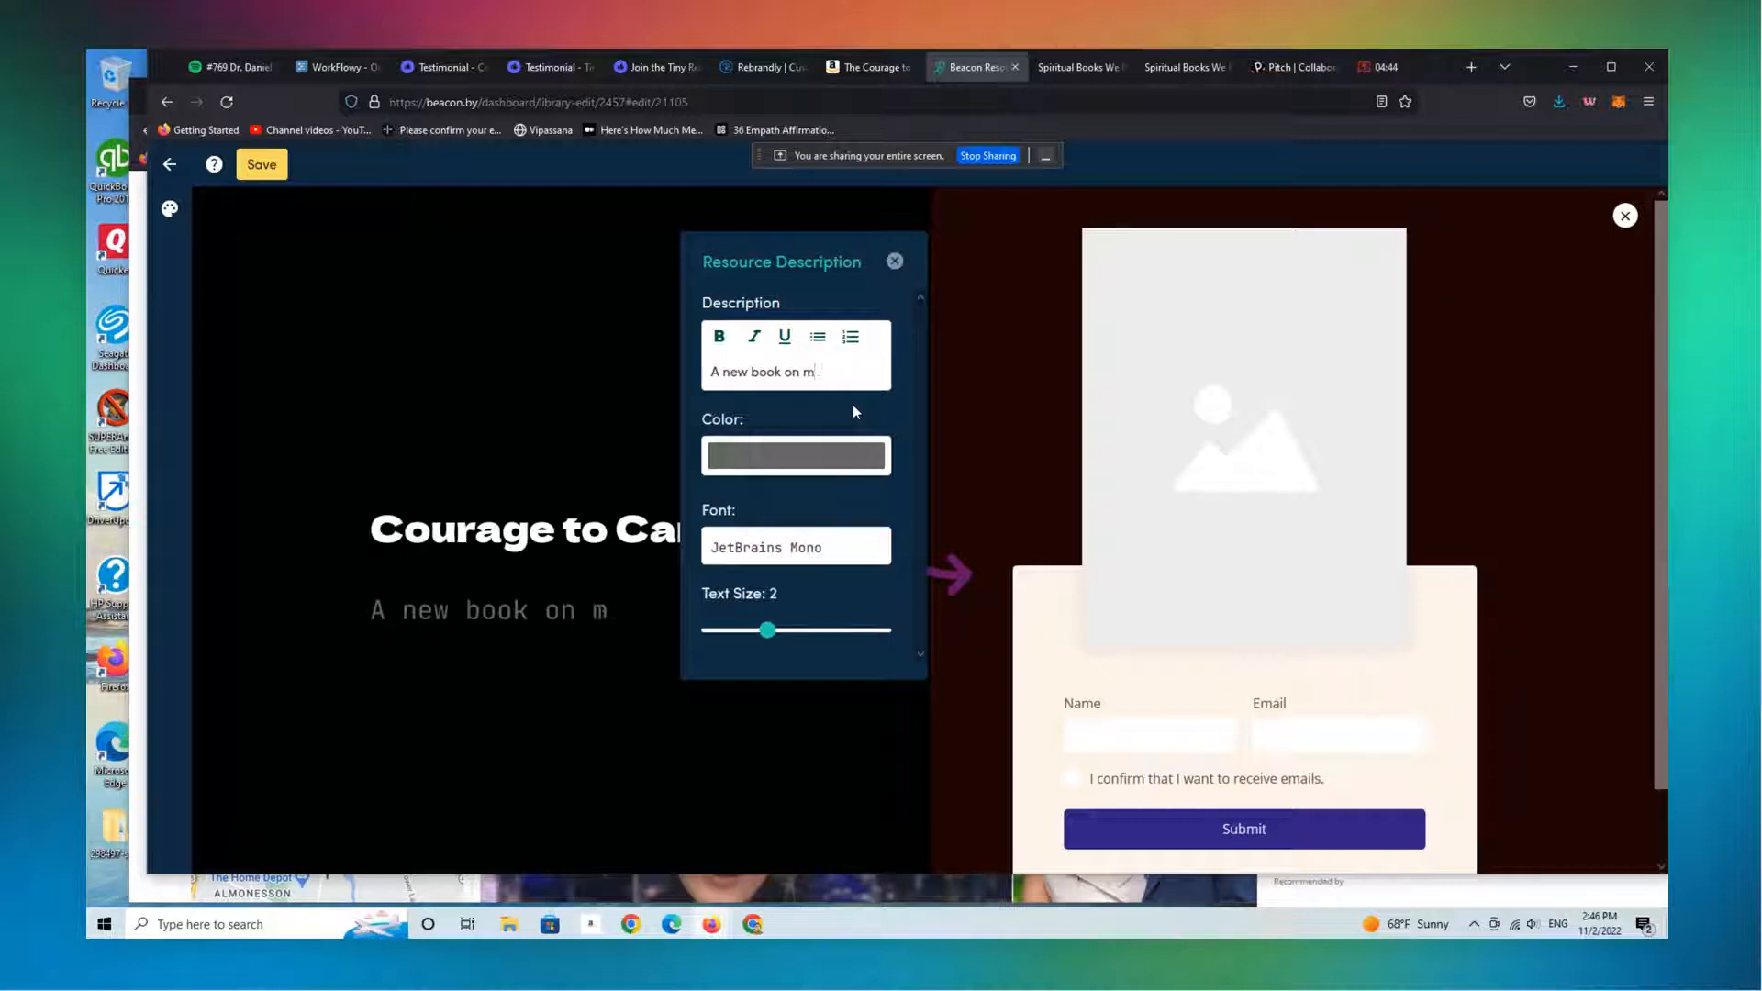
type("avigating the cha")
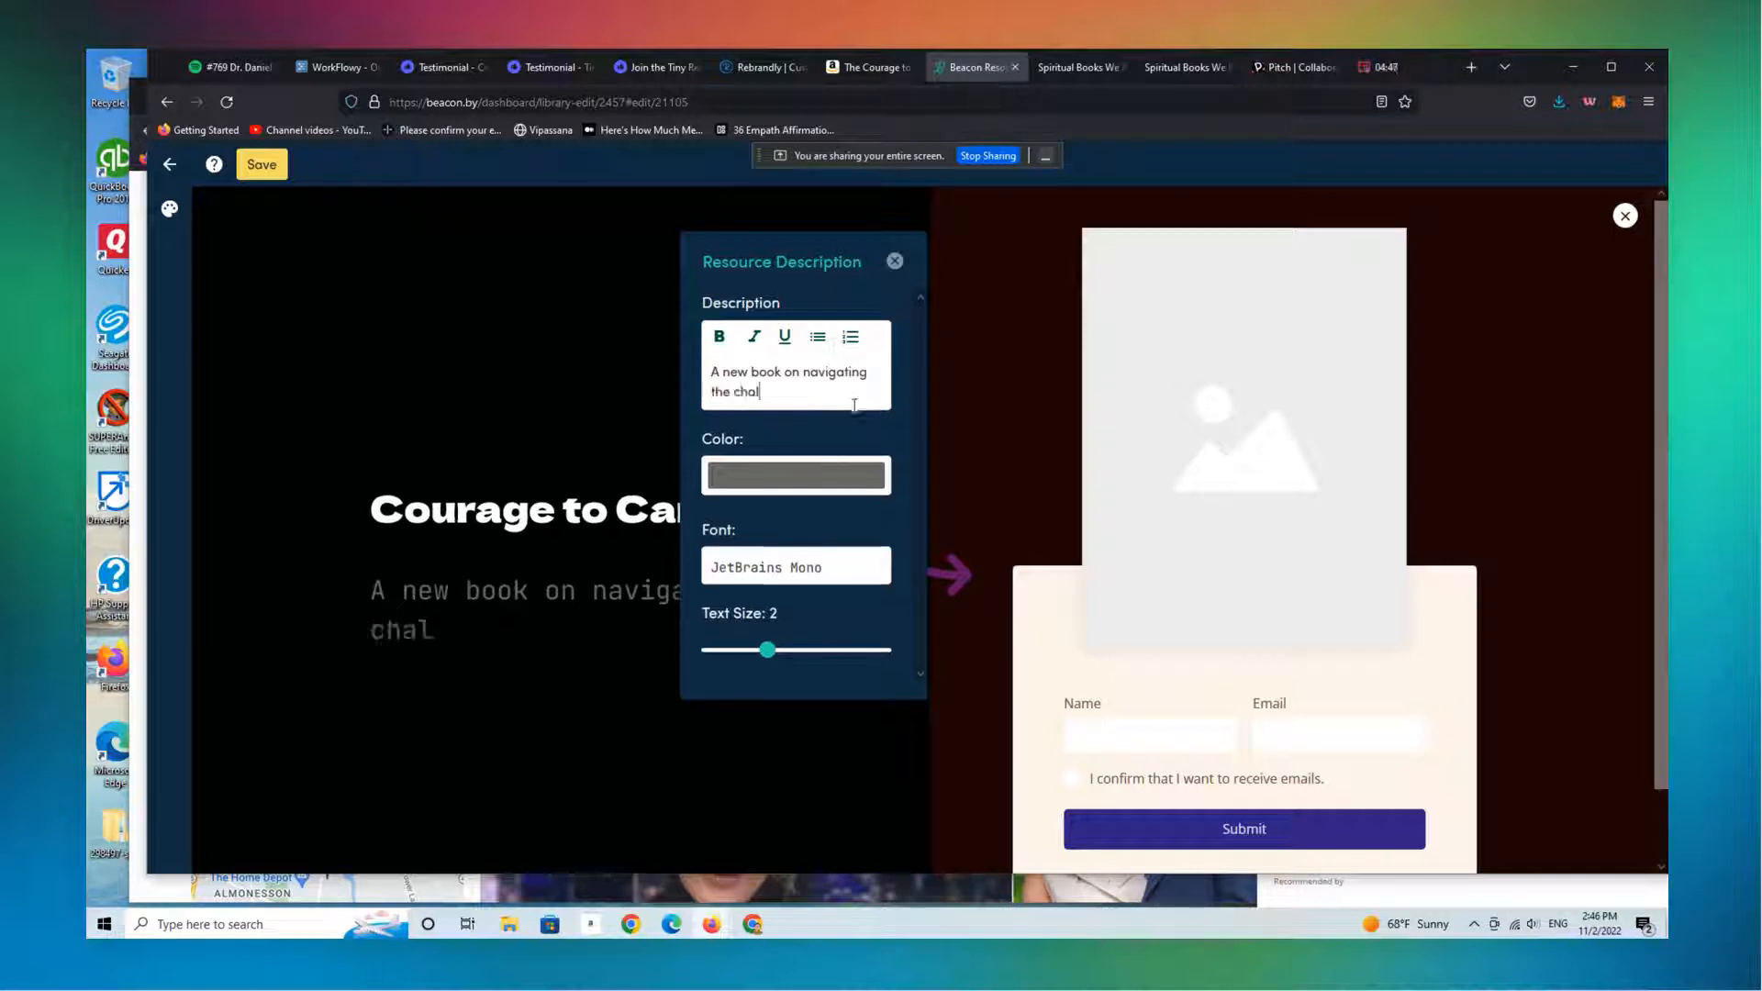
type("lenges of living well, a")
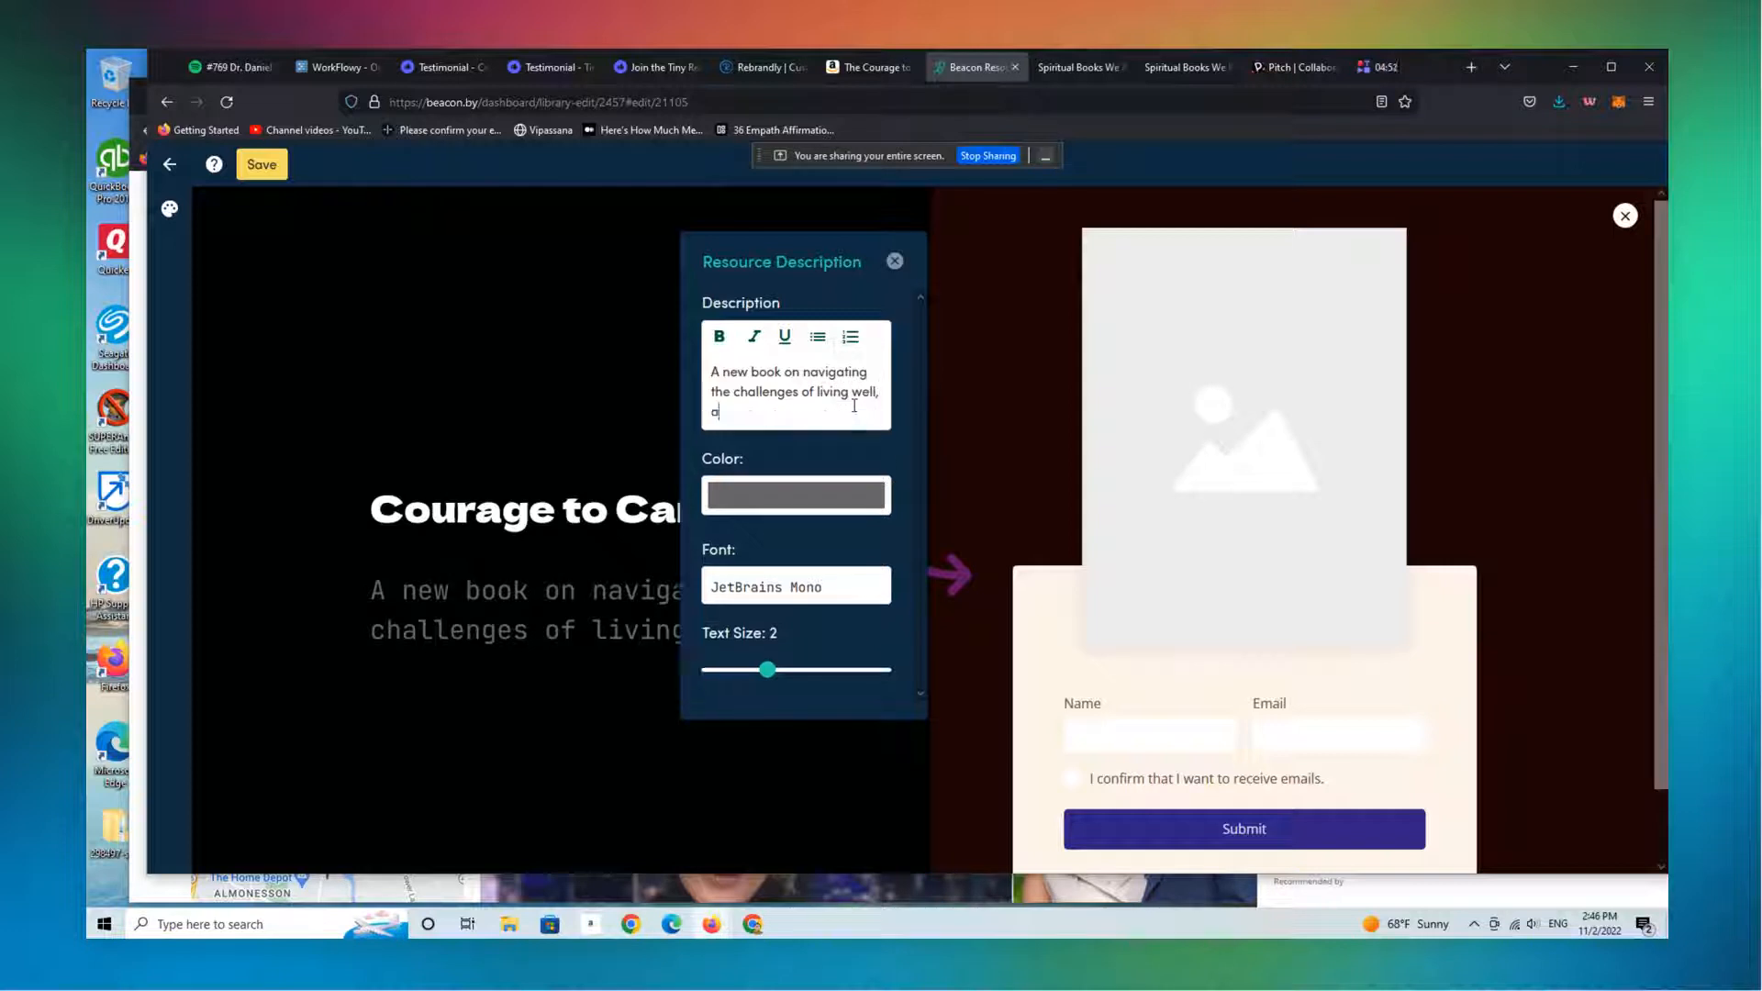
type("nd dying well.")
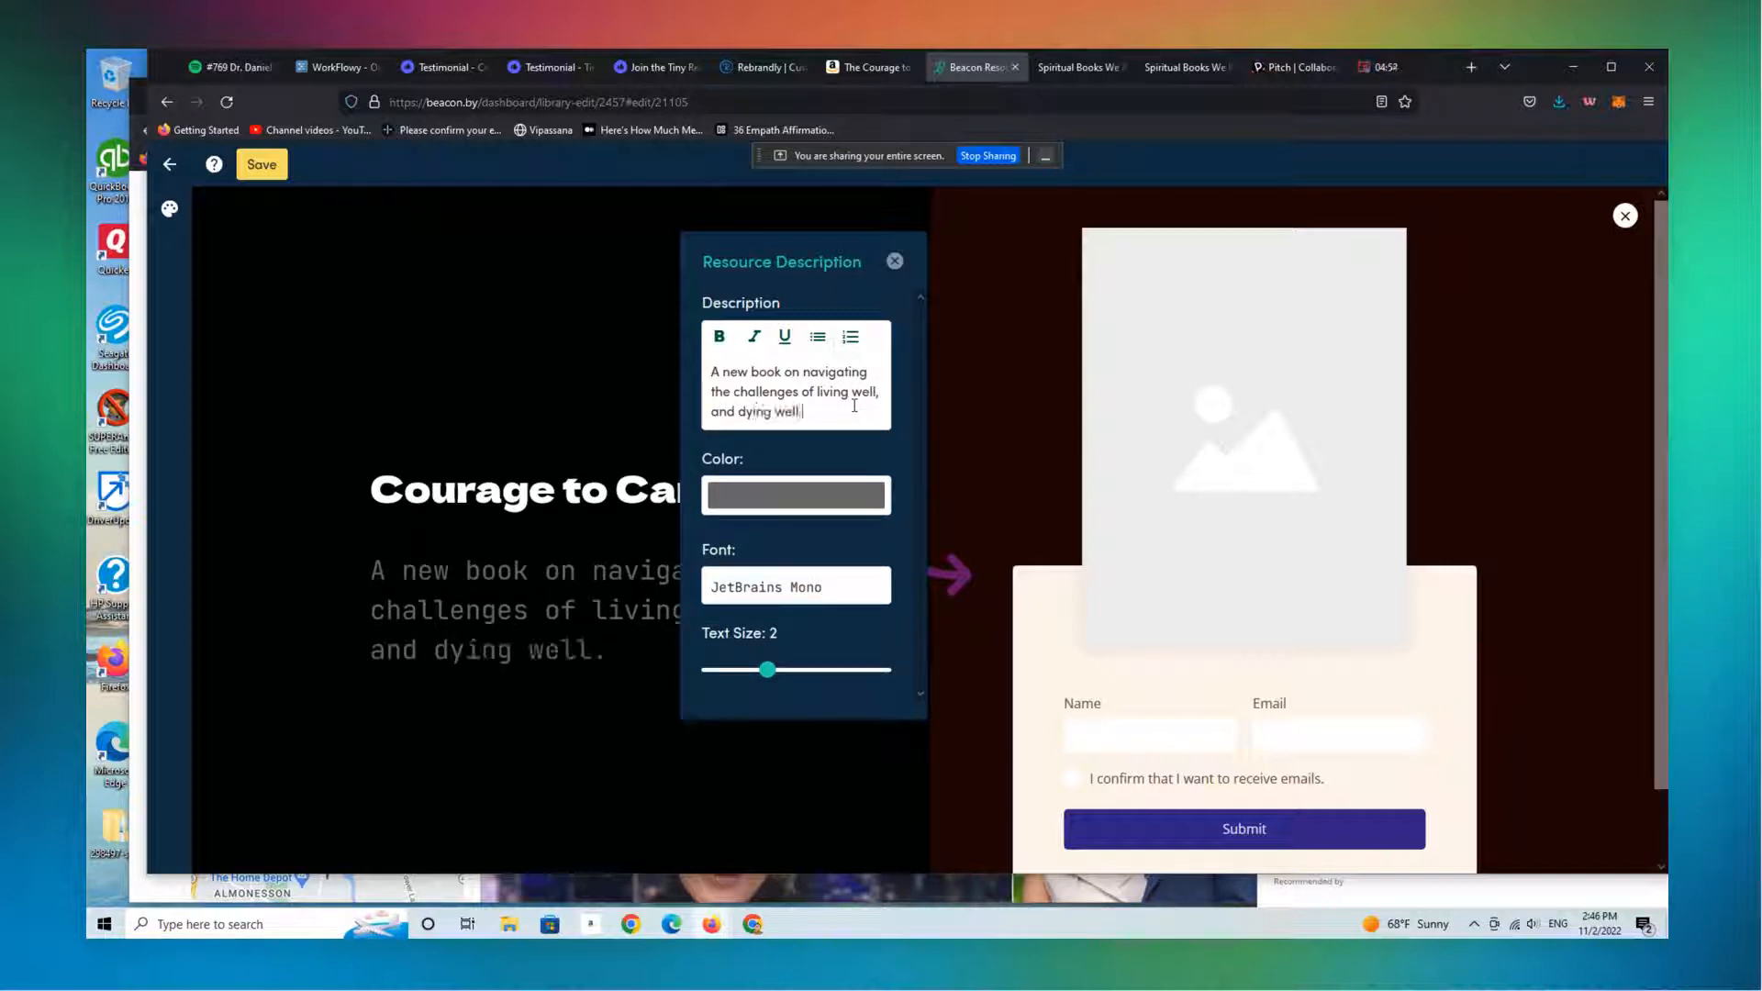
type("....regard")
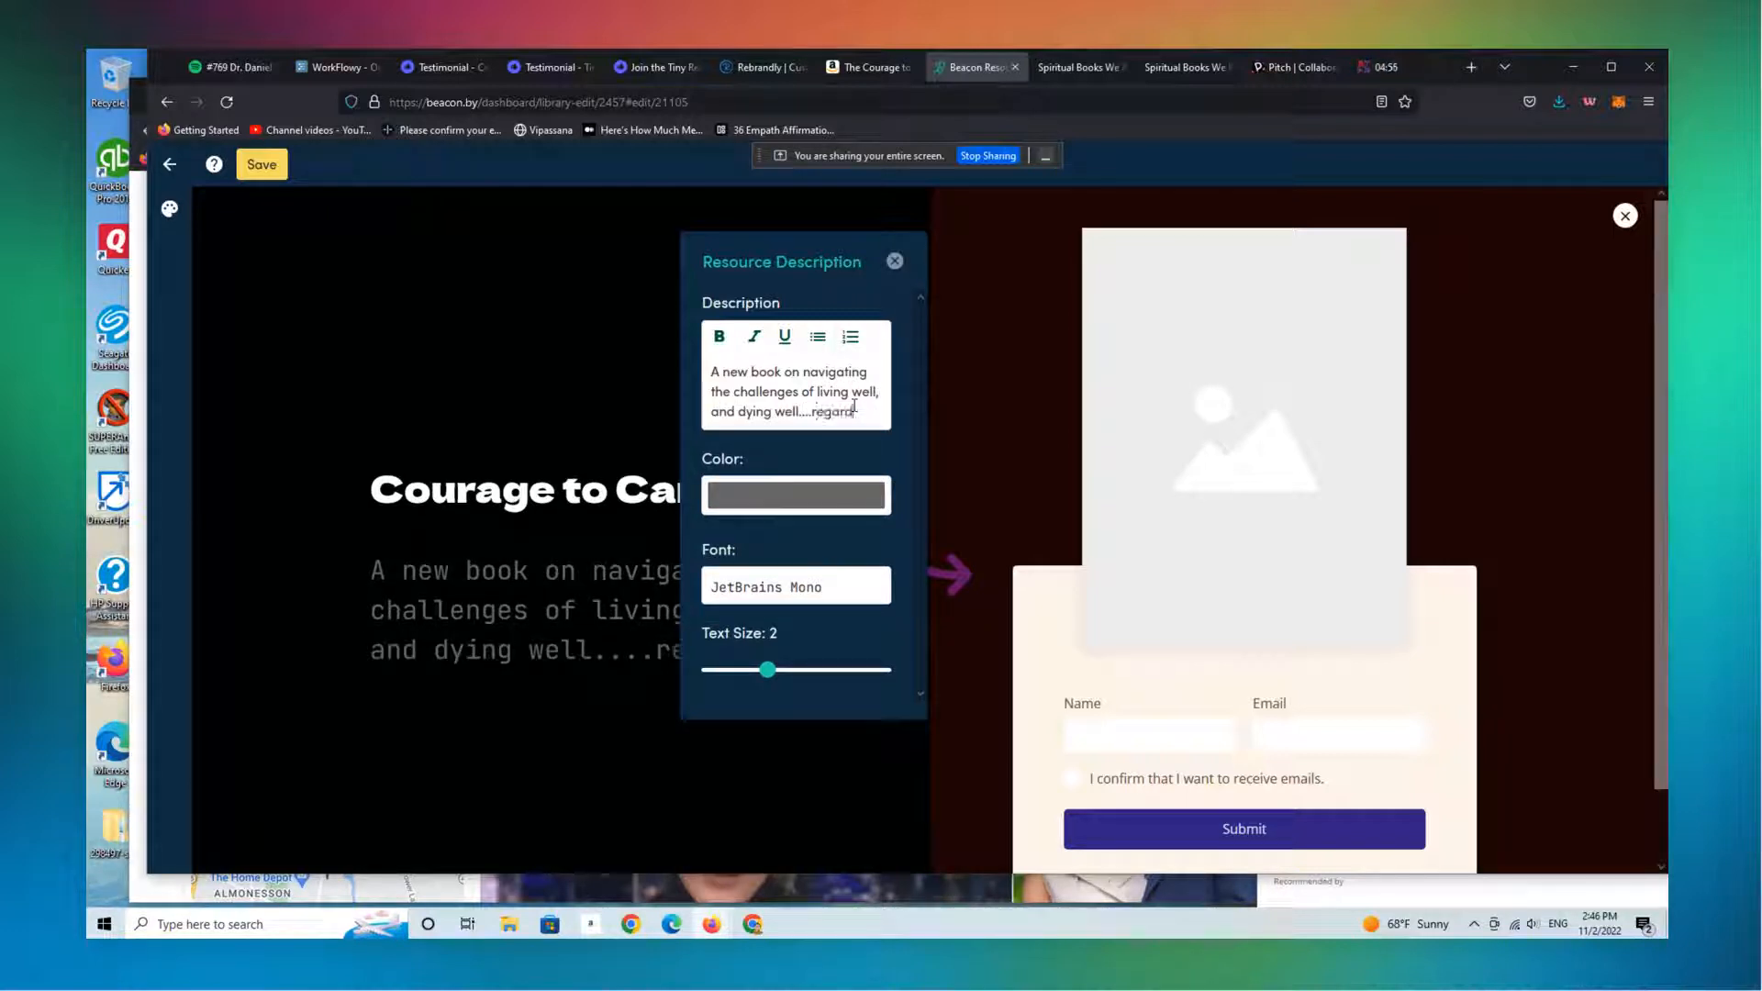
type("regardless of your religious")
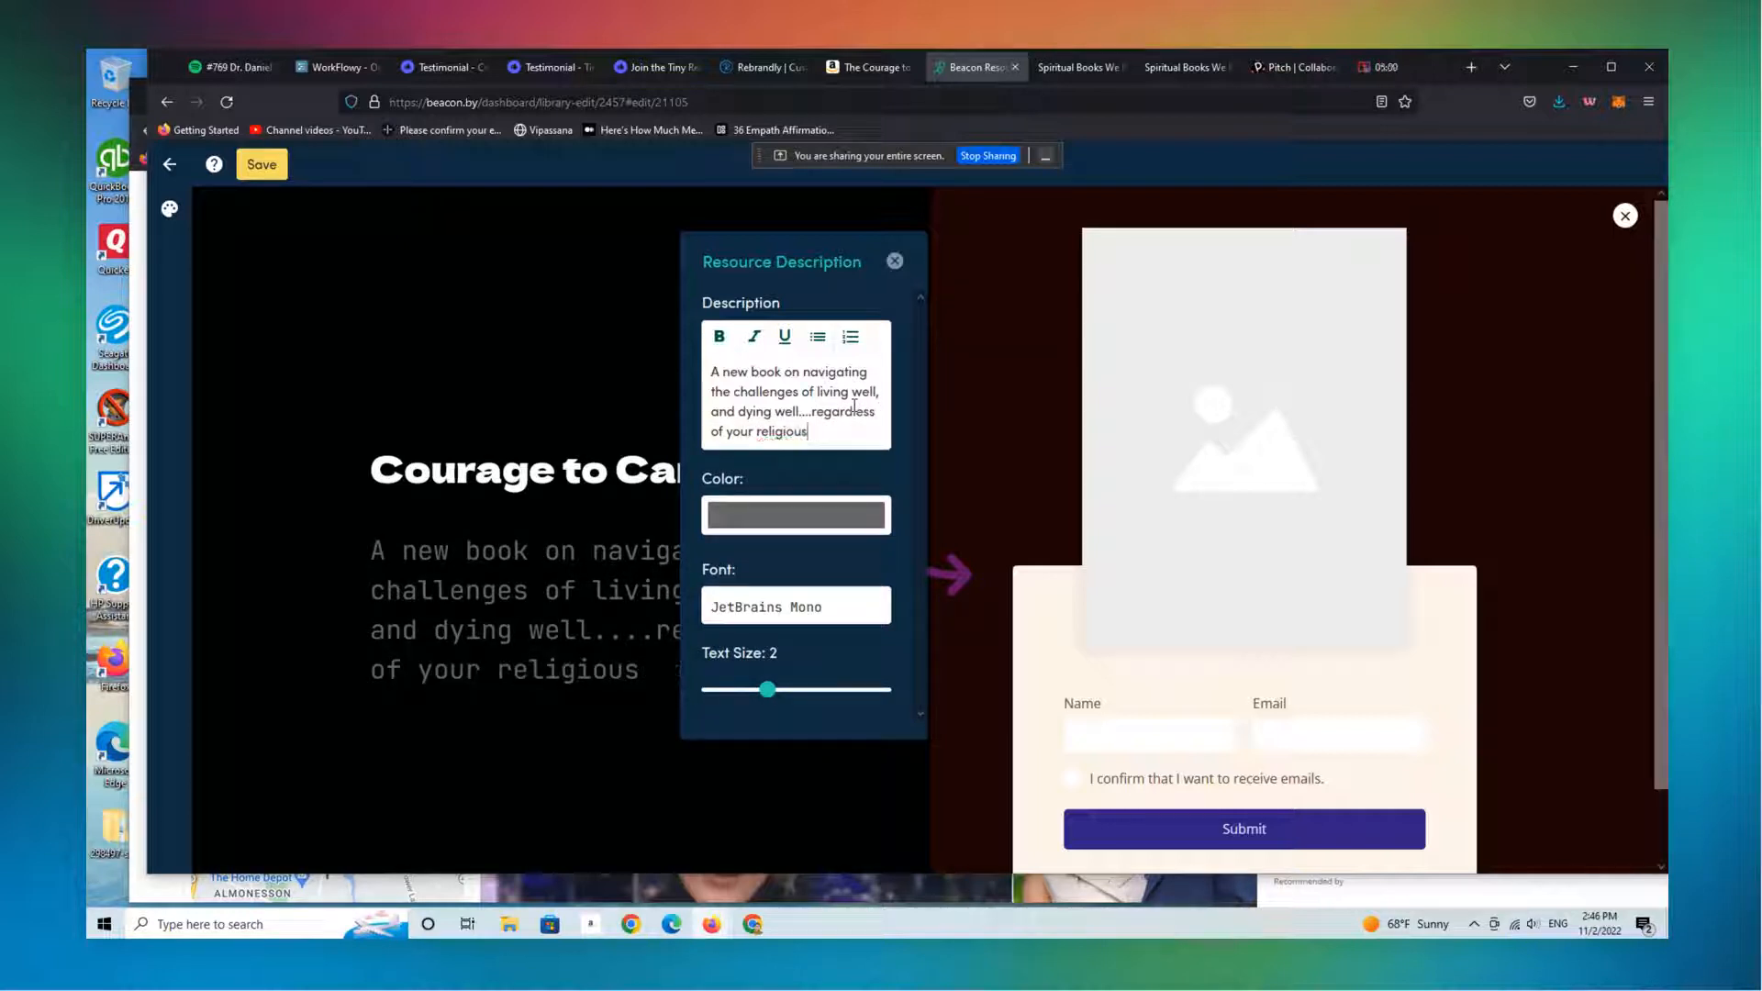
type("beliefs.")
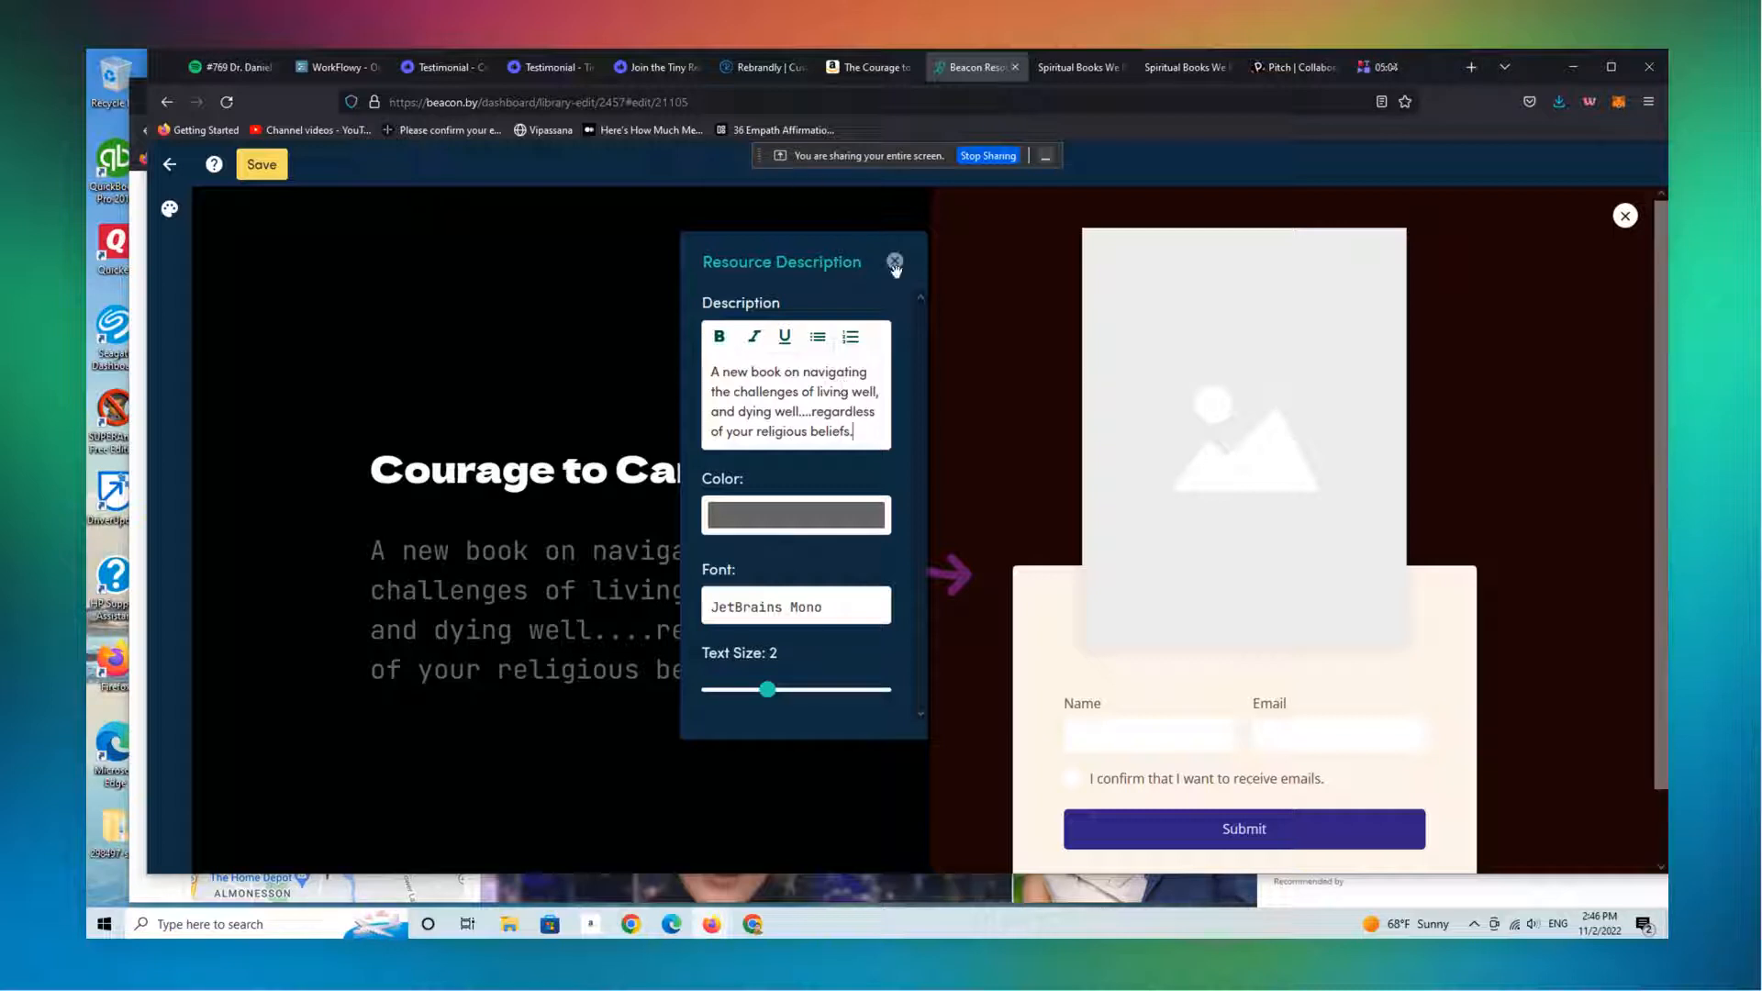
left_click(261, 164)
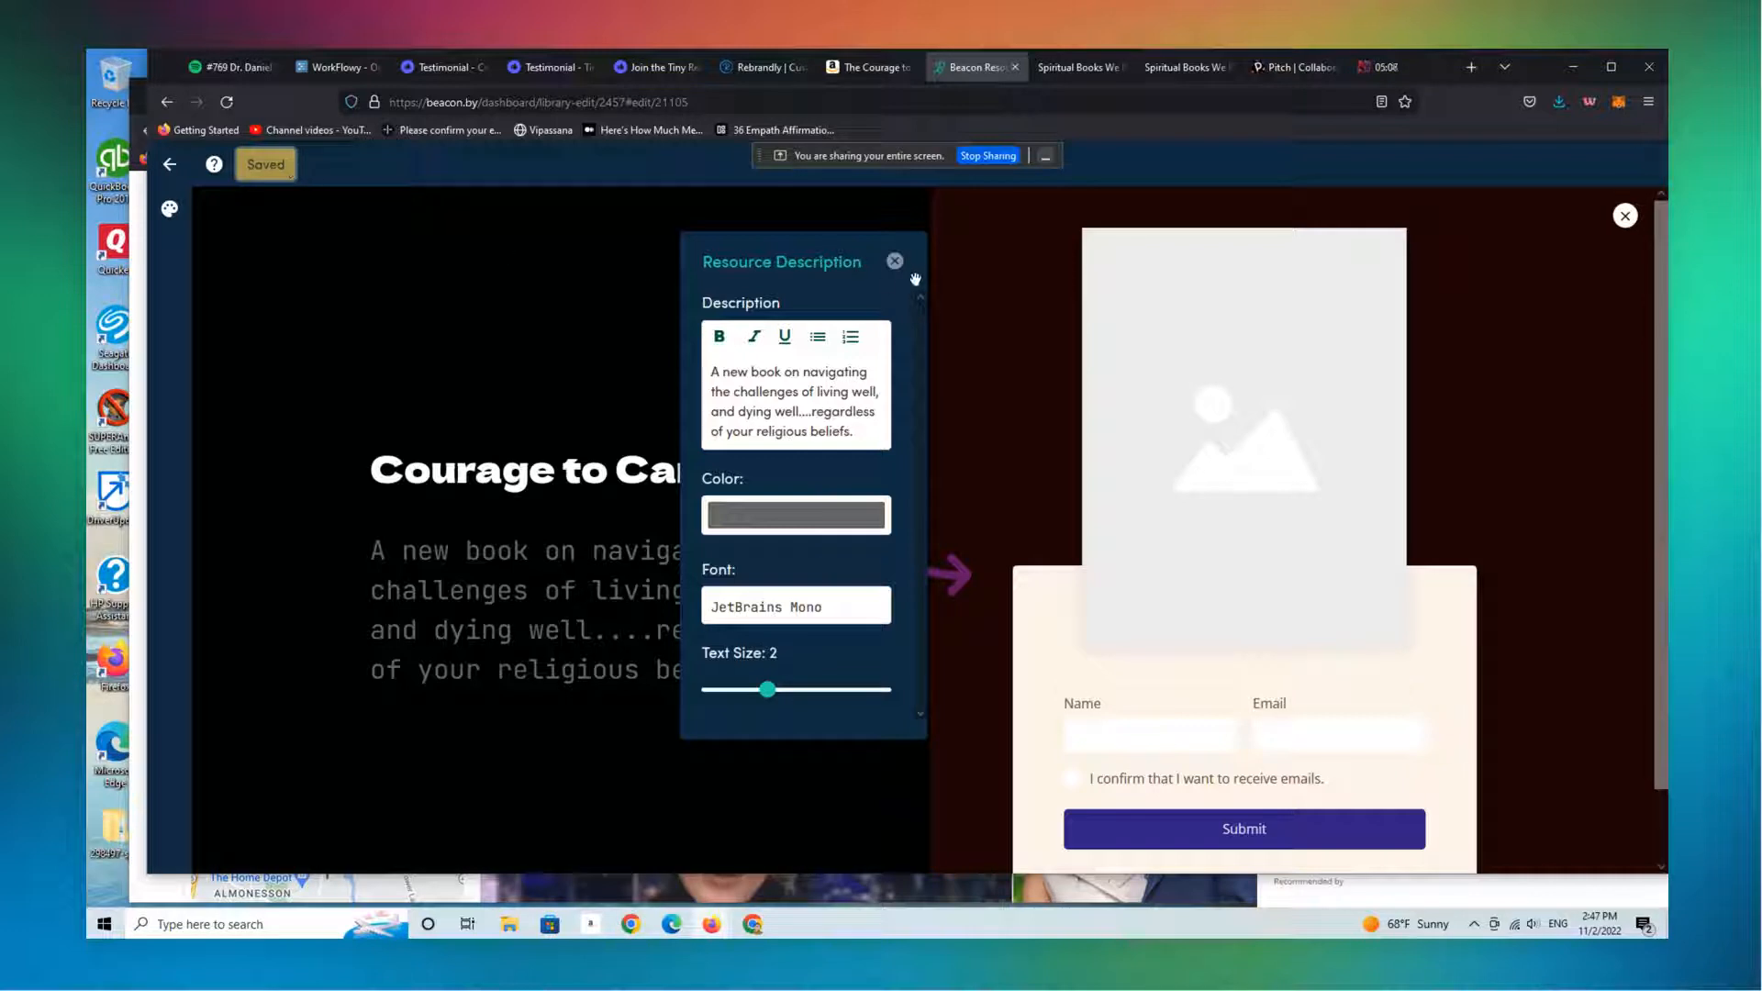
left_click(895, 261)
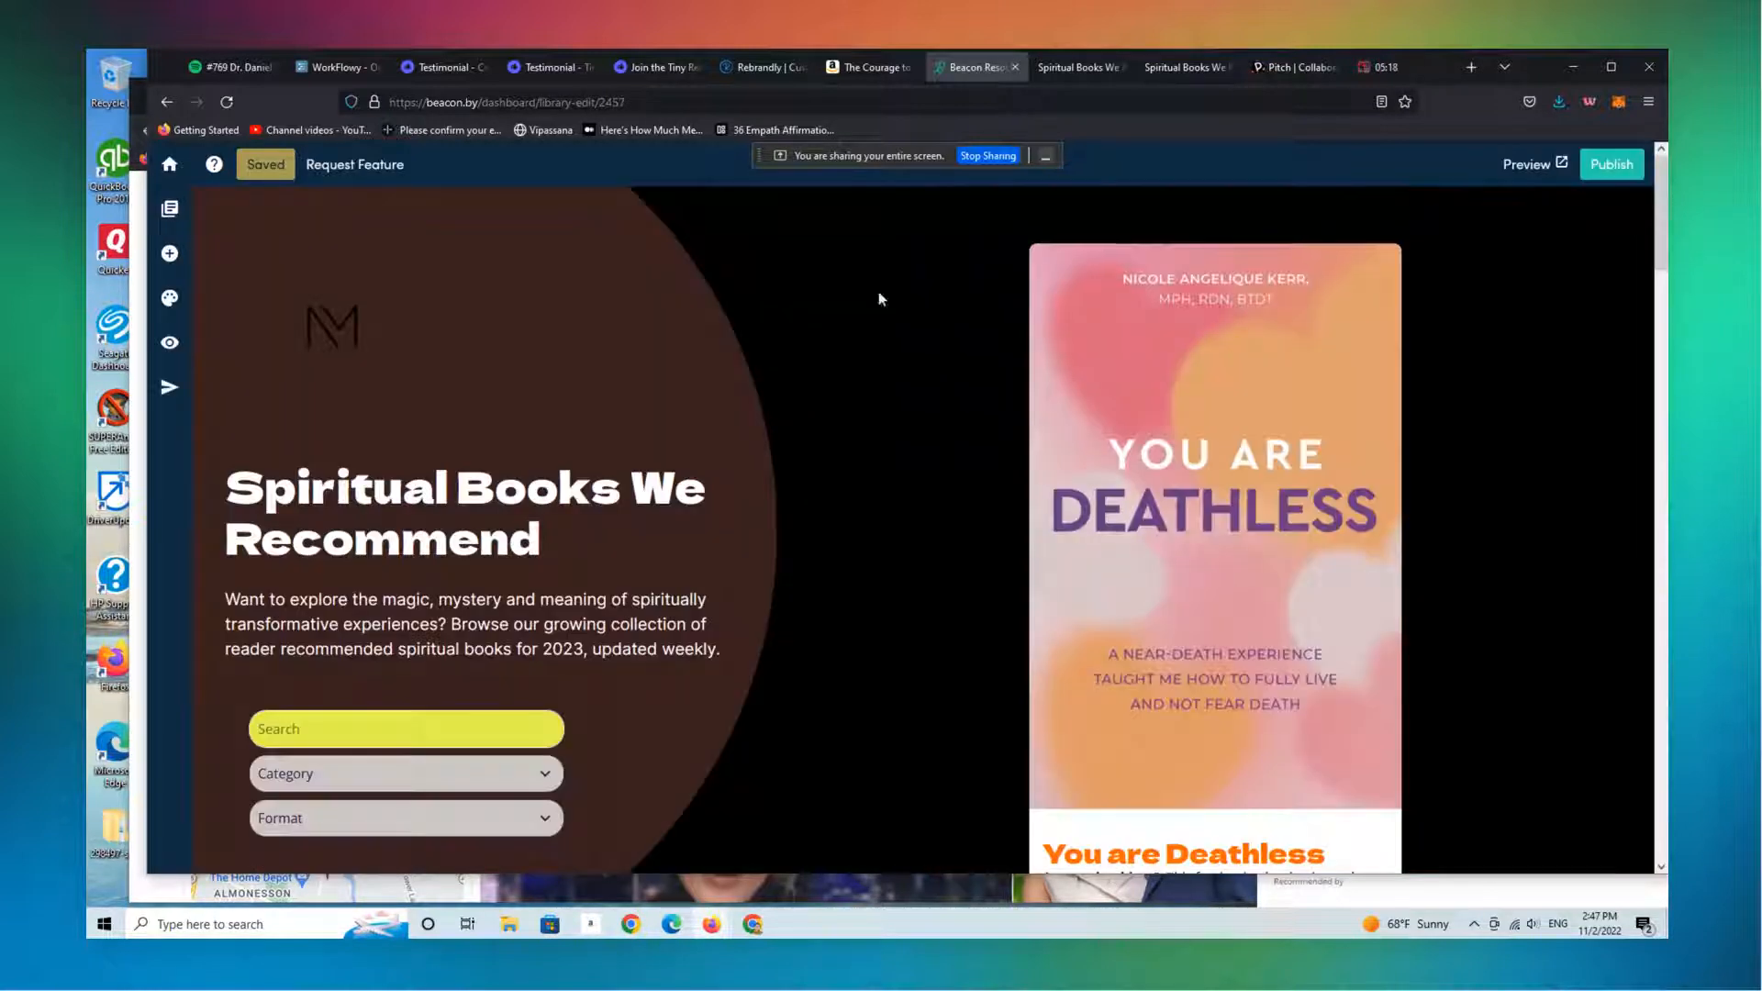
mouse_move(169, 253)
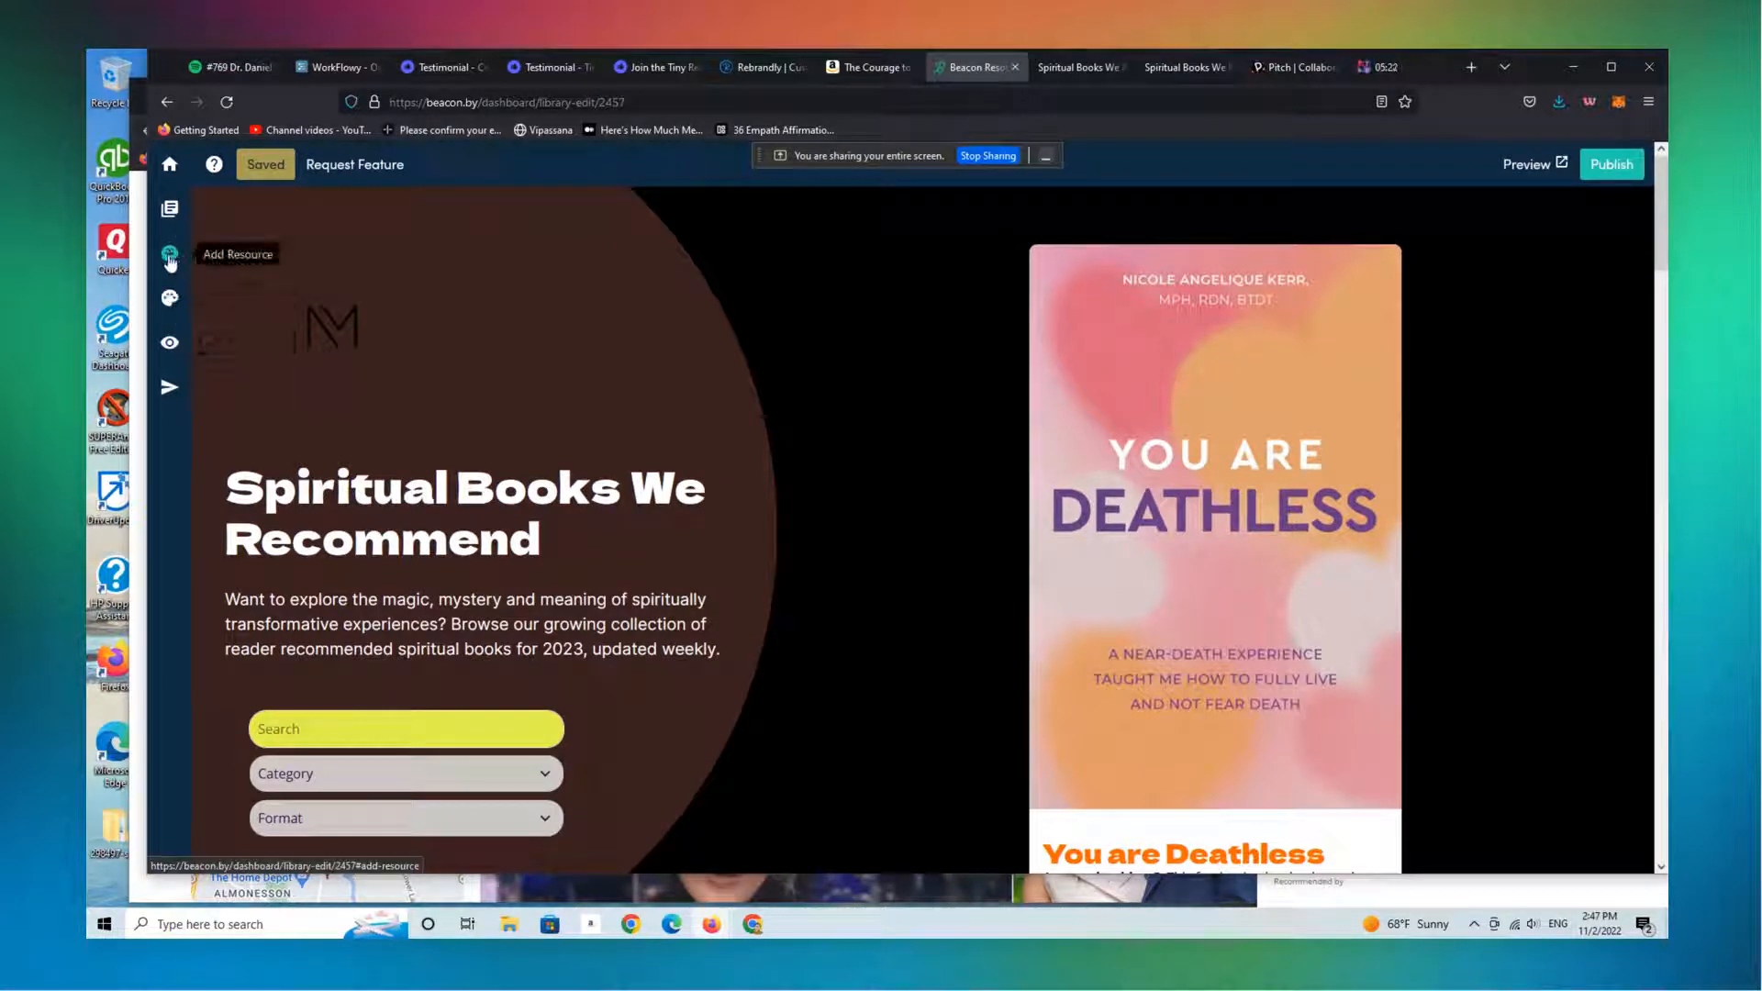
mouse_move(170, 342)
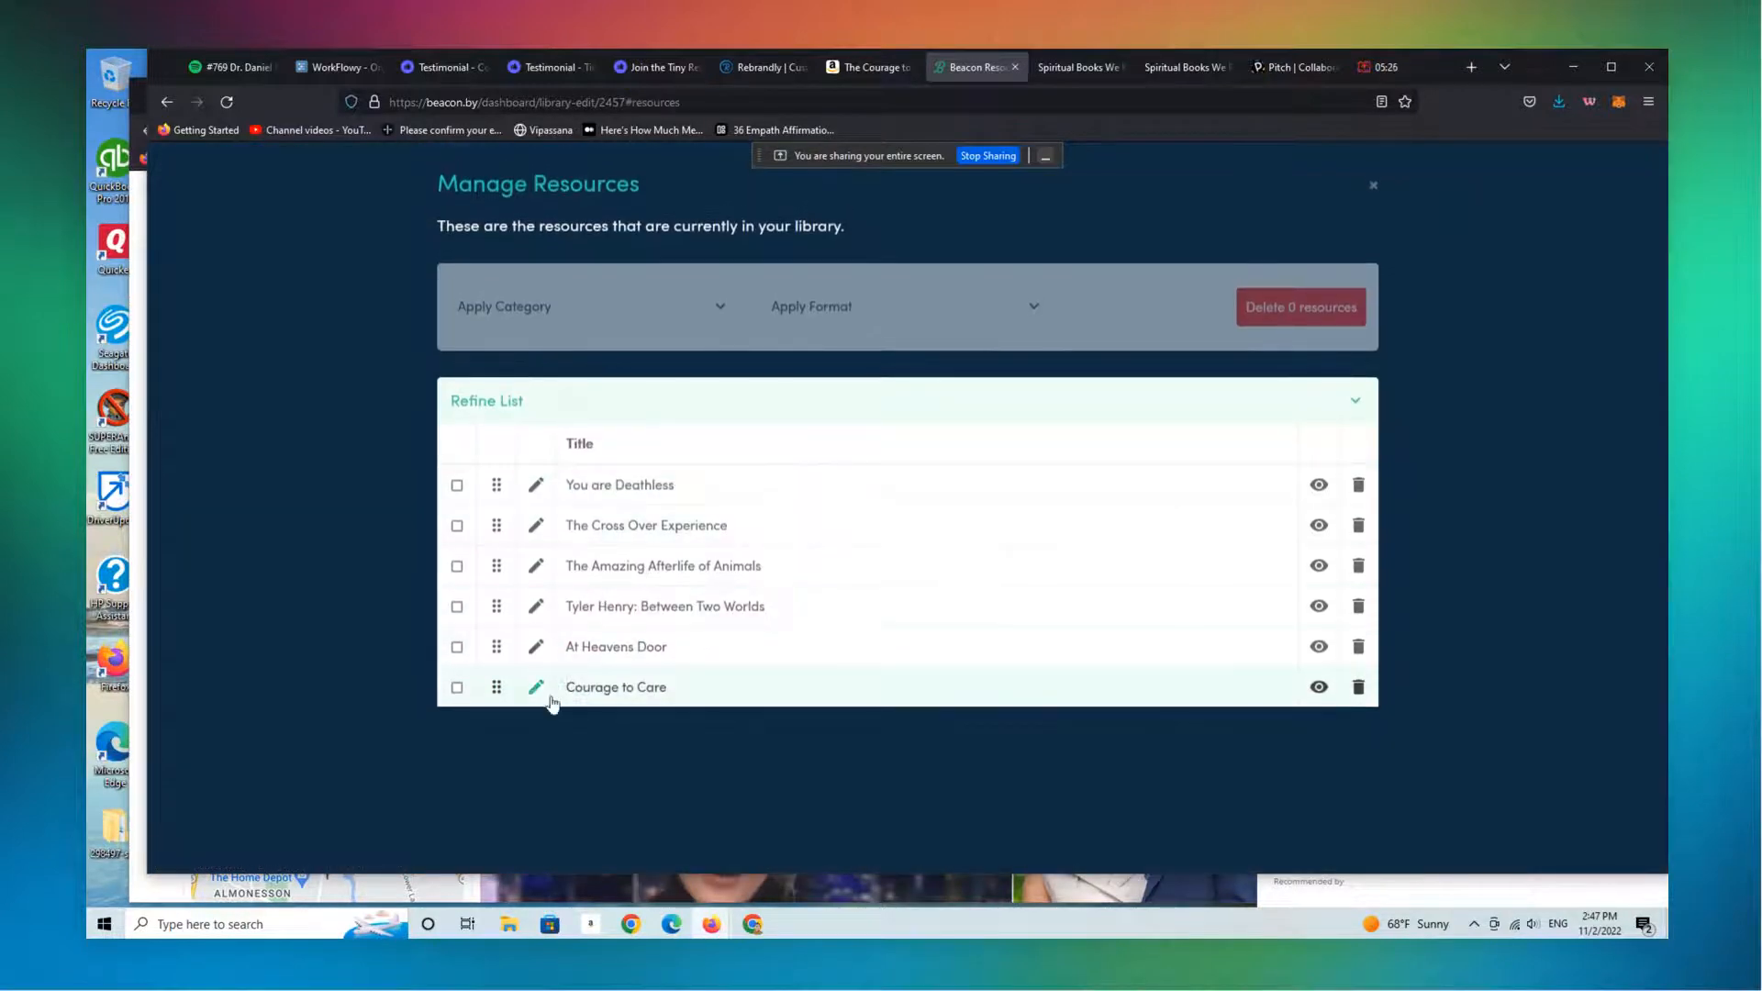
- Upload a cover image file for the Courage to Care resource
left_click(536, 686)
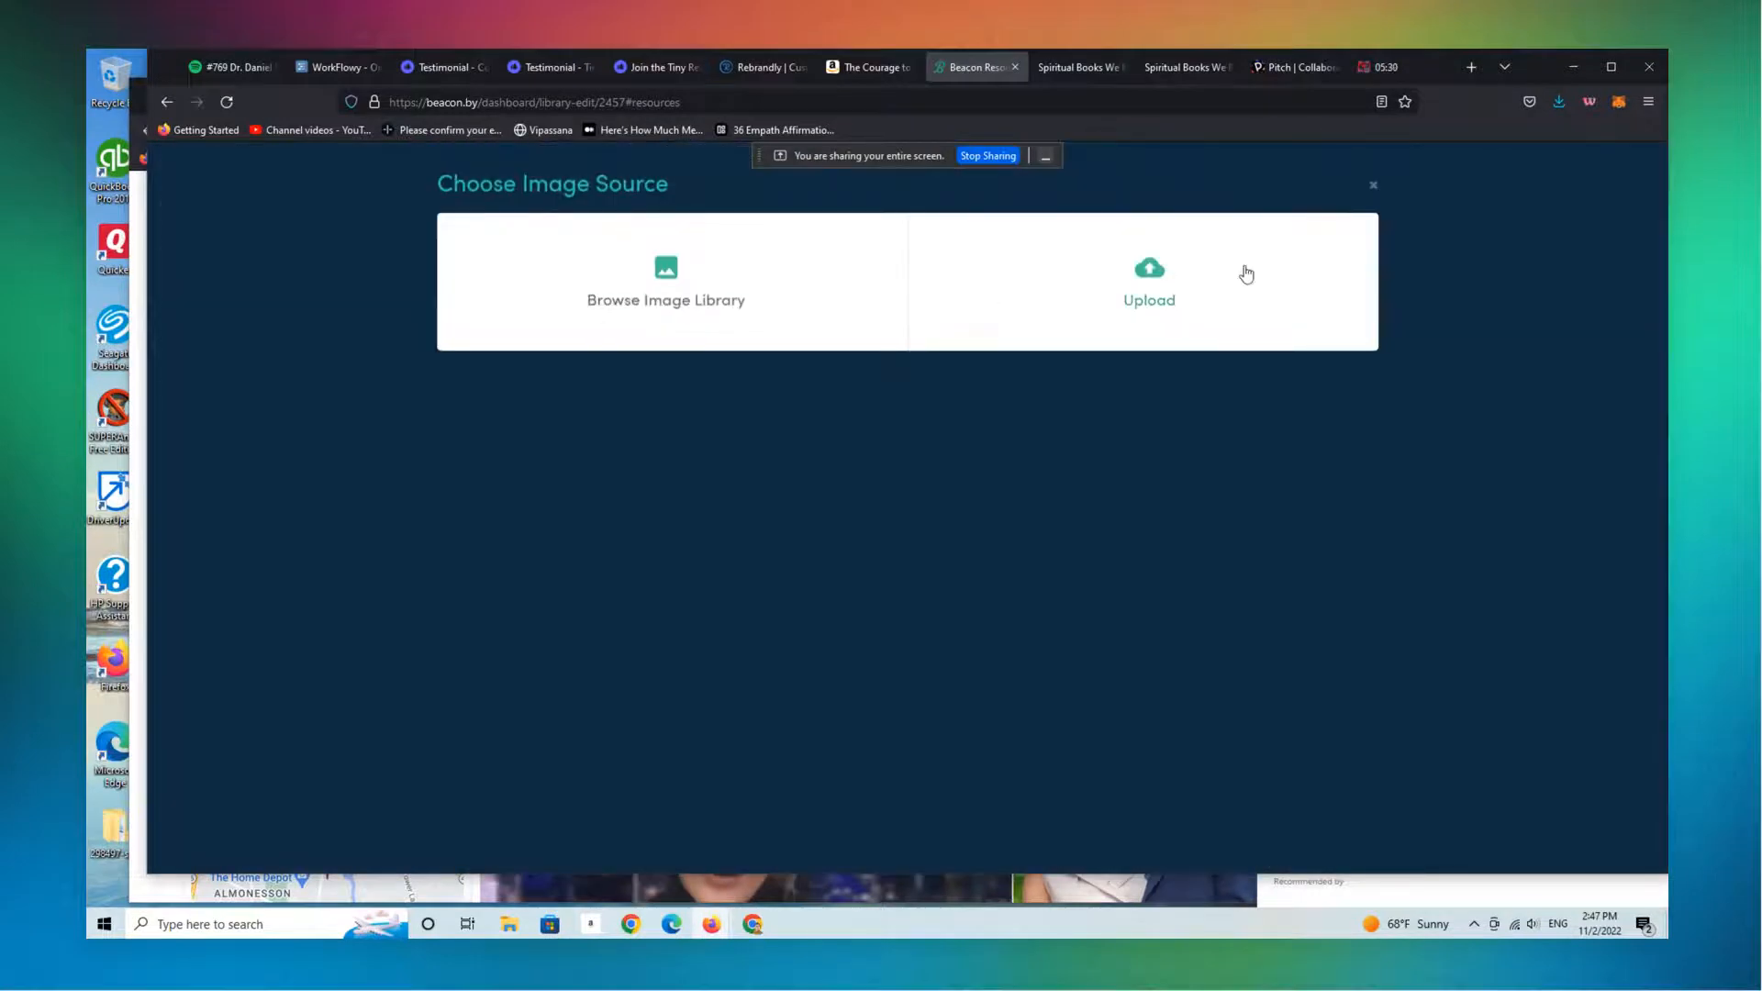
left_click(1149, 280)
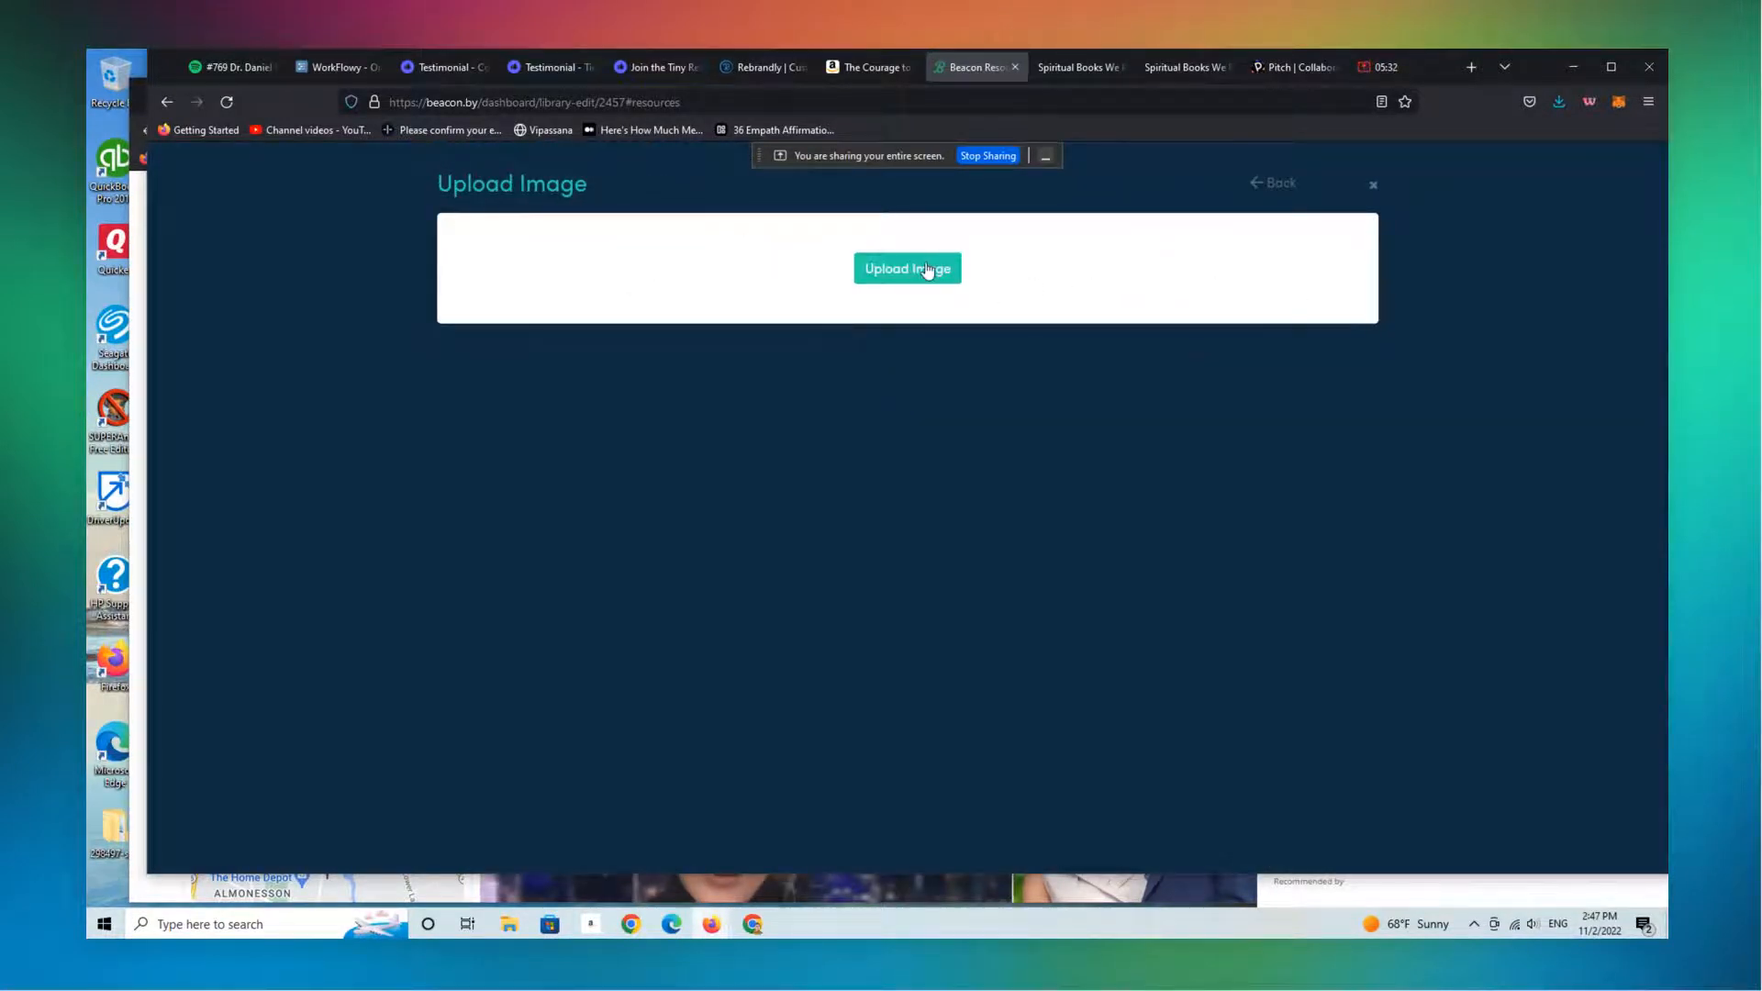
left_click(907, 269)
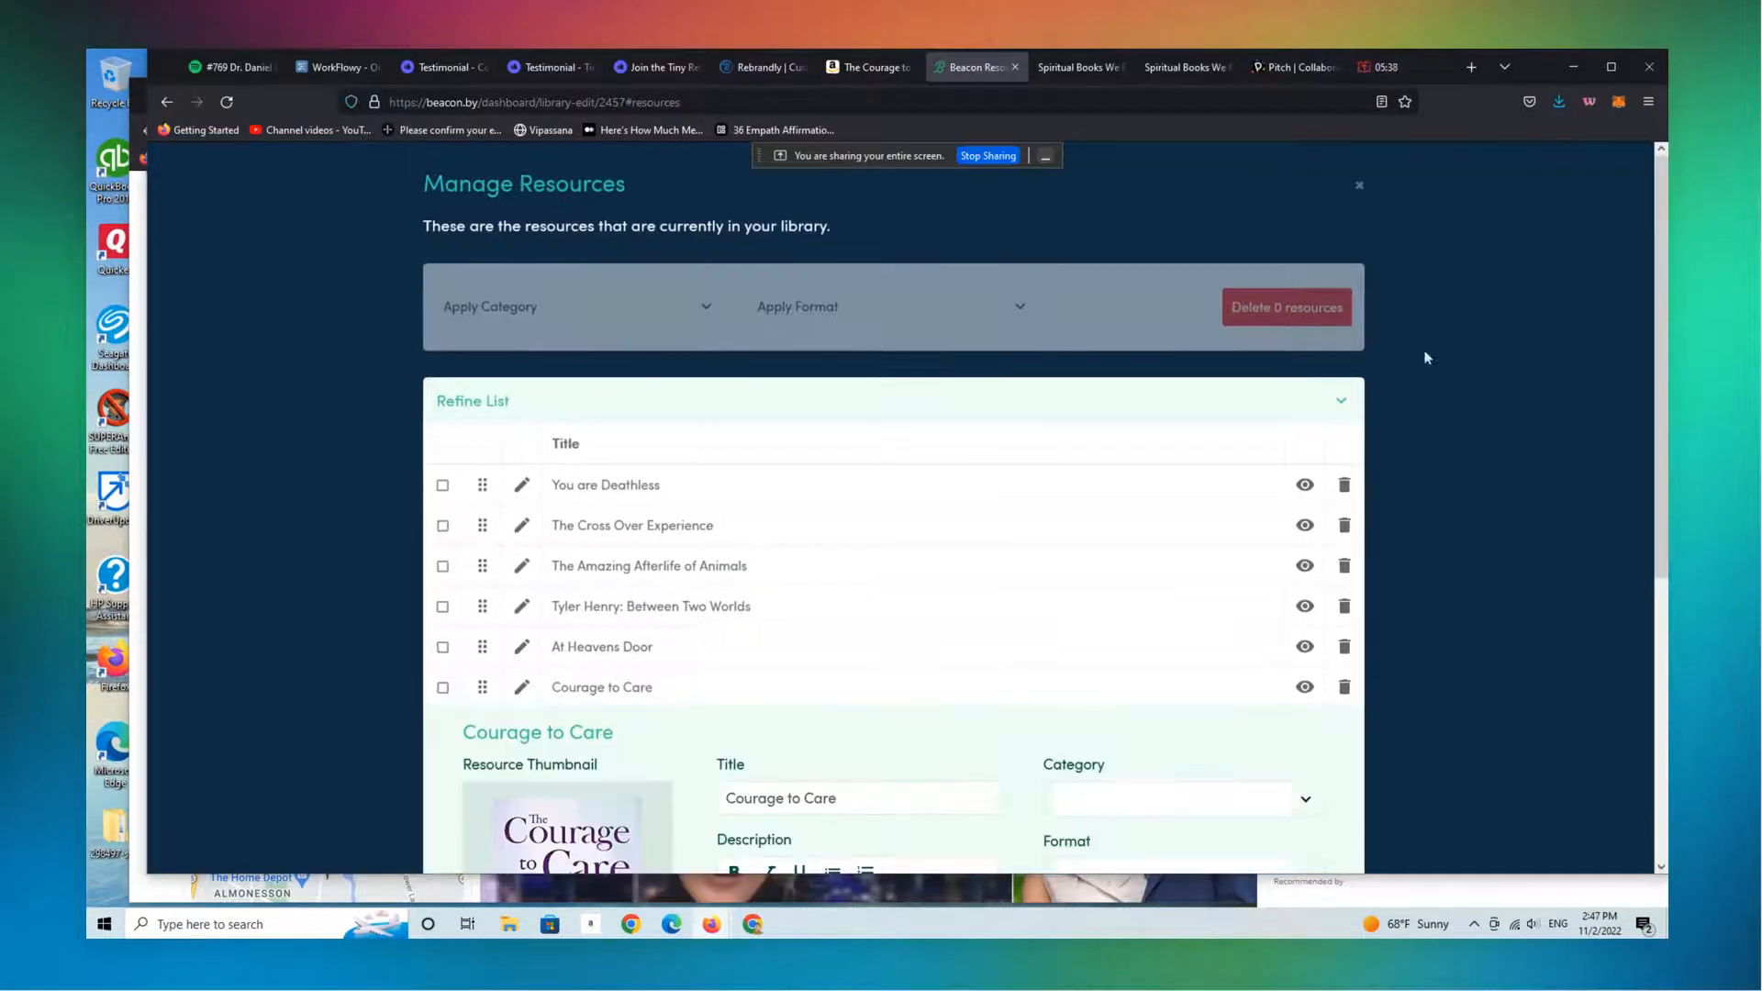
- Disable Courage to Care's opt-in form and set the button text to 'Read the Book!'
scroll("down", 3)
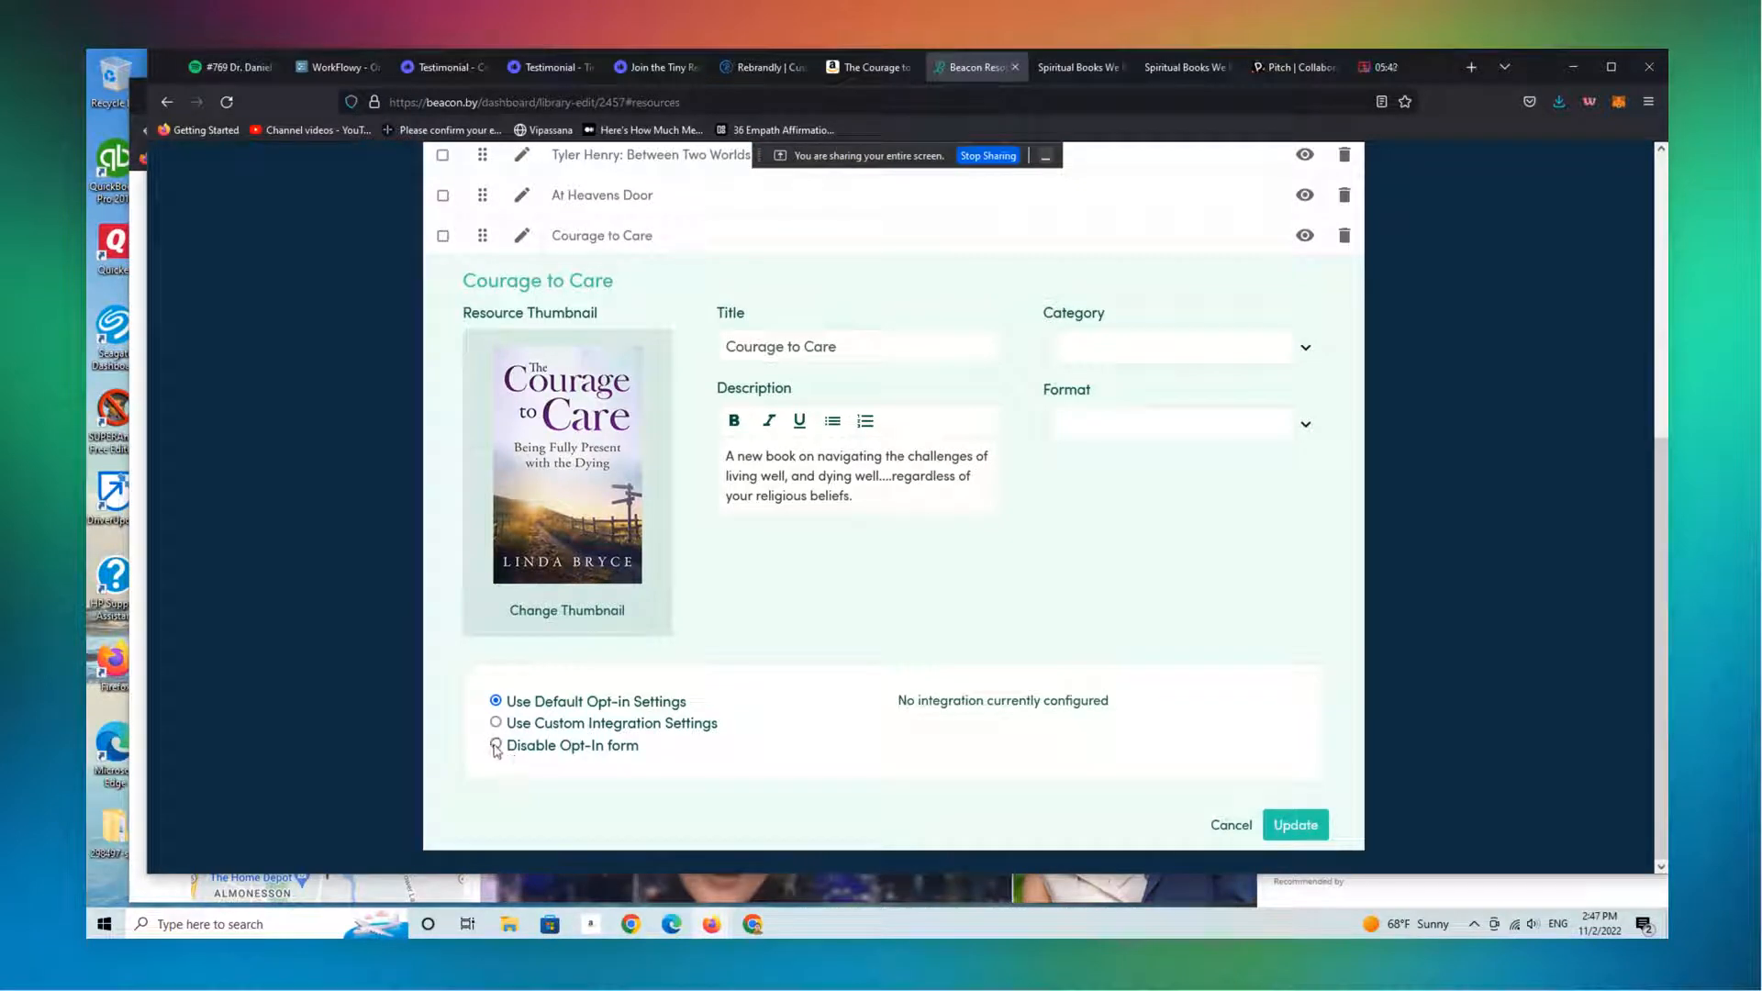
left_click(496, 745)
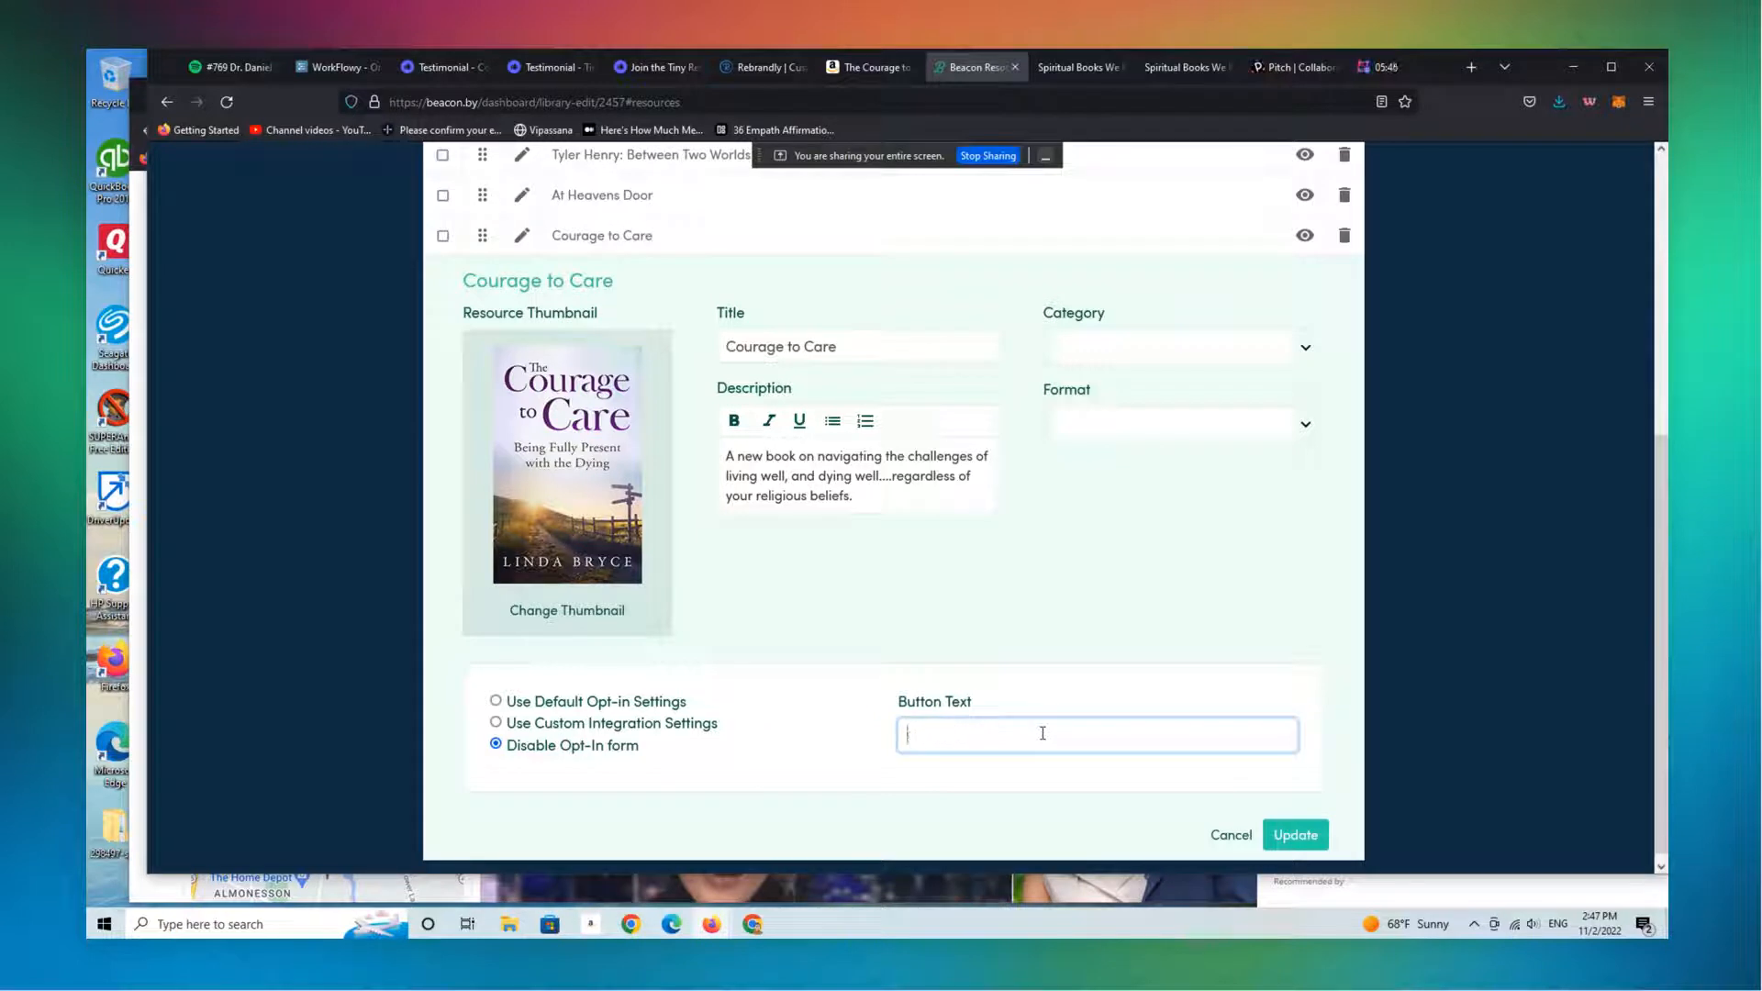
type("Read the Book!")
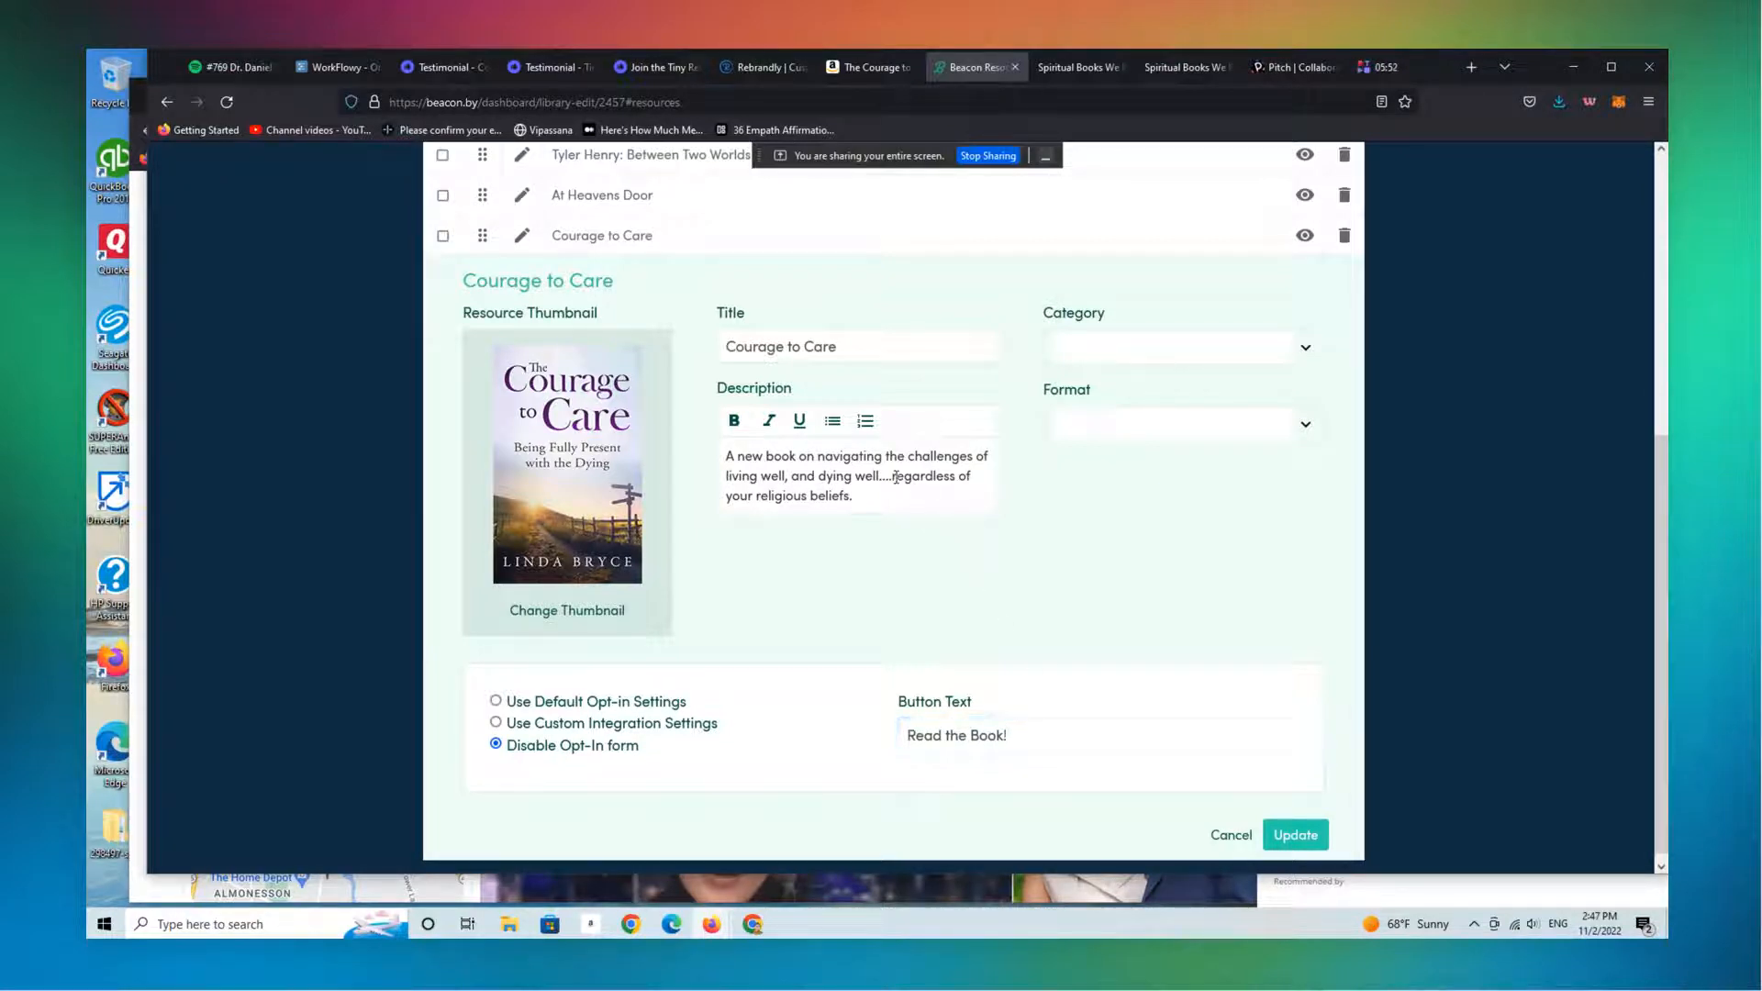
- Bold the 'navigating the challenges' description words, update, and close the resource manager
double_click(829, 456)
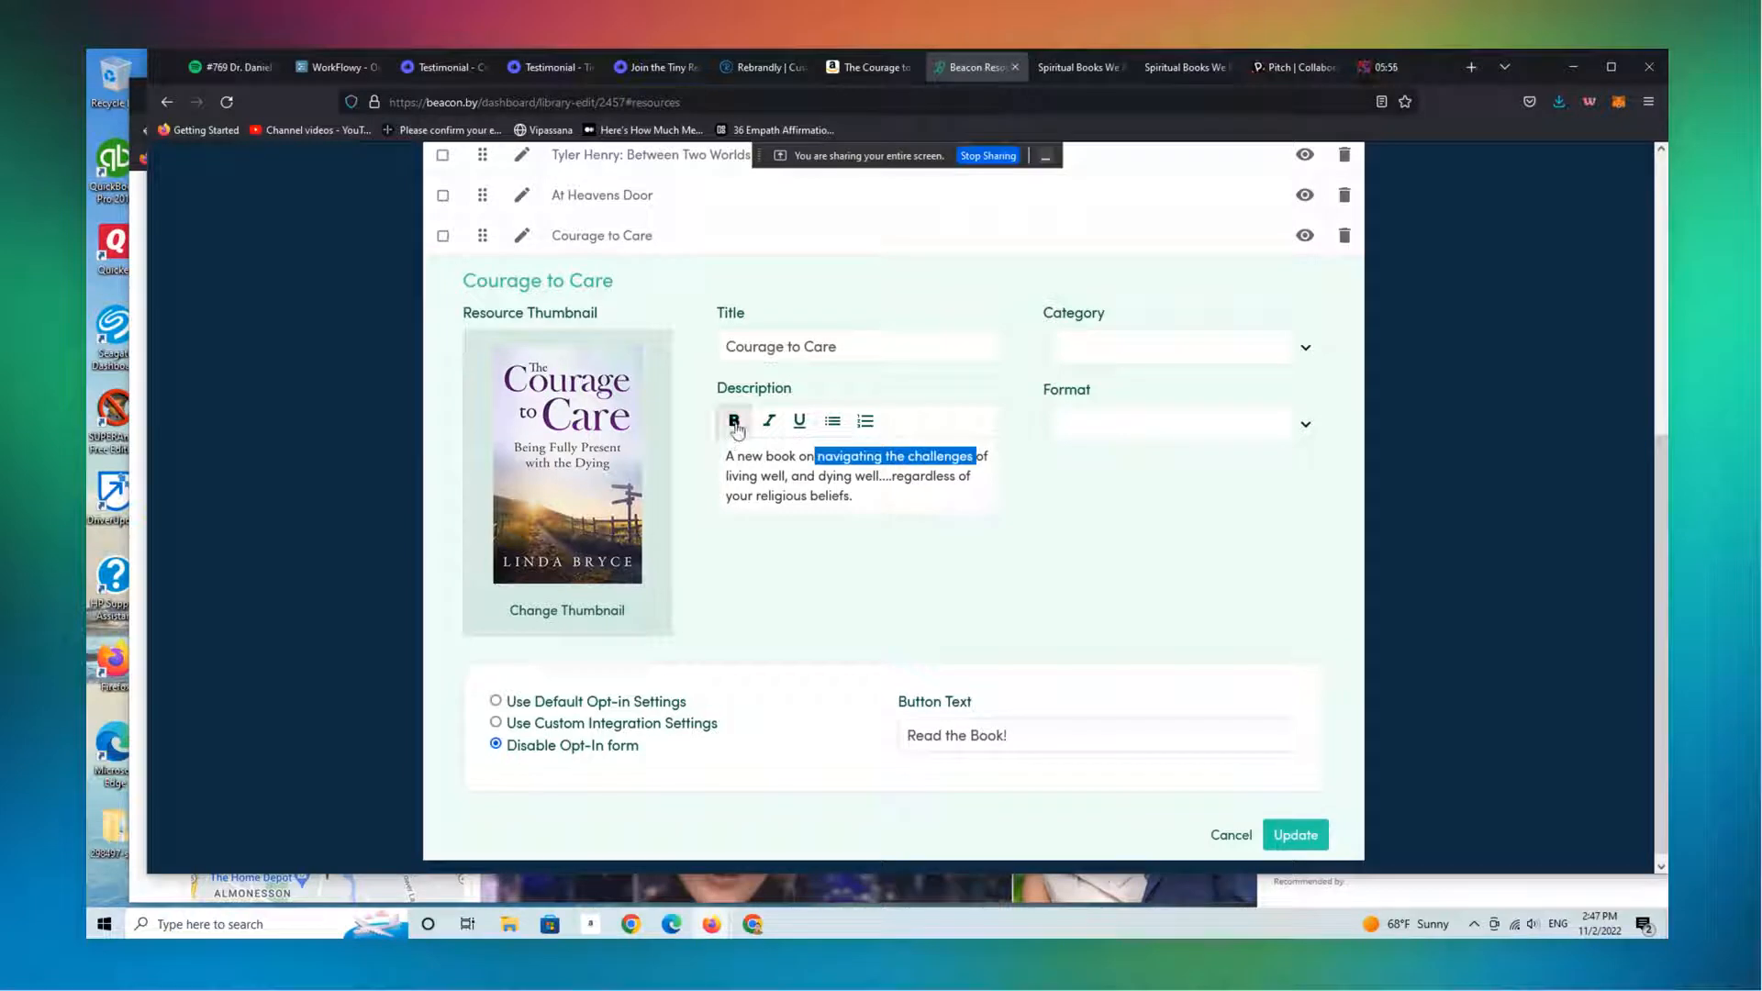
left_click(735, 421)
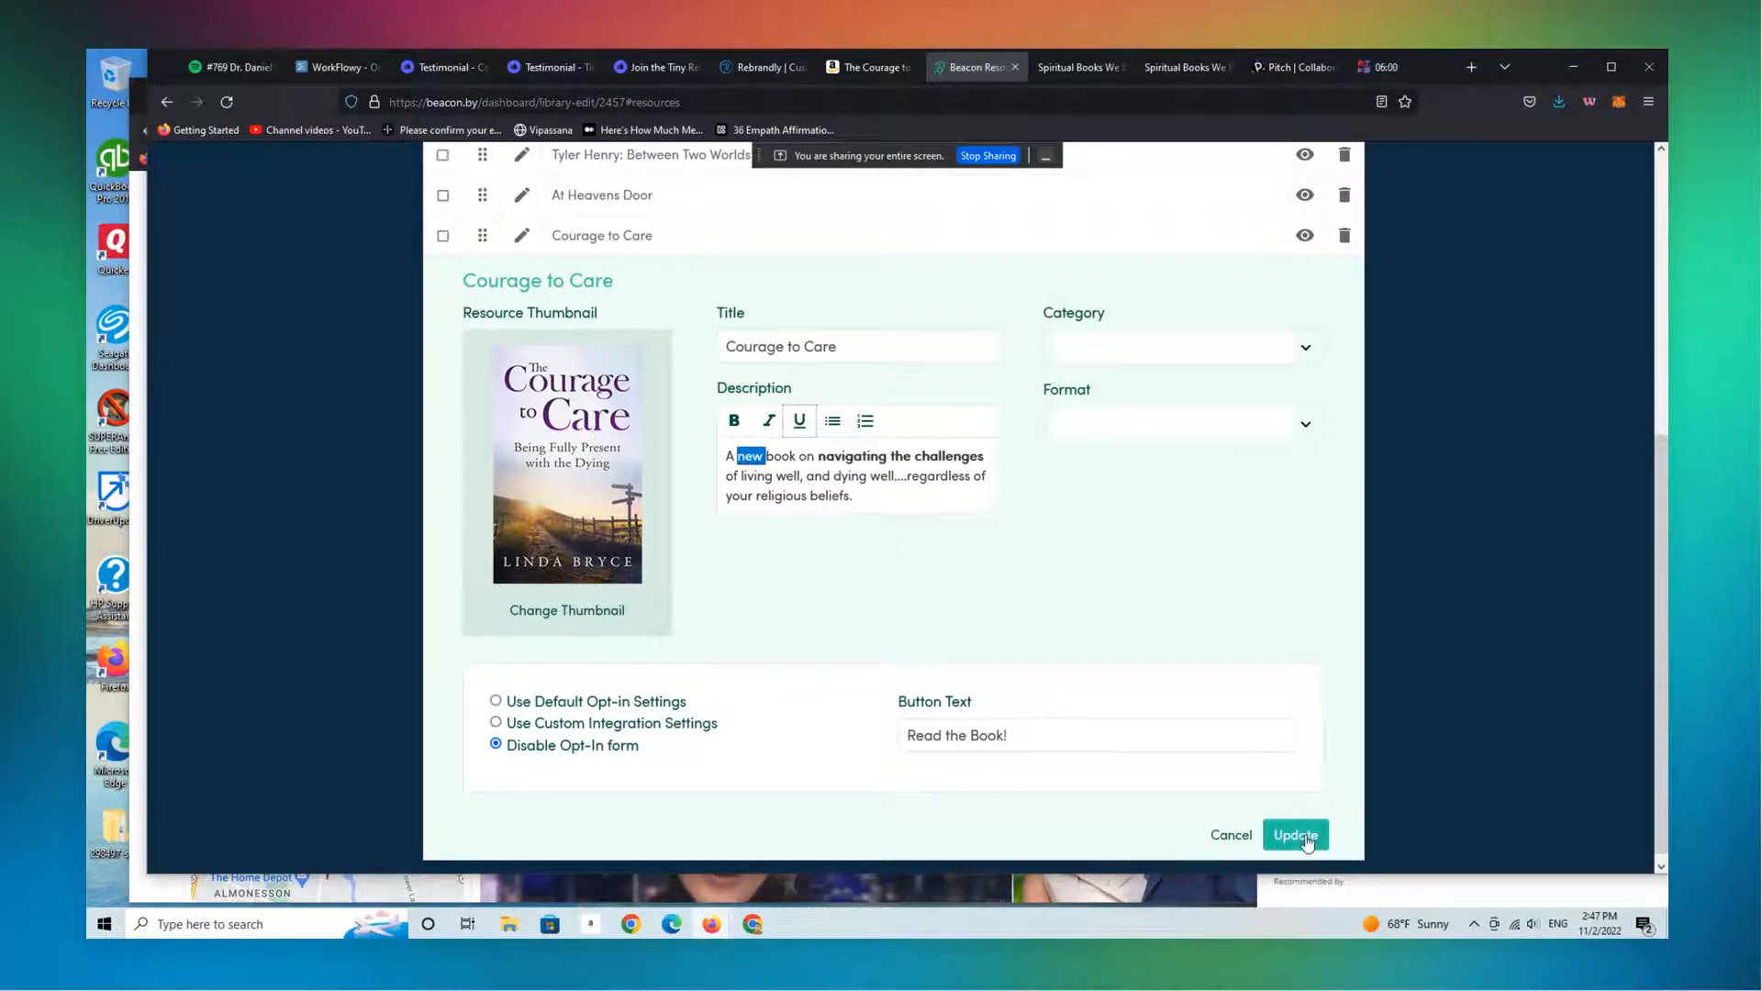
left_click(1293, 835)
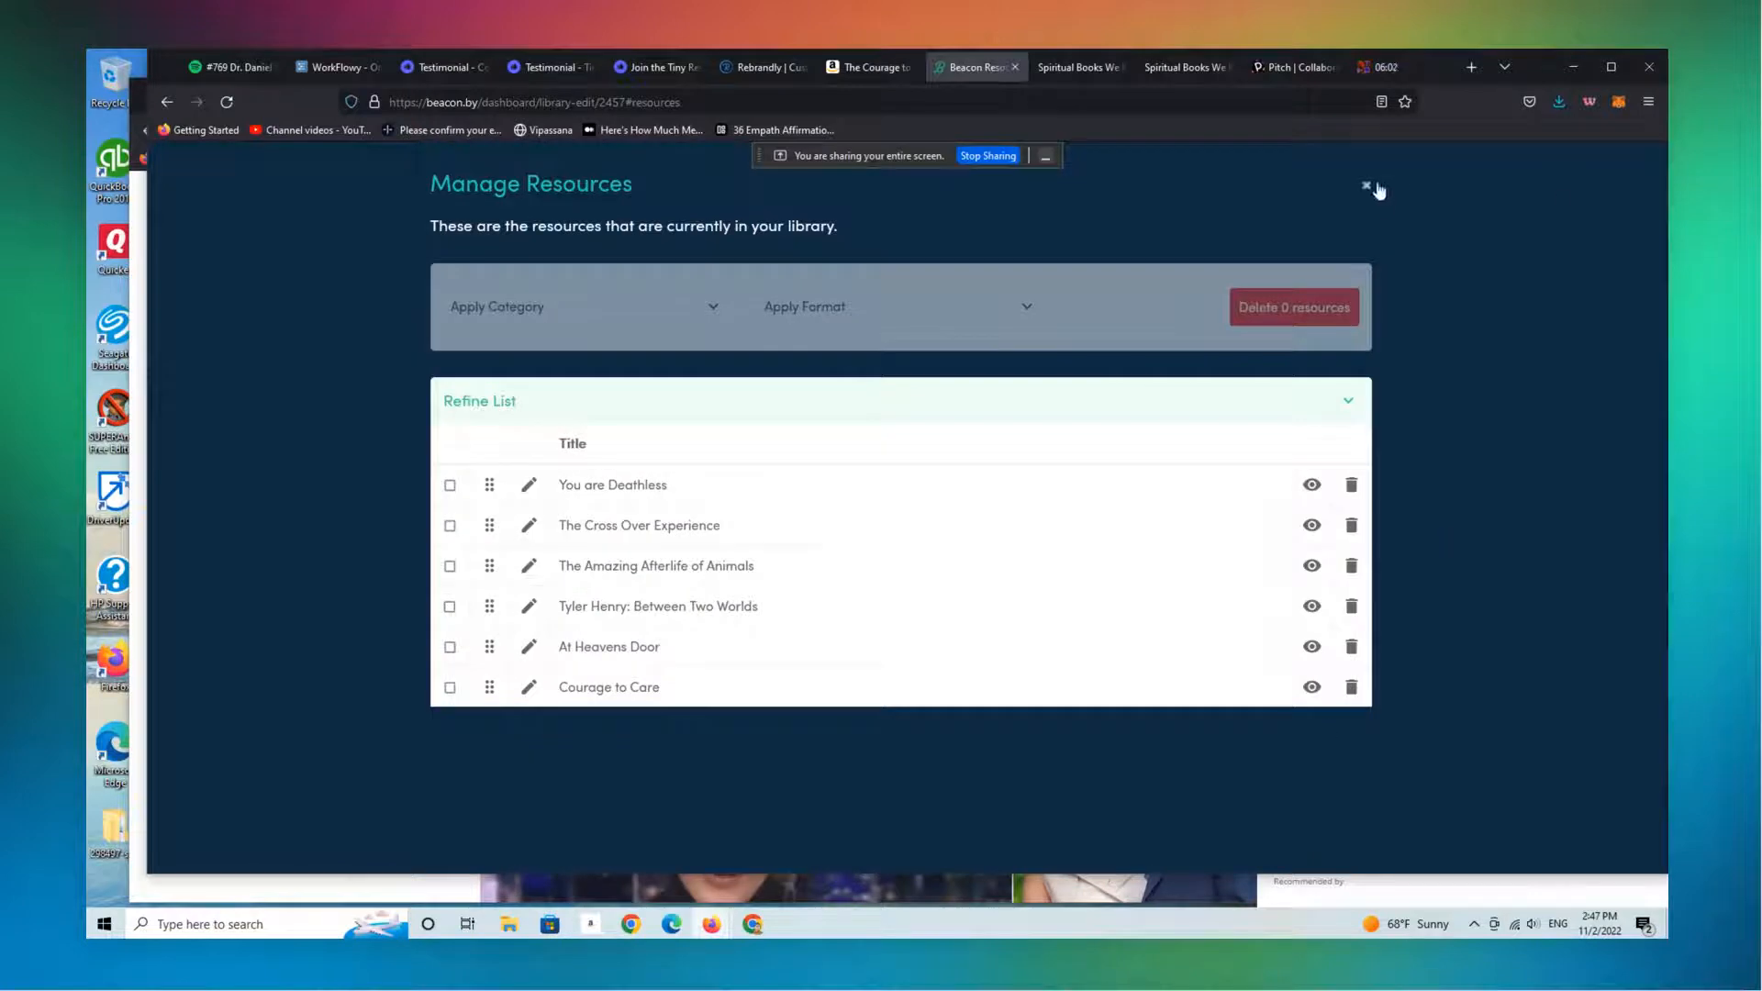
left_click(1367, 186)
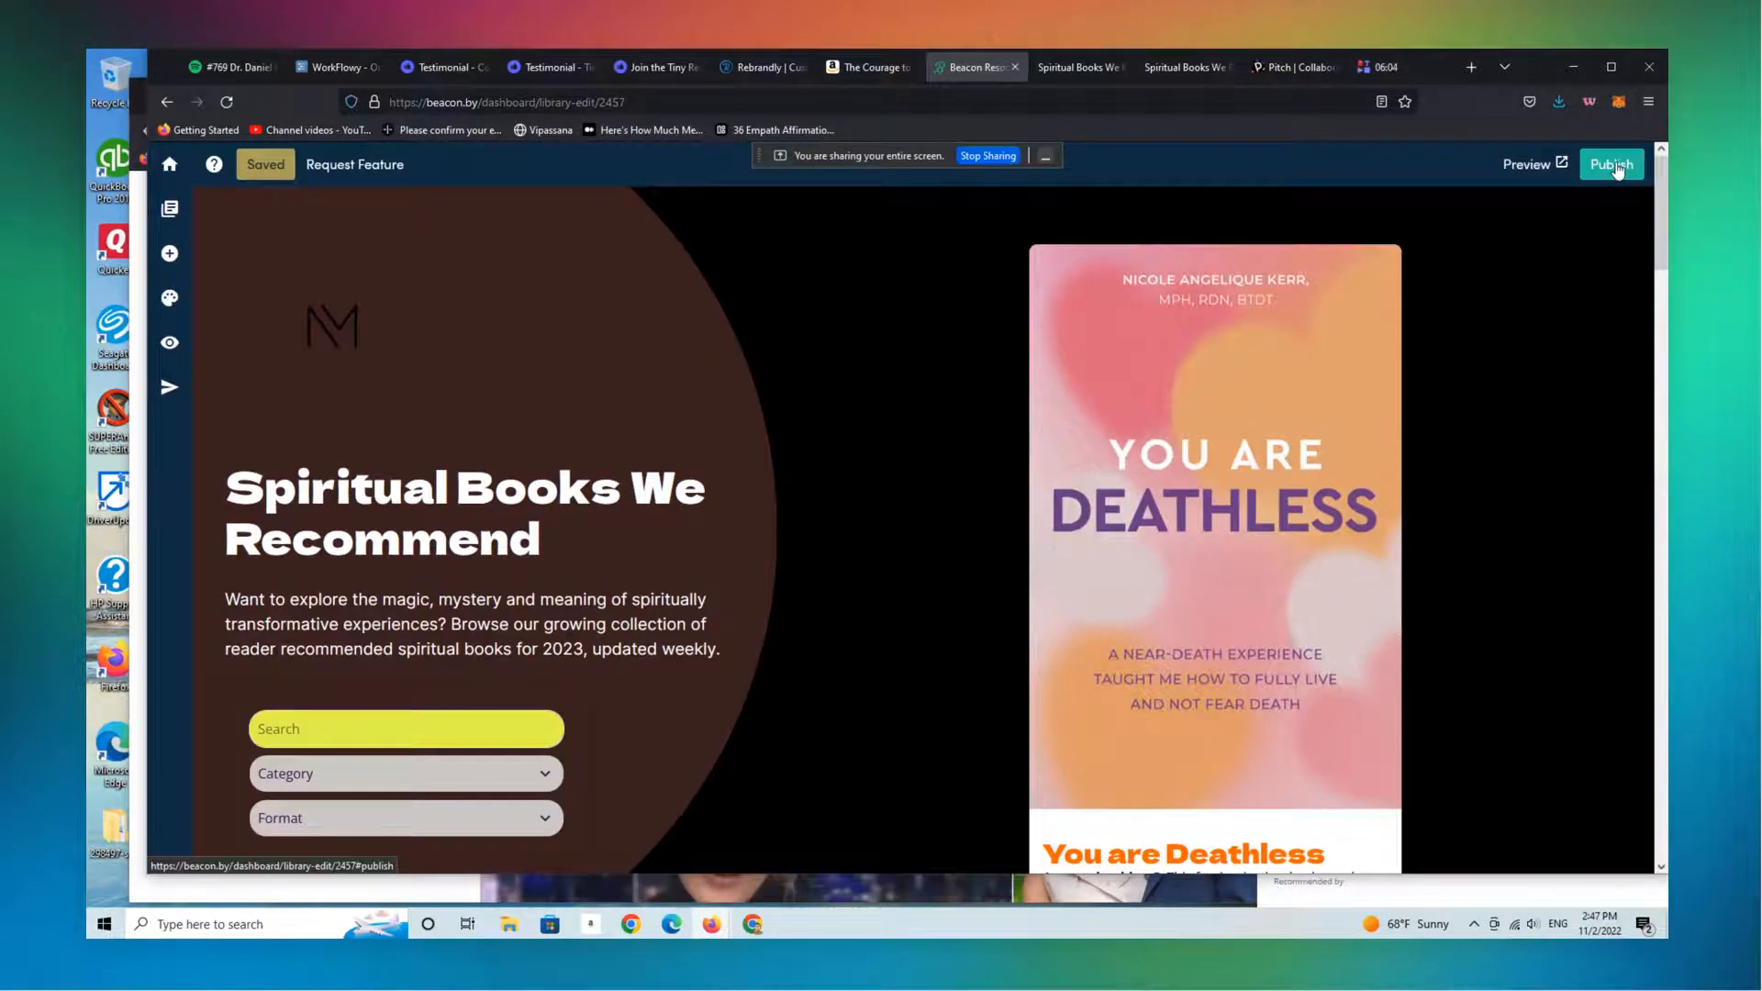
- Publish the library and scroll the live page down to the Courage to Care card
left_click(1612, 164)
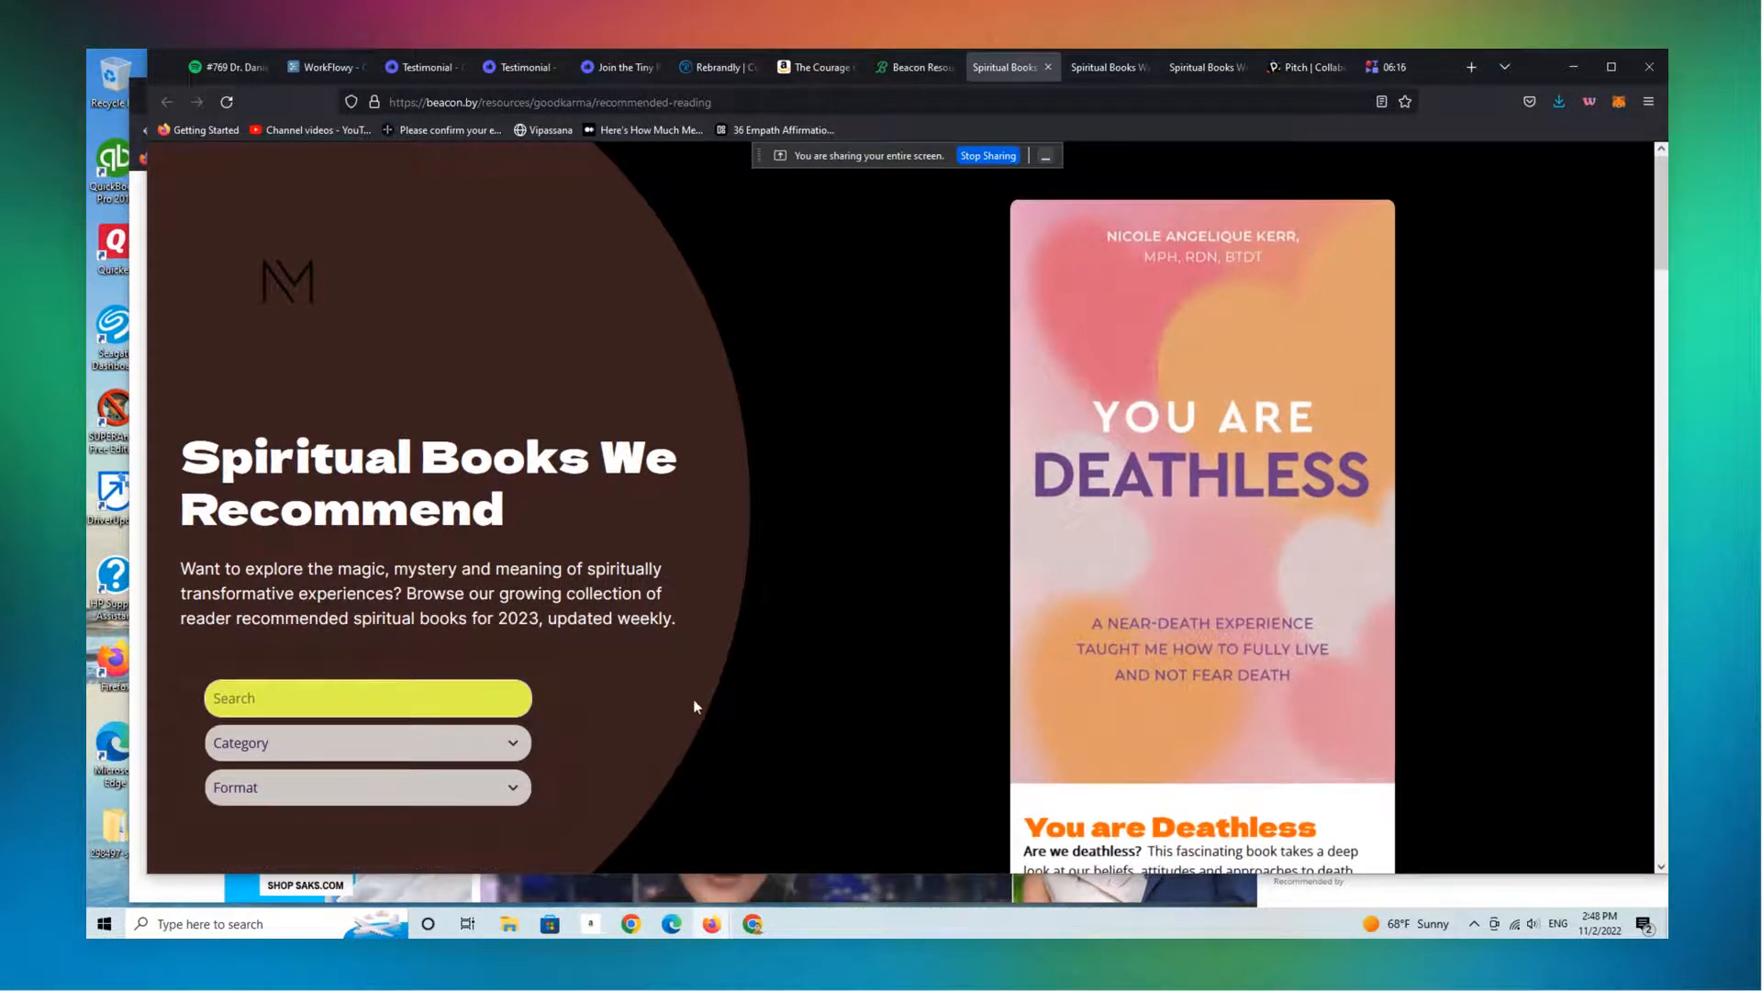
mouse_move(649, 742)
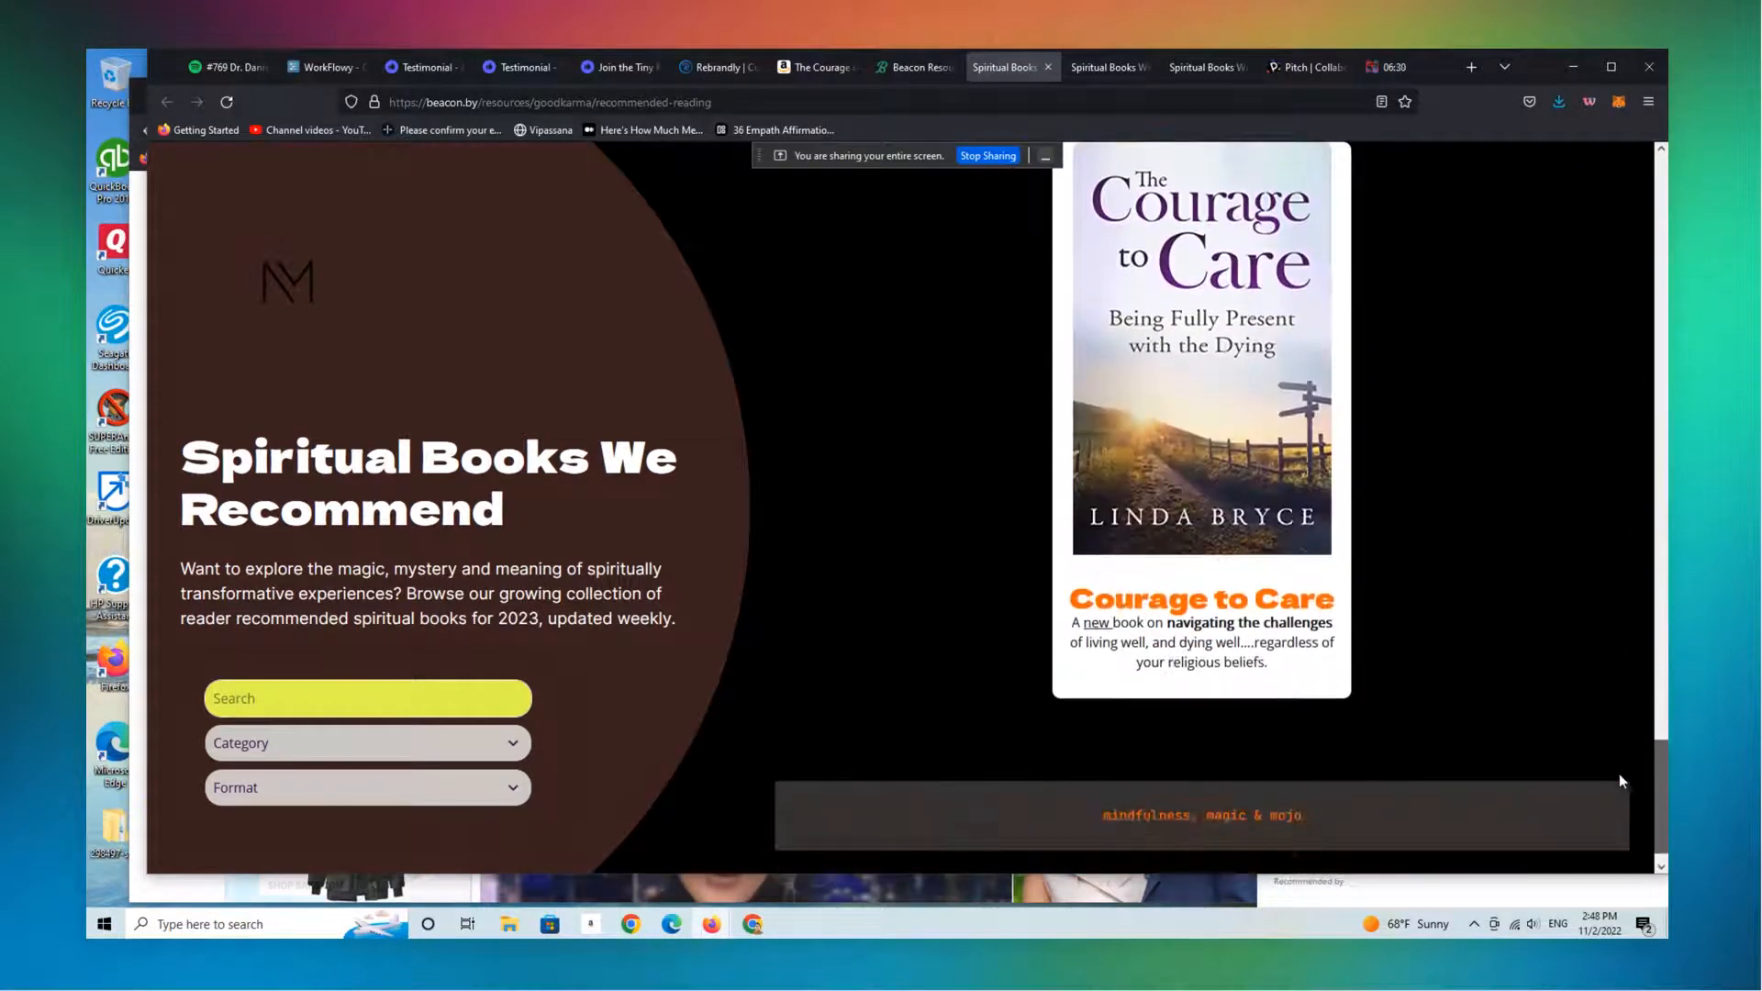
scroll("down", 3)
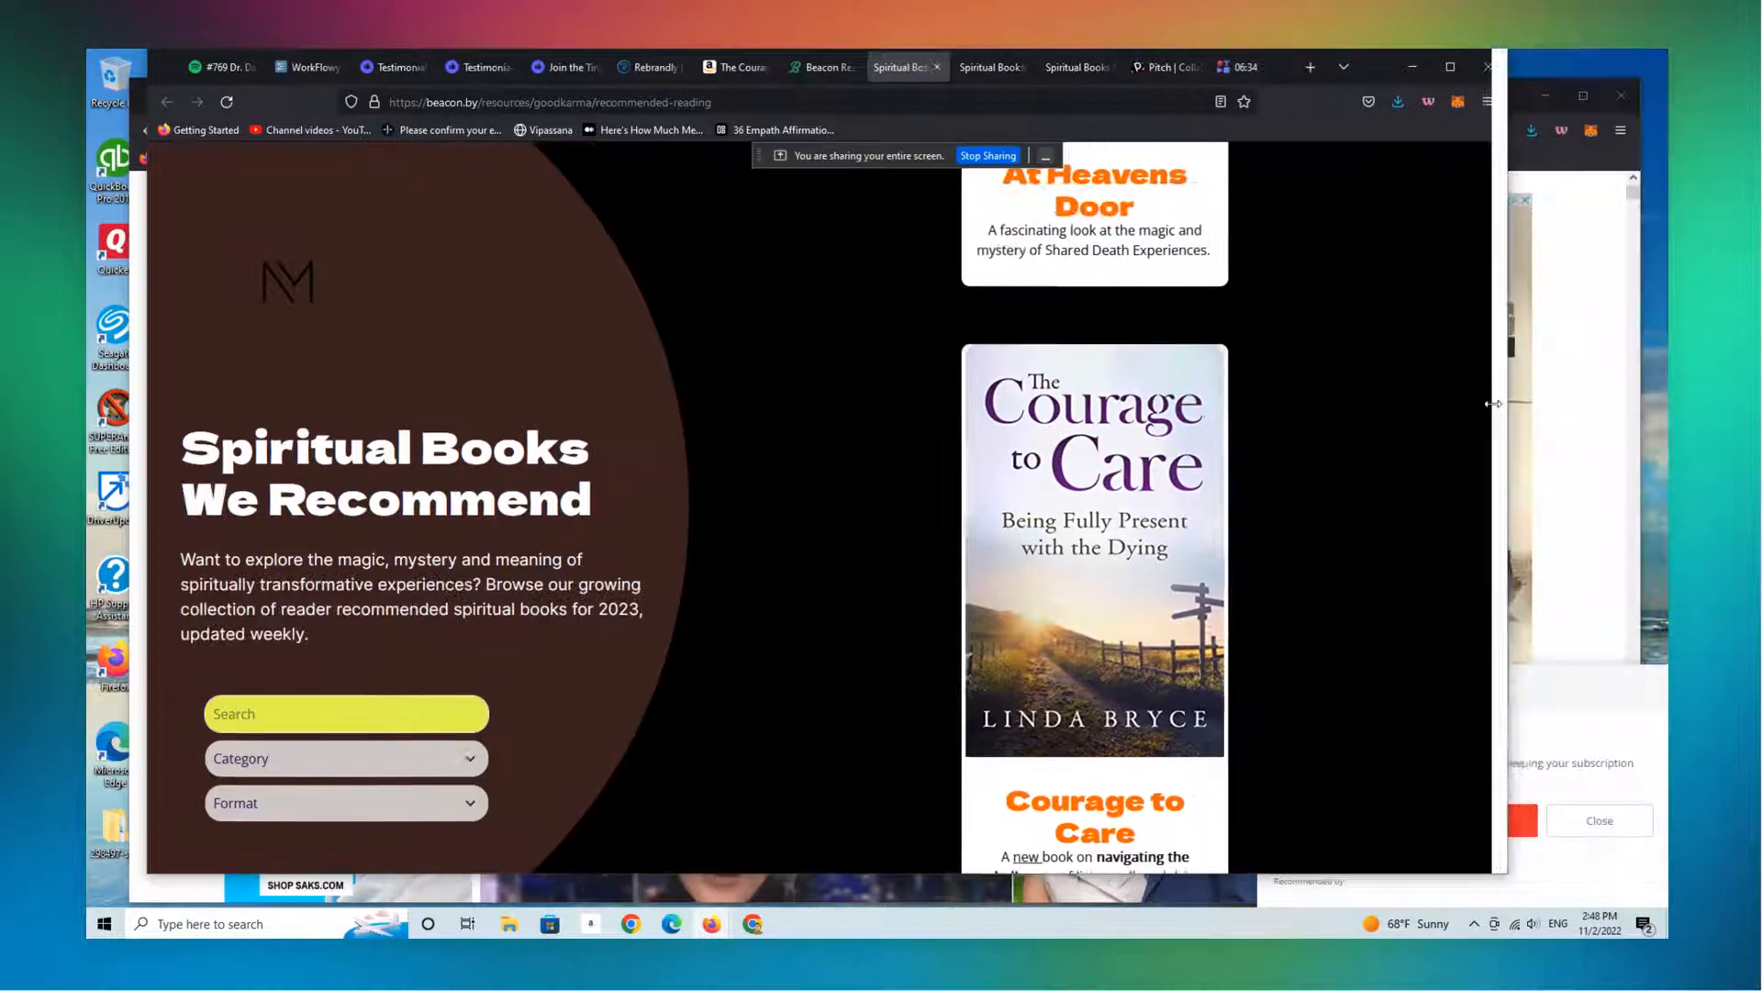
scroll("down", 3)
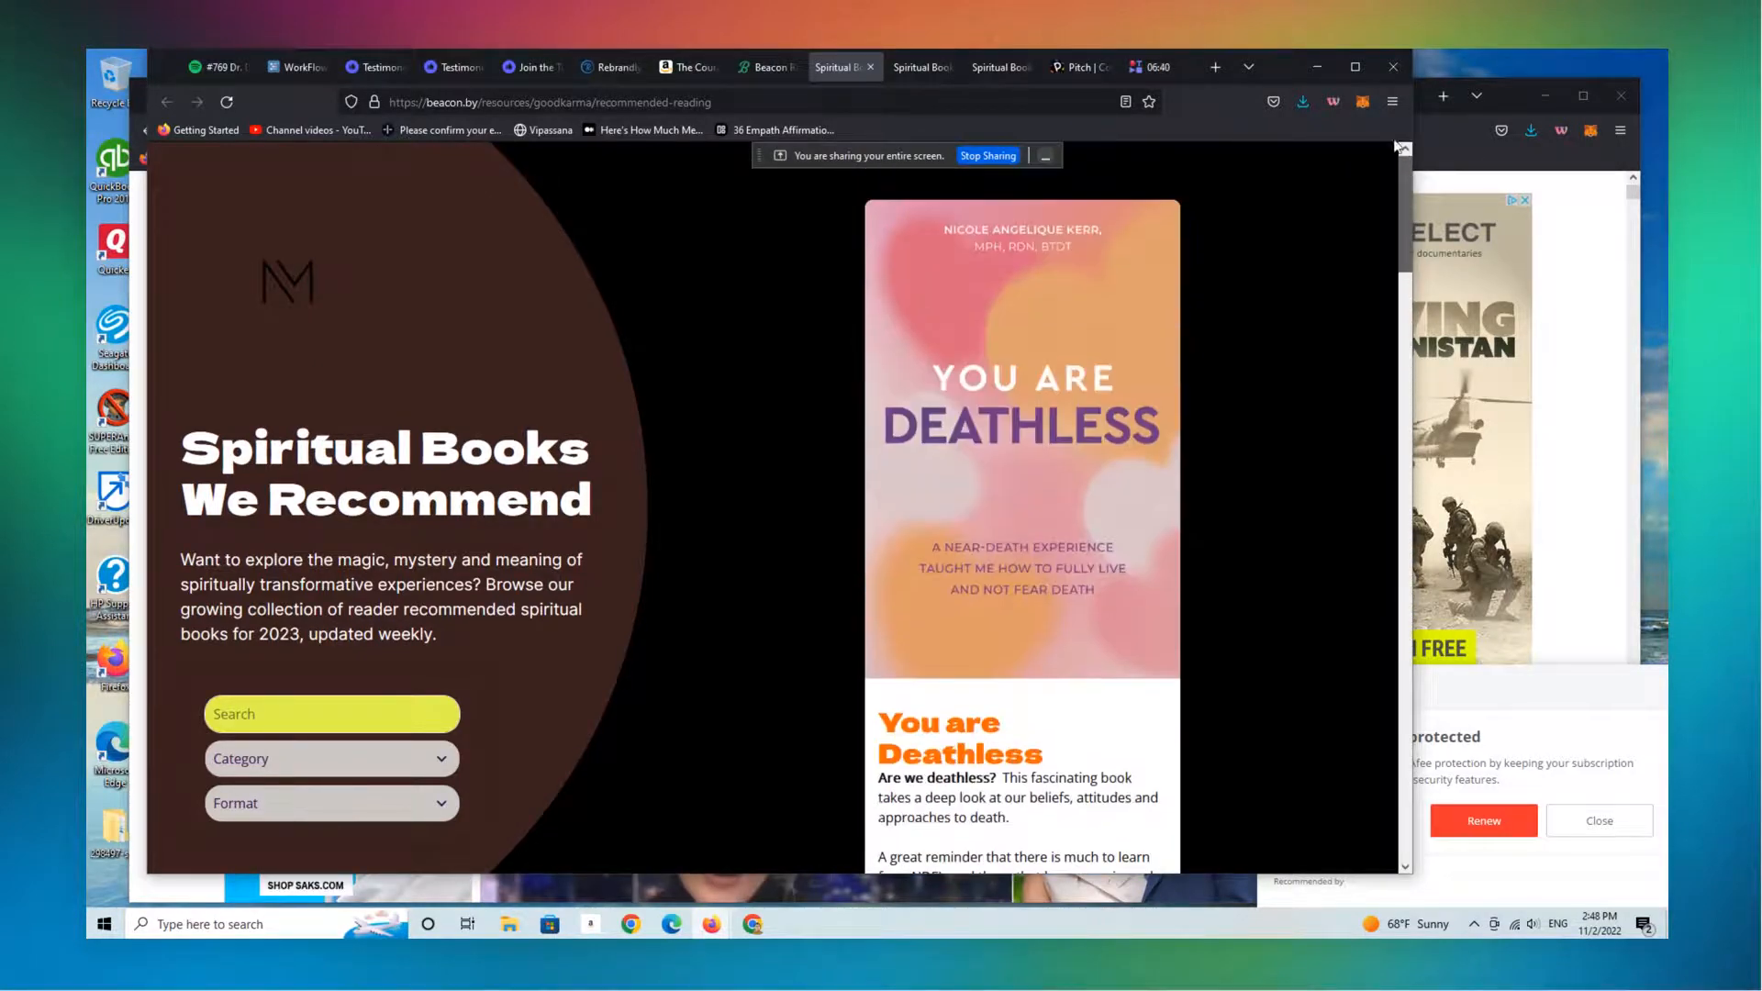
scroll("down", 3)
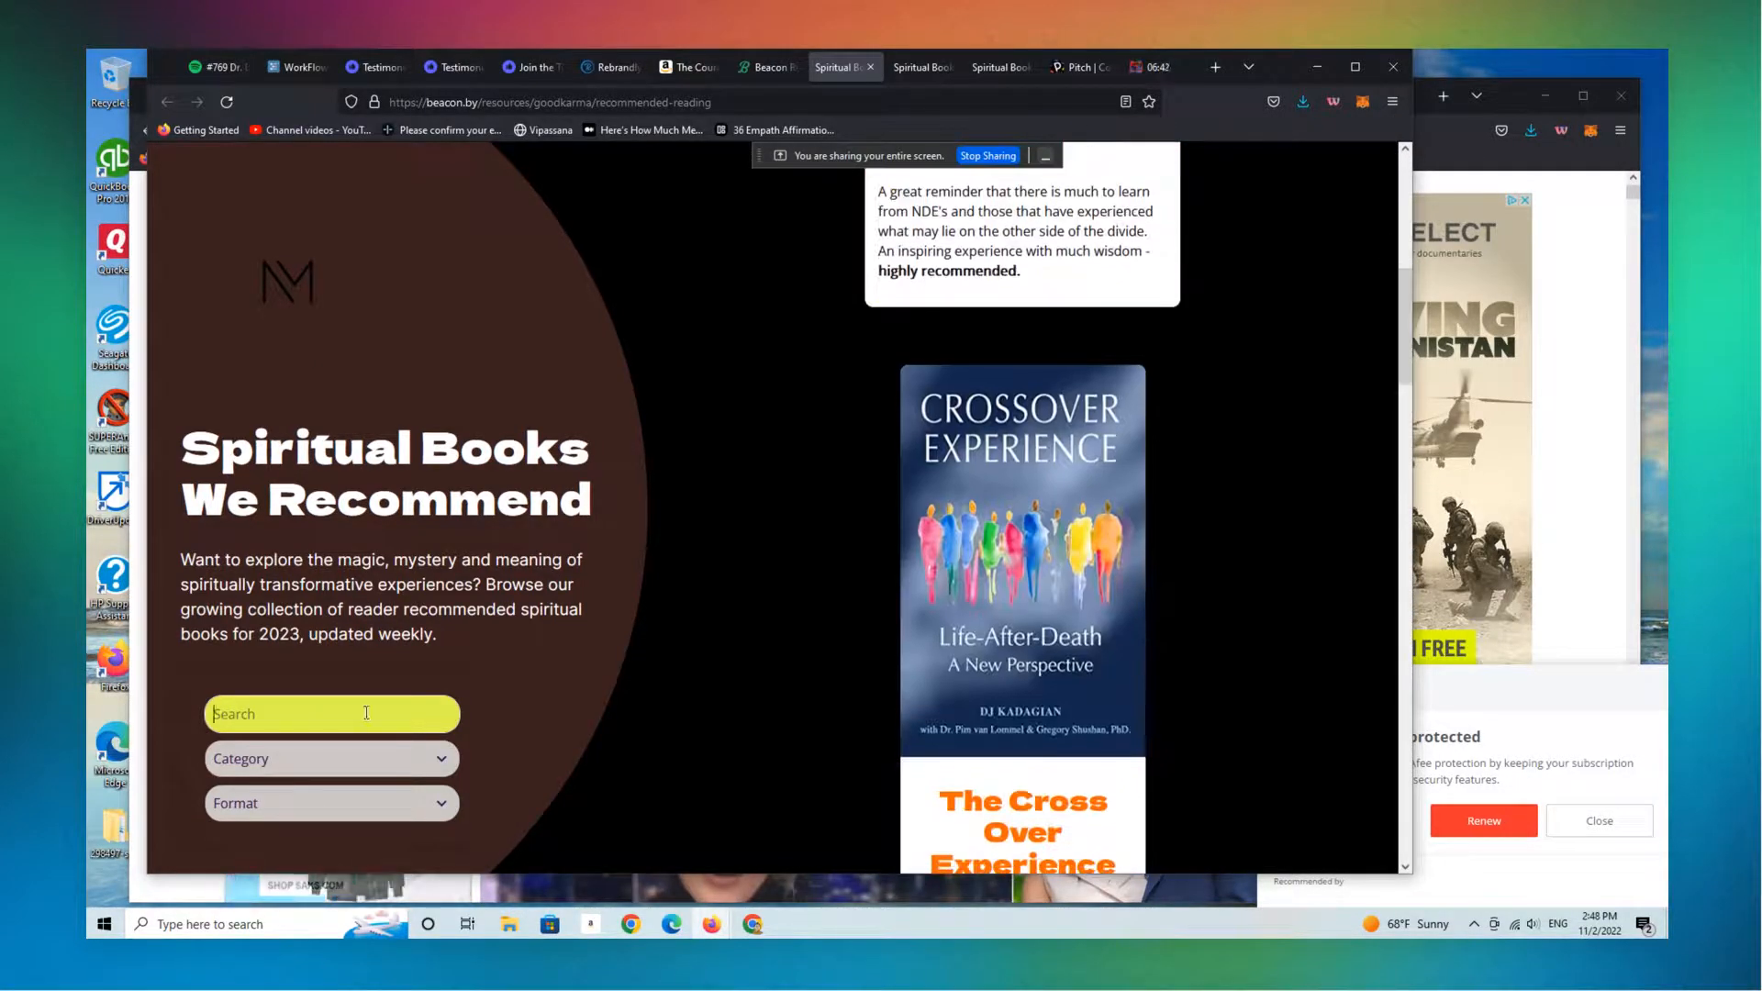
type("c")
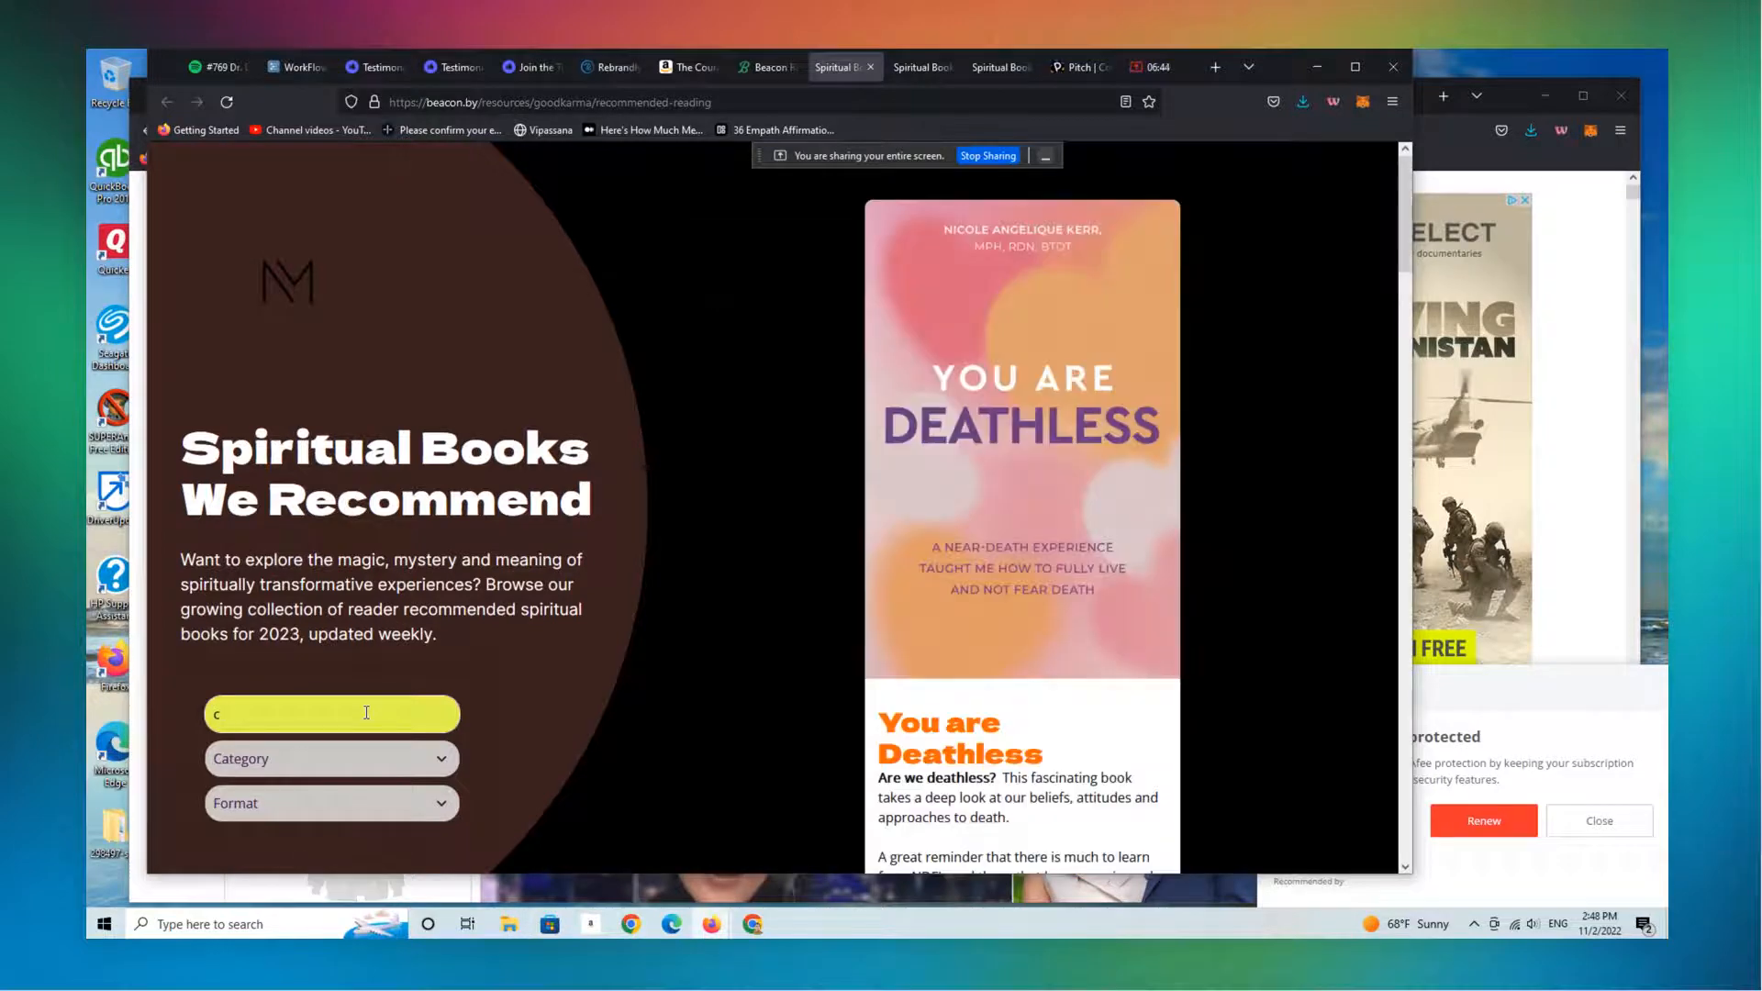
type("o")
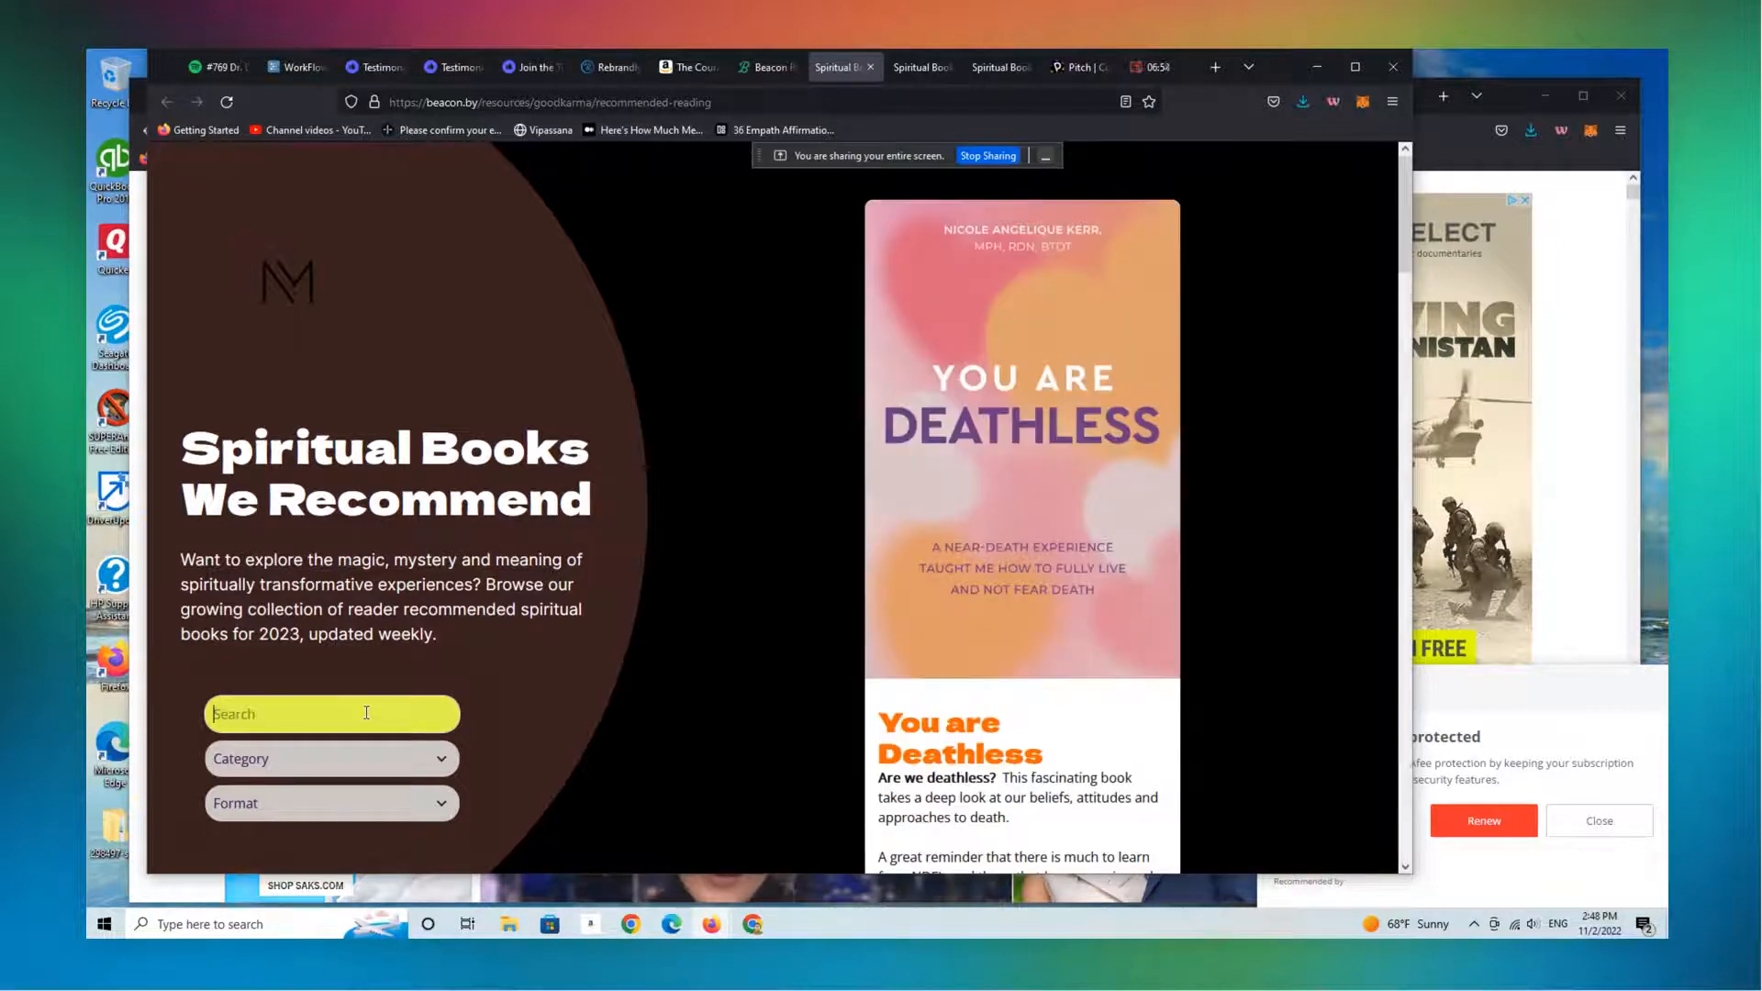
type("tyler")
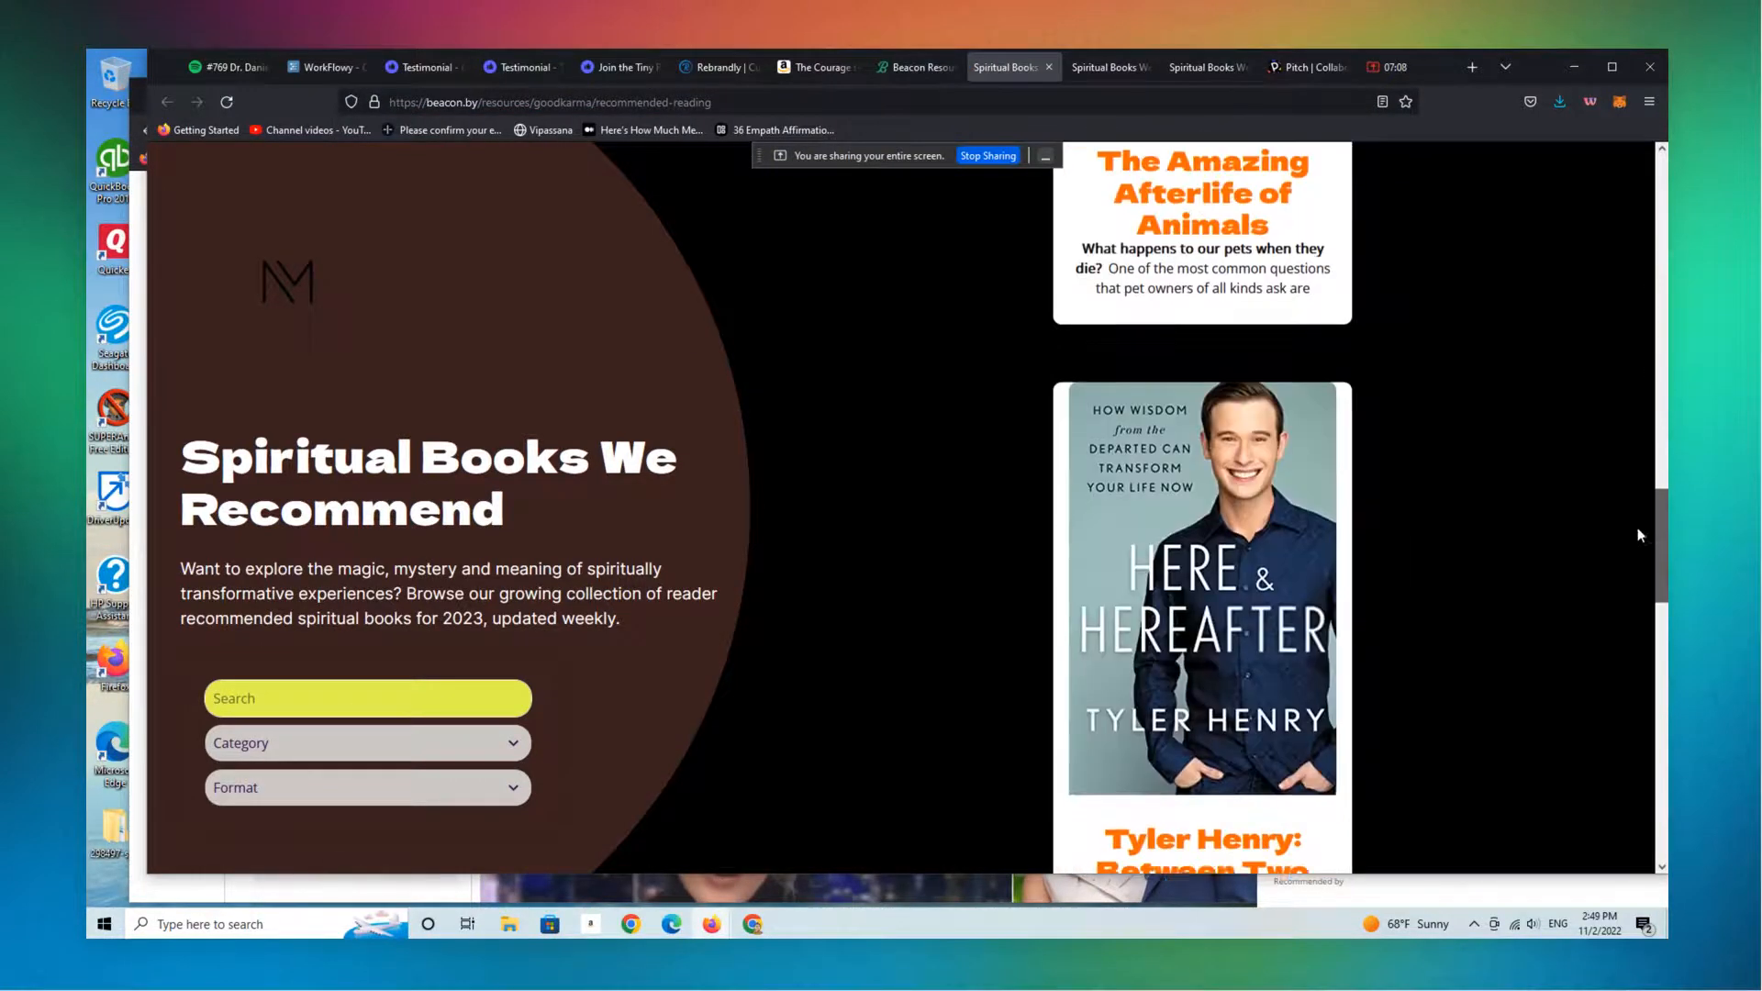
scroll("down", 3)
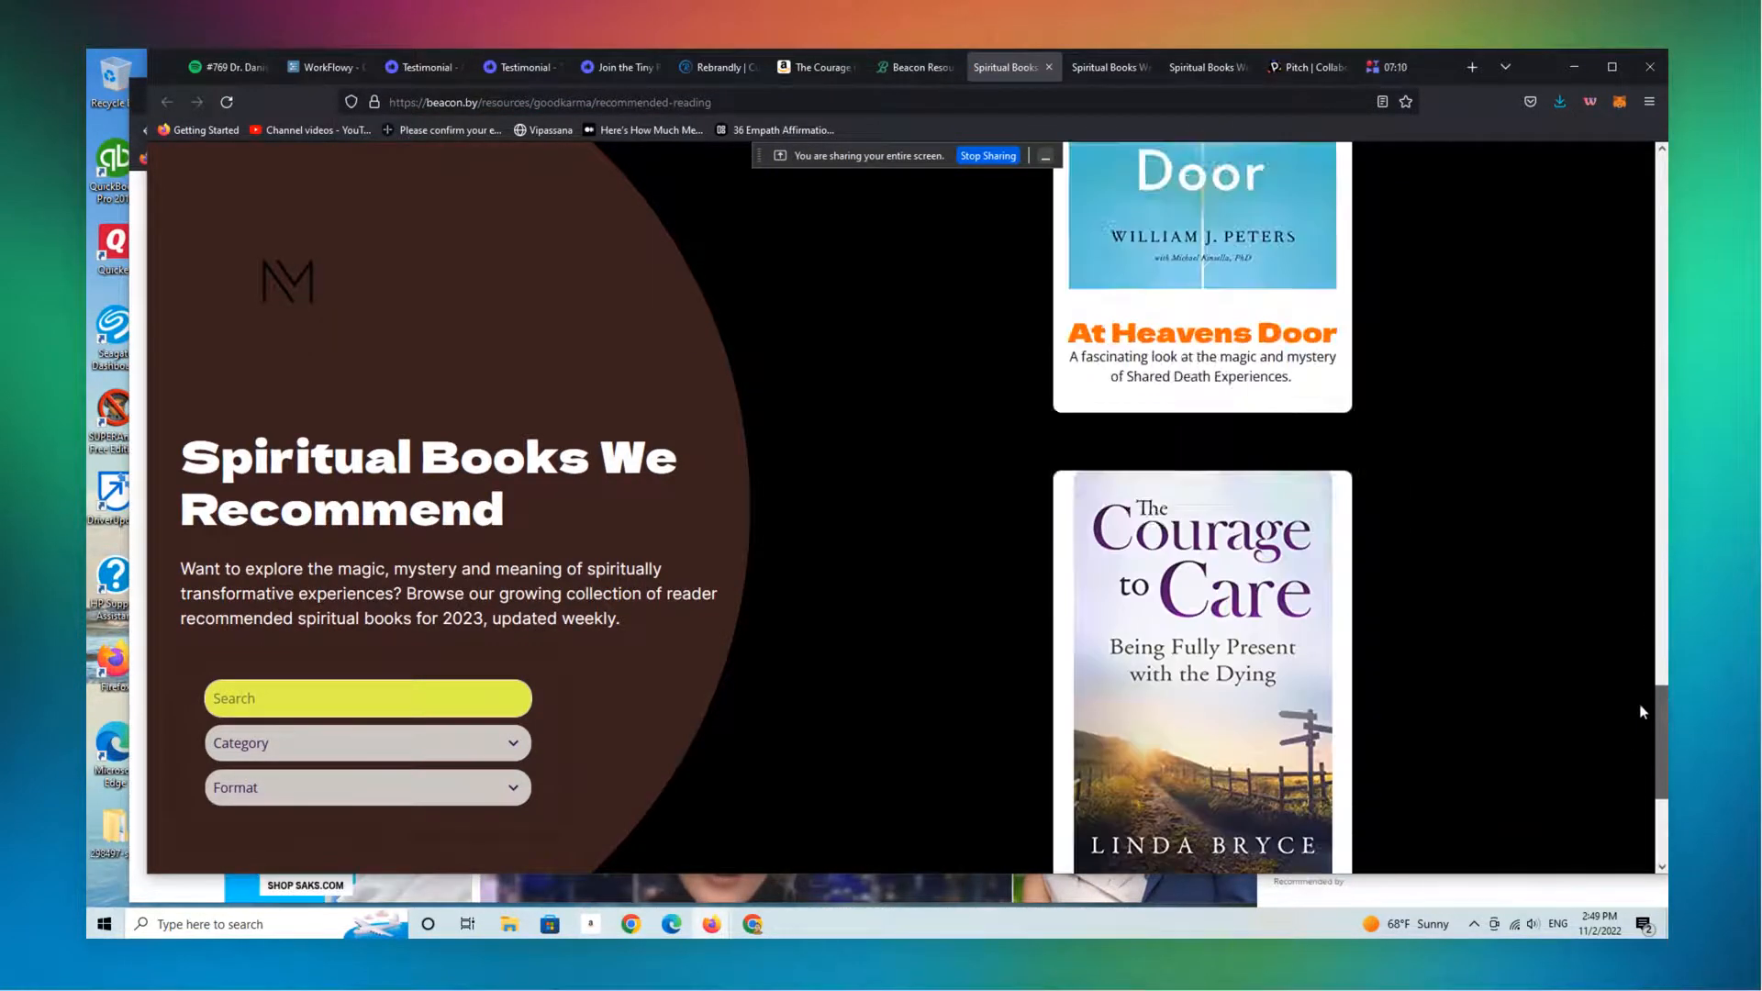
scroll("down", 3)
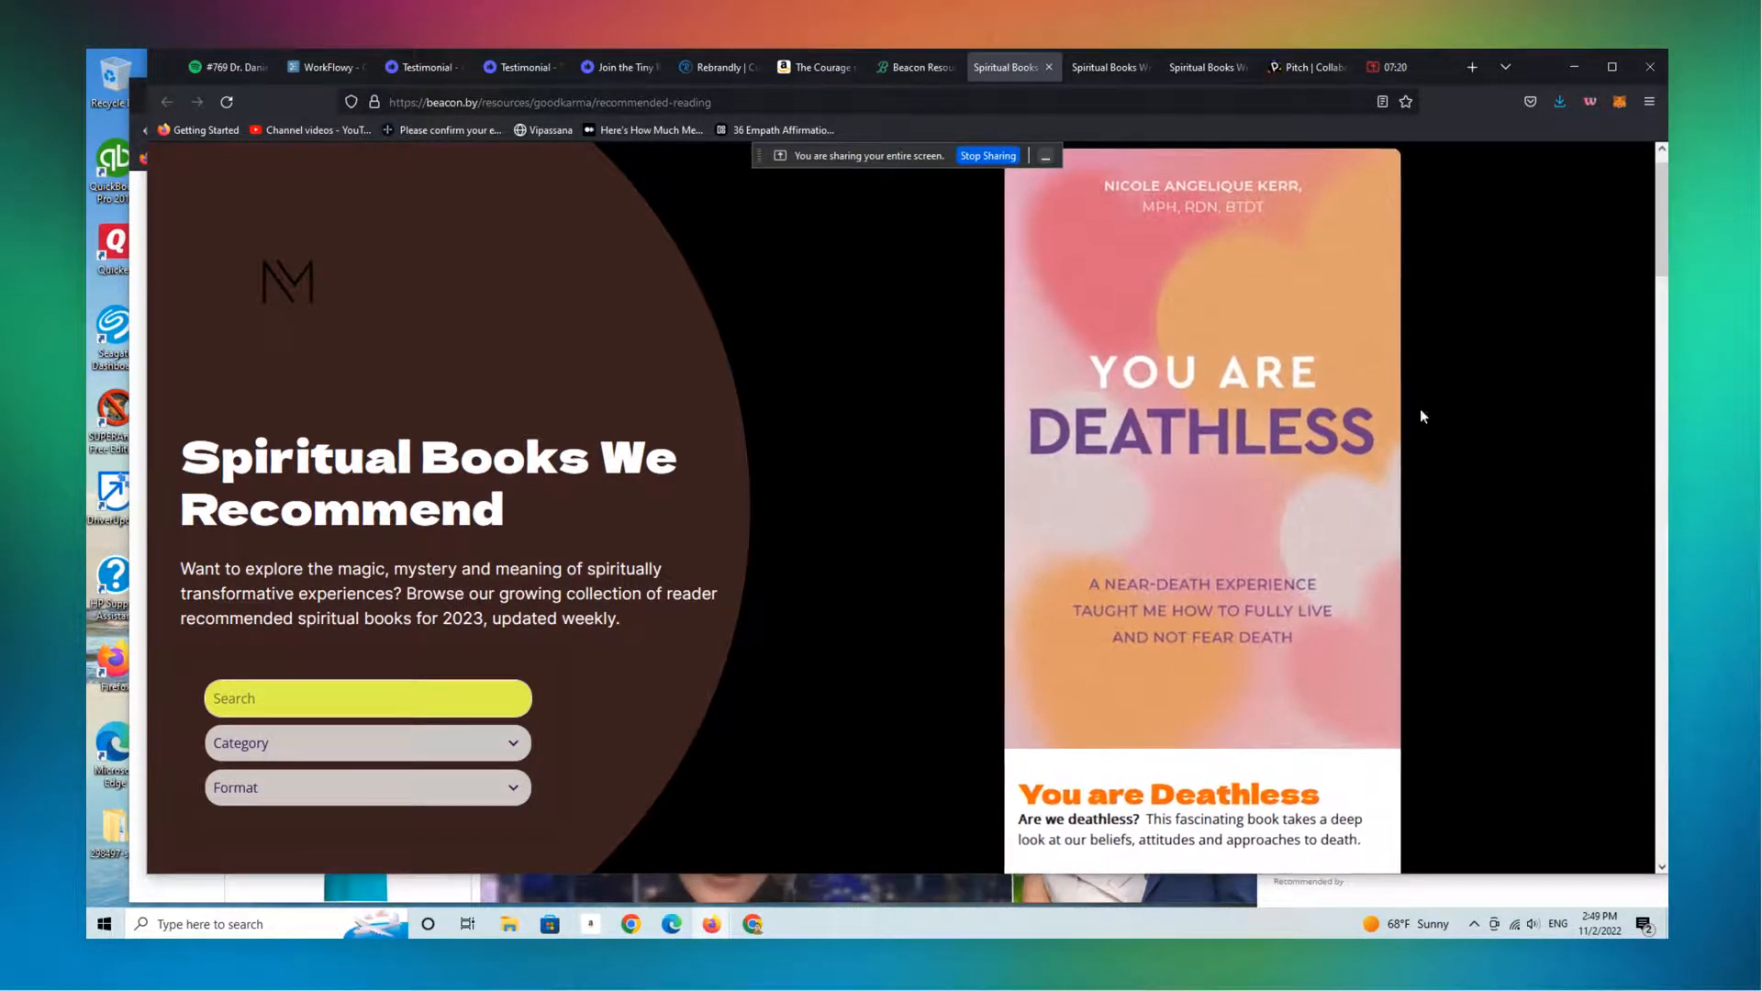
mouse_move(1276, 444)
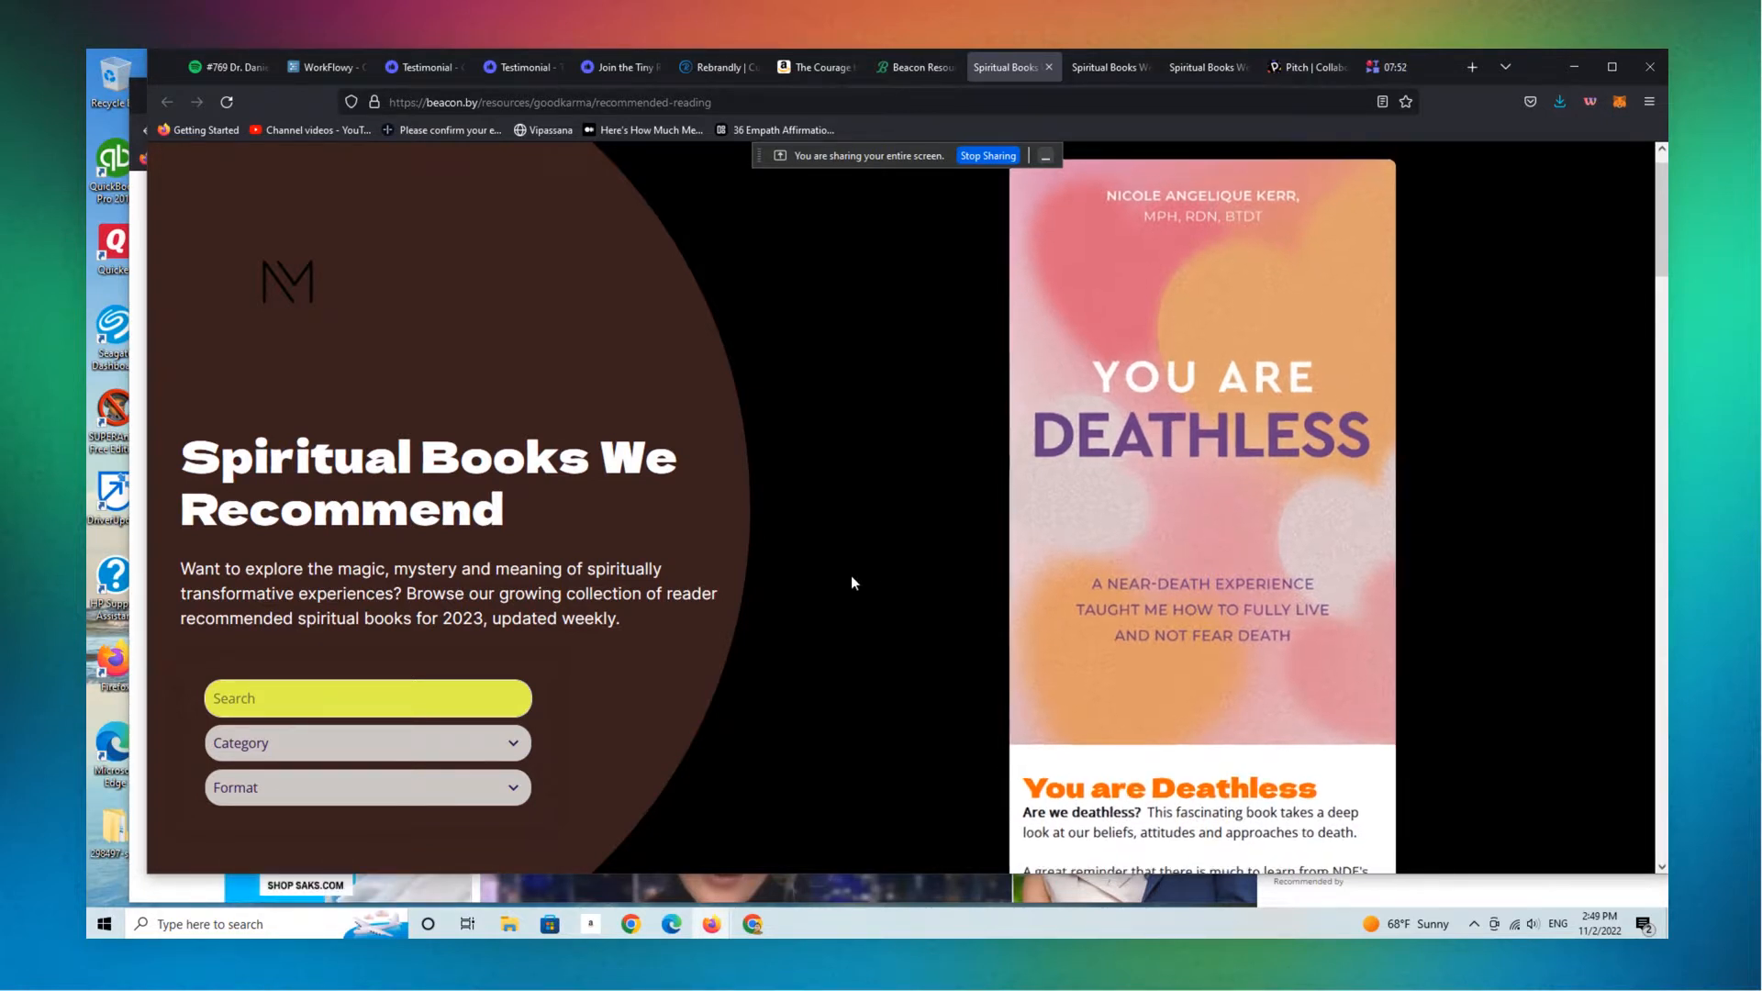
mouse_move(818, 686)
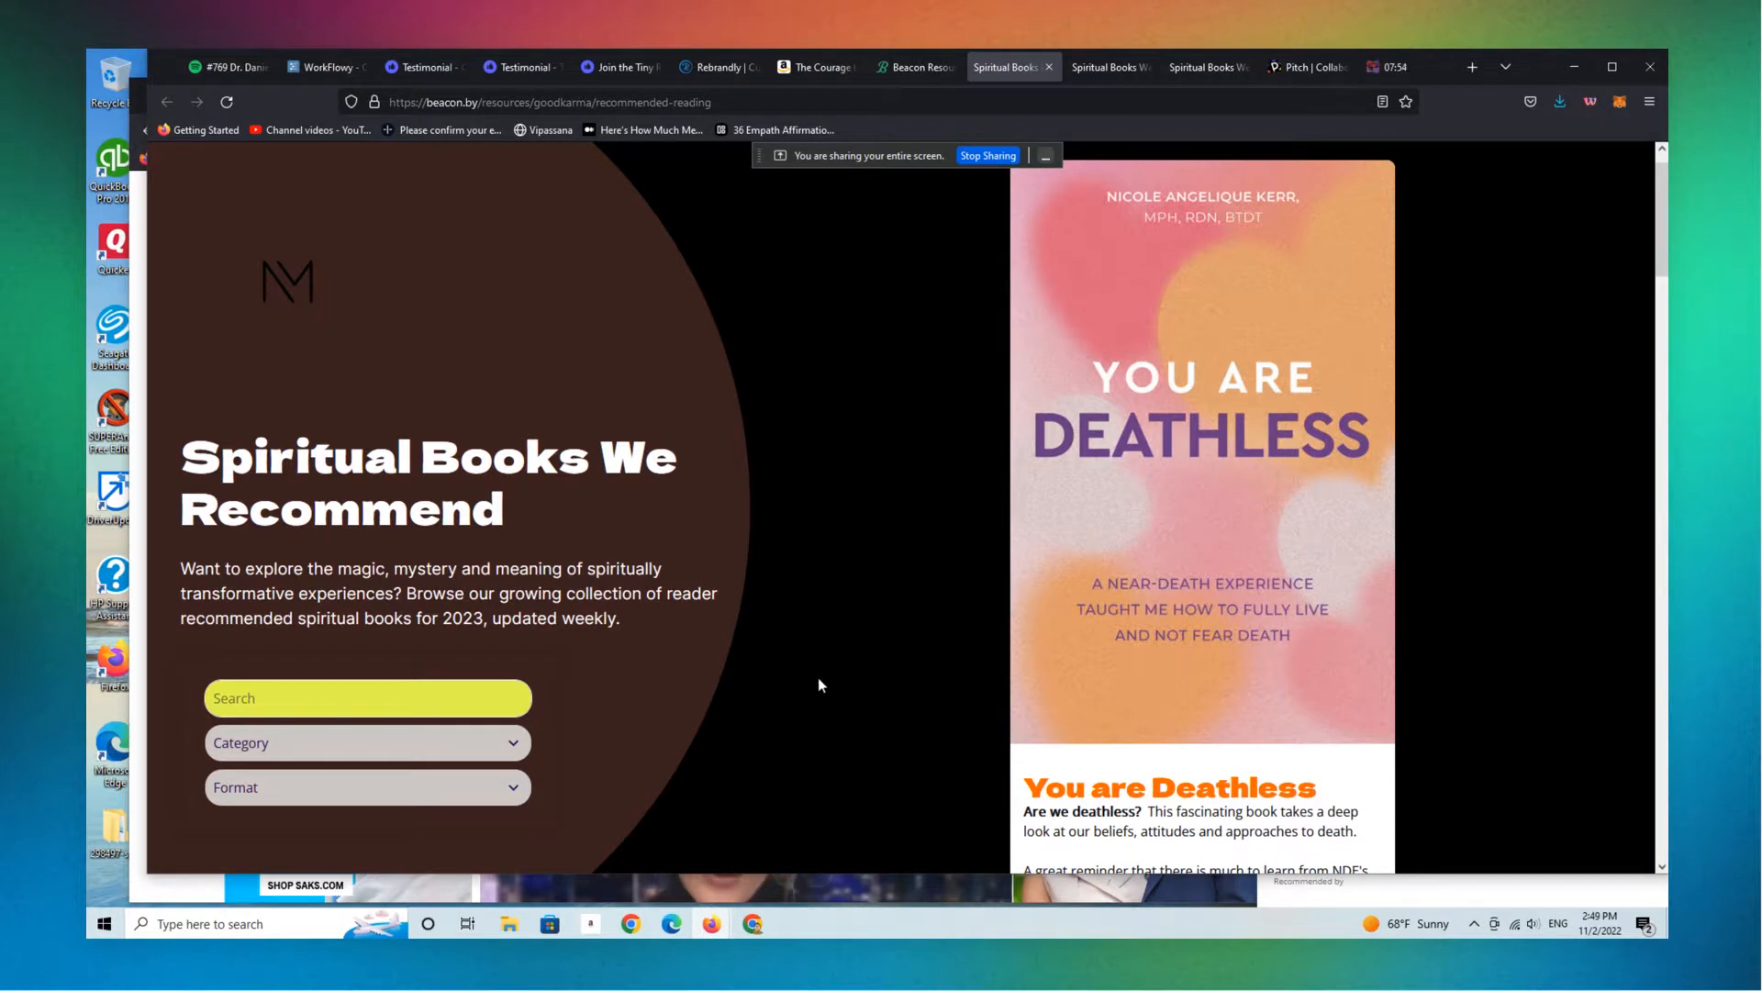
mouse_move(975, 544)
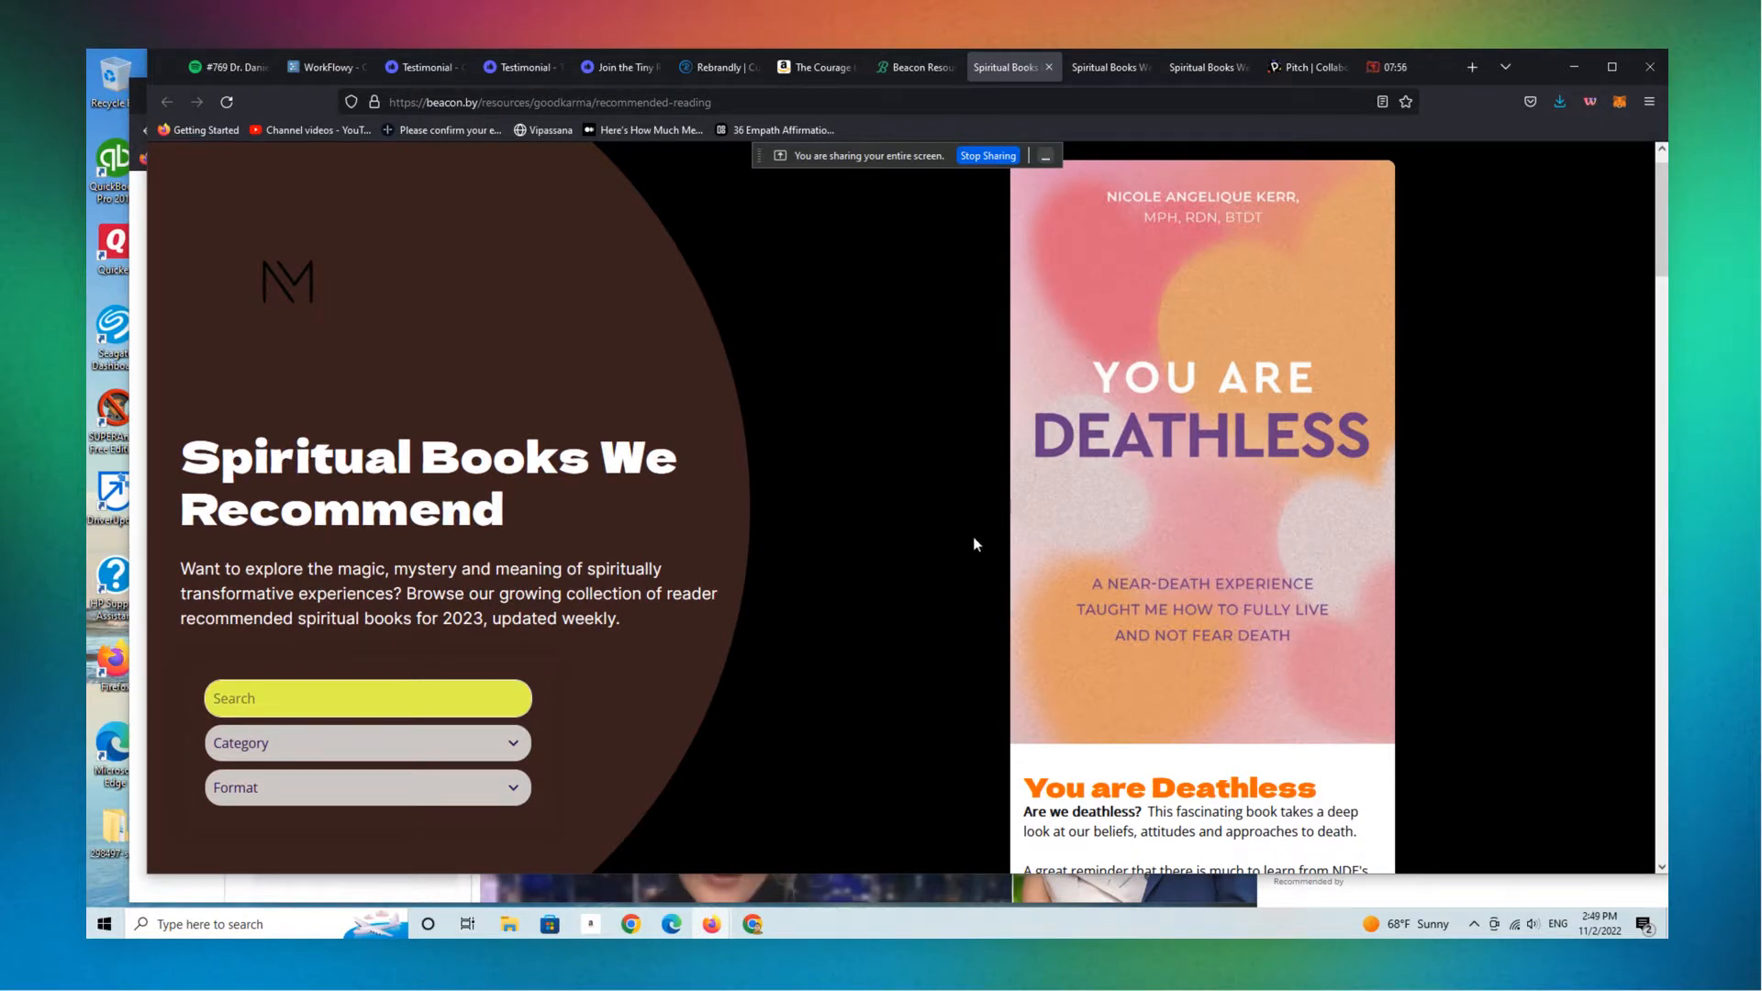